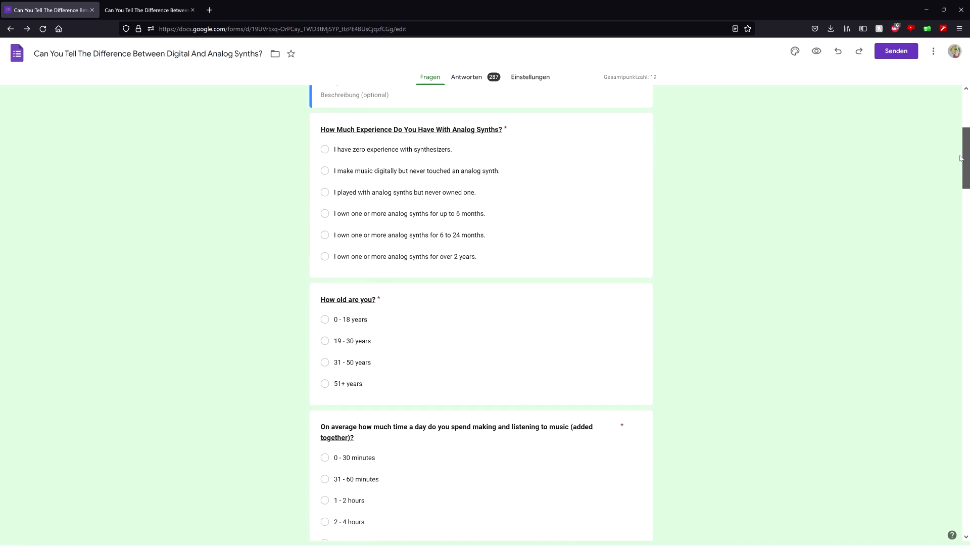
# Open the Antworten summary of the 287 responses and examine the score distribution chart.
pyautogui.scroll(-3)
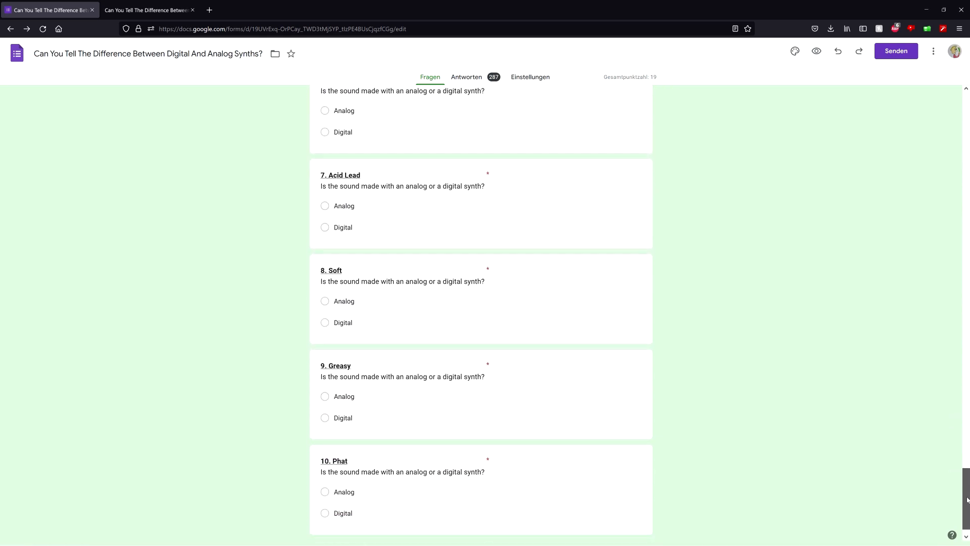
pyautogui.scroll(3)
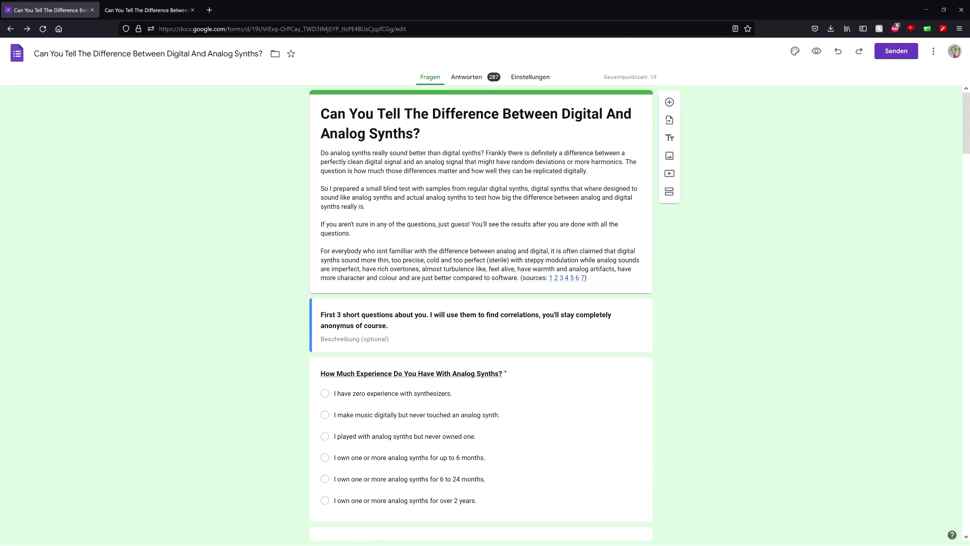
pyautogui.click(148, 10)
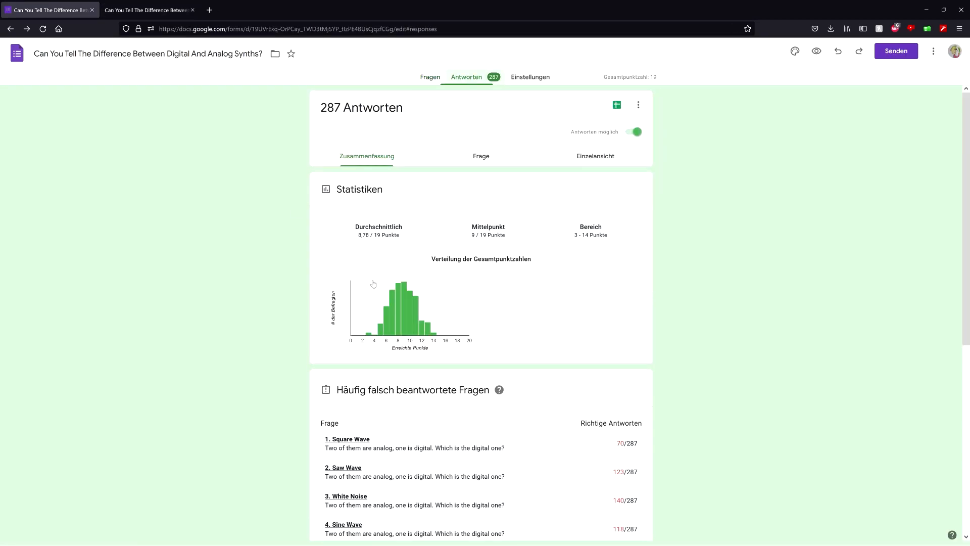
pyautogui.moveTo(516, 326)
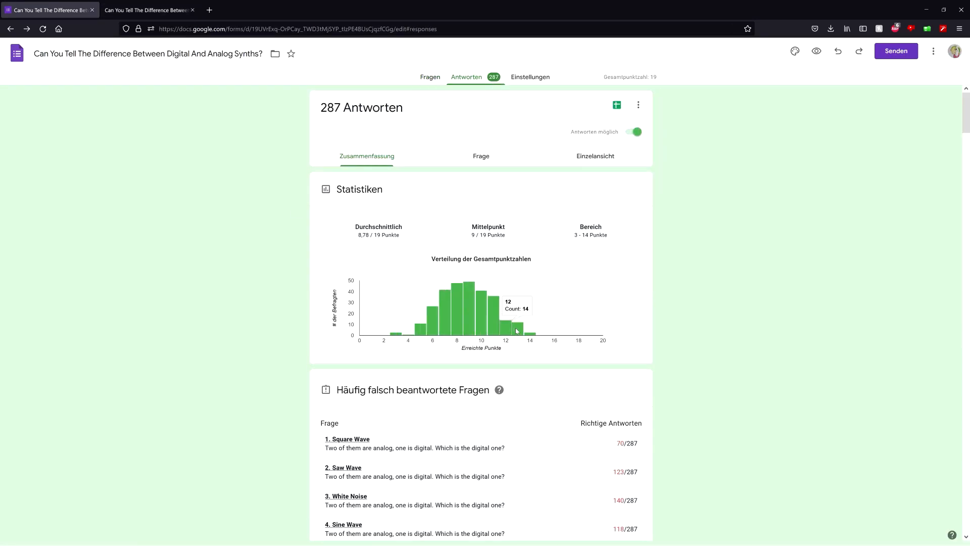
pyautogui.moveTo(416, 259)
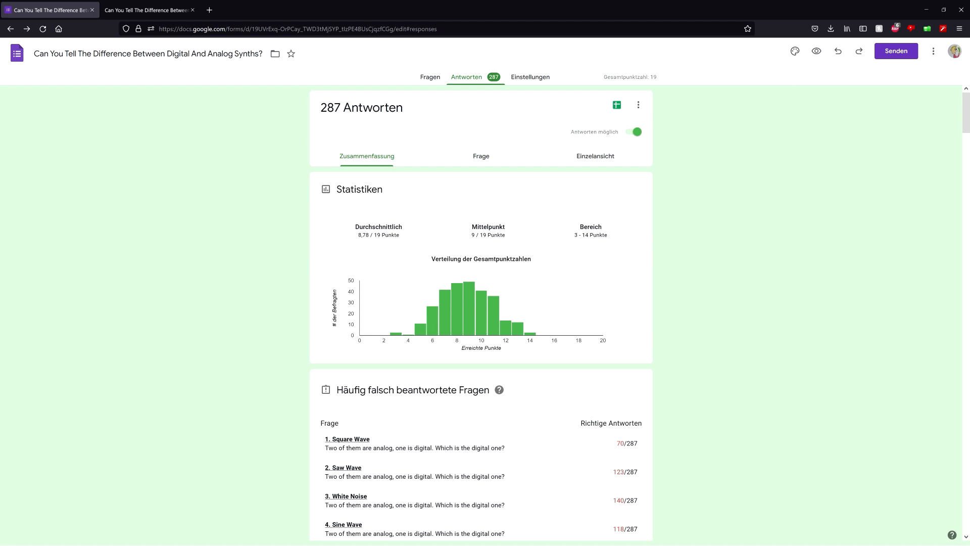
pyautogui.doubleClick(370, 234)
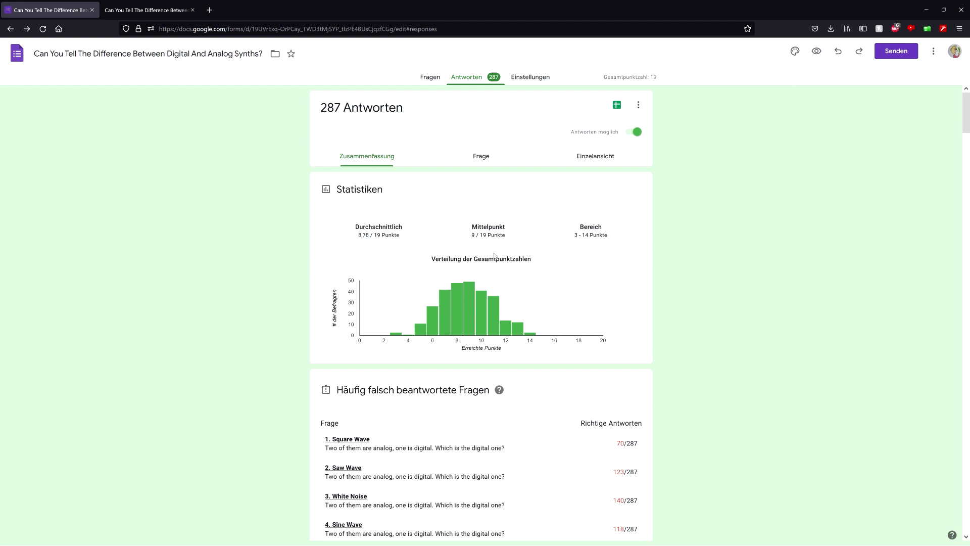
pyautogui.moveTo(457, 294)
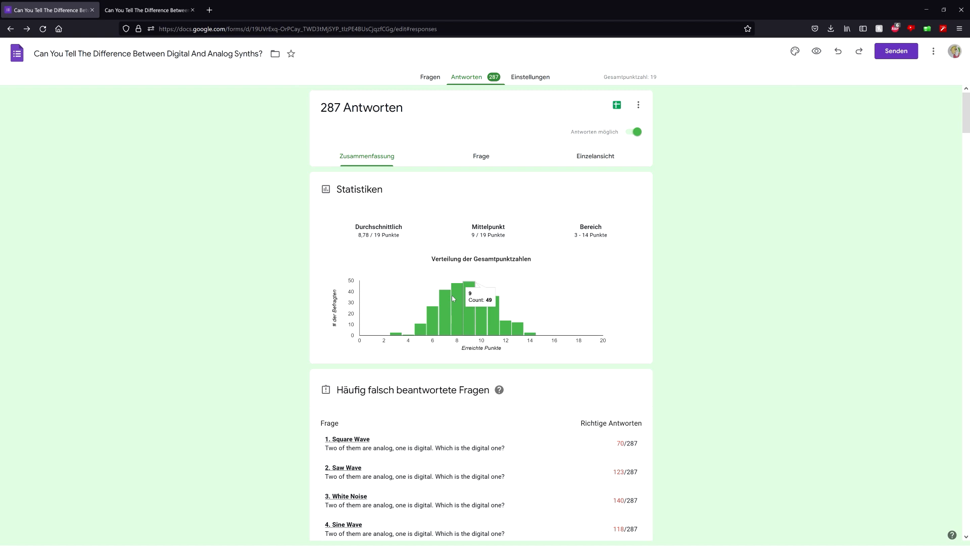
pyautogui.moveTo(576, 315)
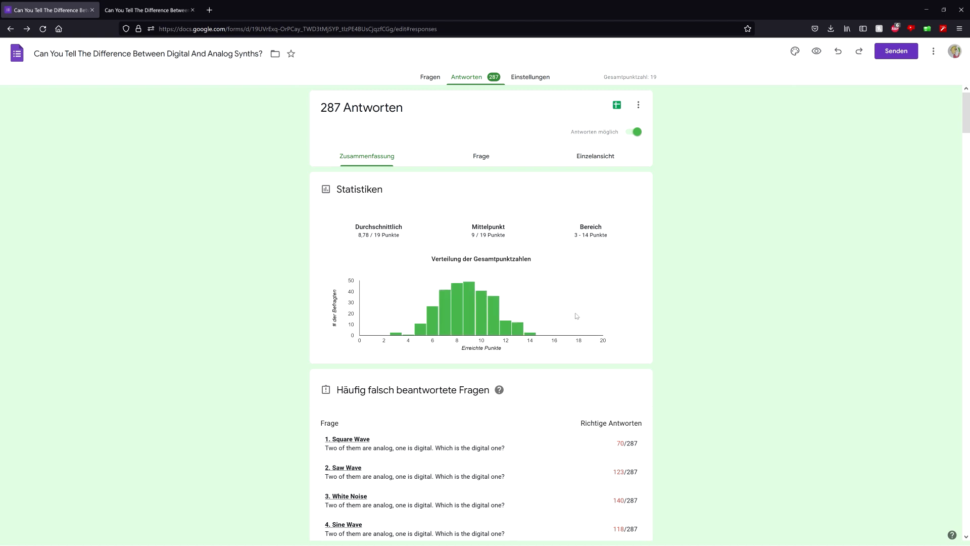
pyautogui.moveTo(559, 313)
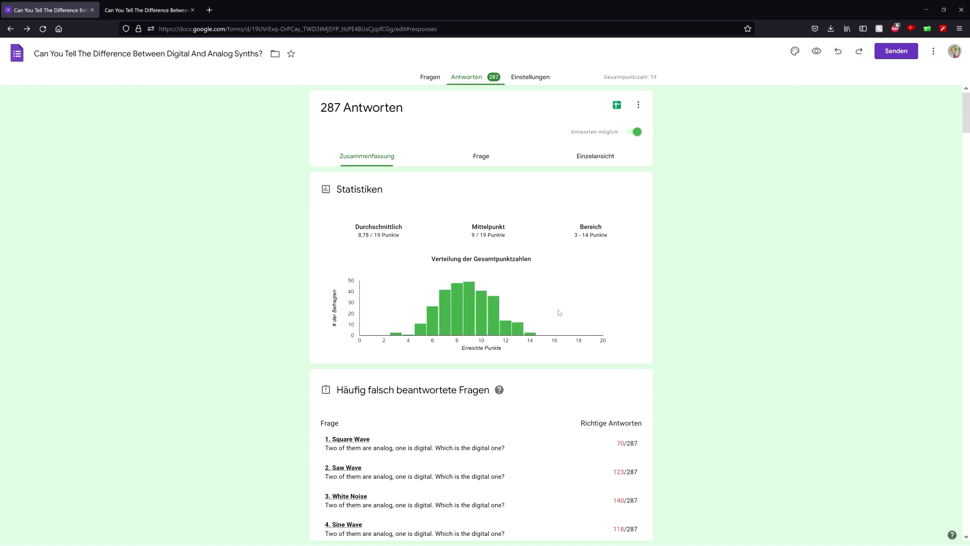
pyautogui.moveTo(313, 261)
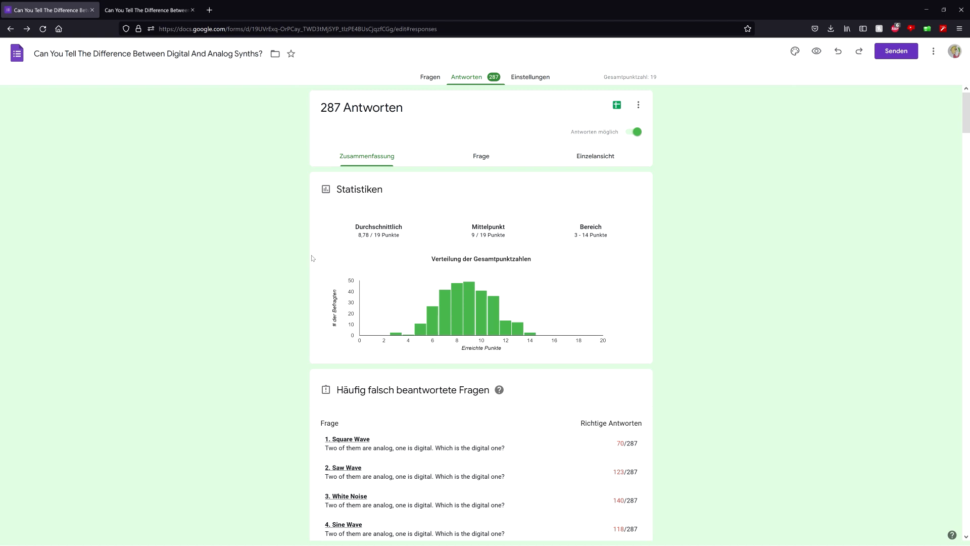
pyautogui.moveTo(309, 254)
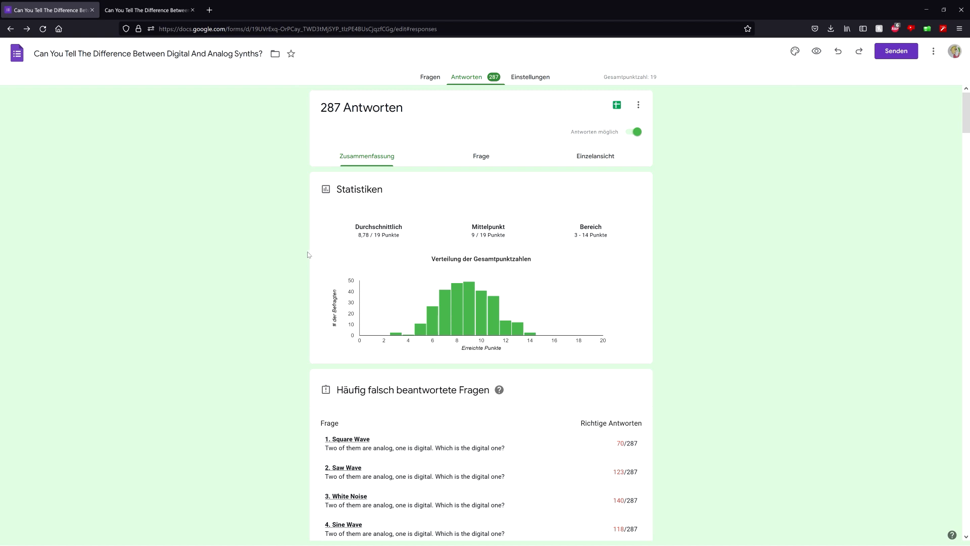
pyautogui.moveTo(345, 268)
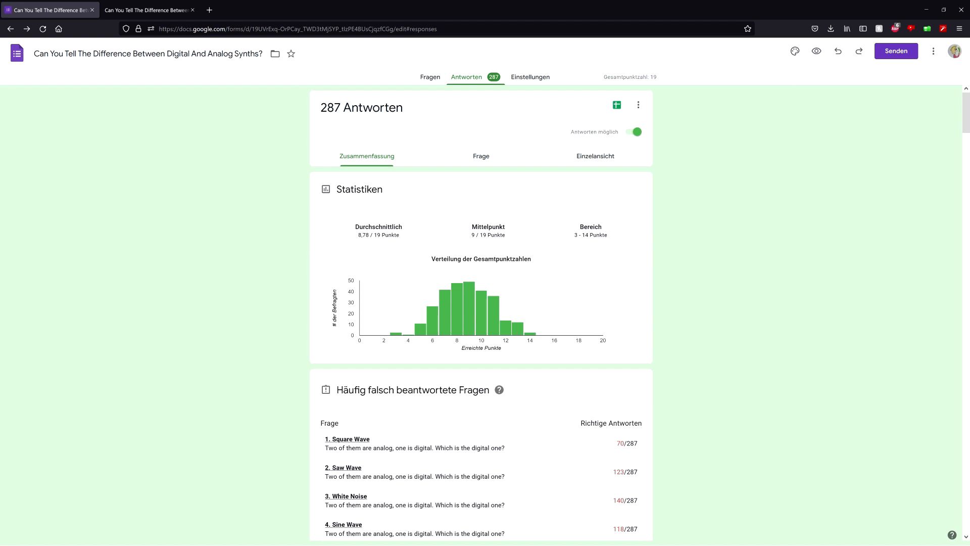
pyautogui.moveTo(326, 253)
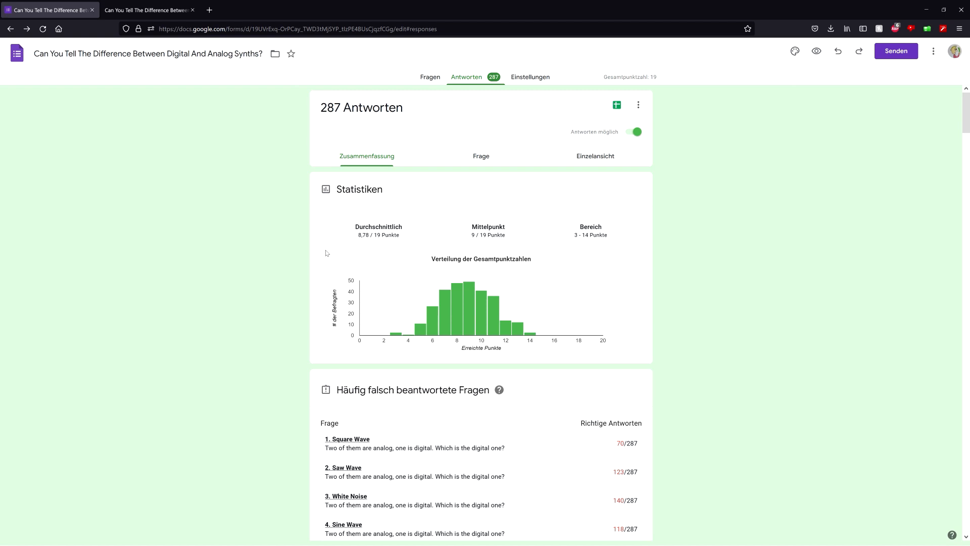
pyautogui.moveTo(303, 253)
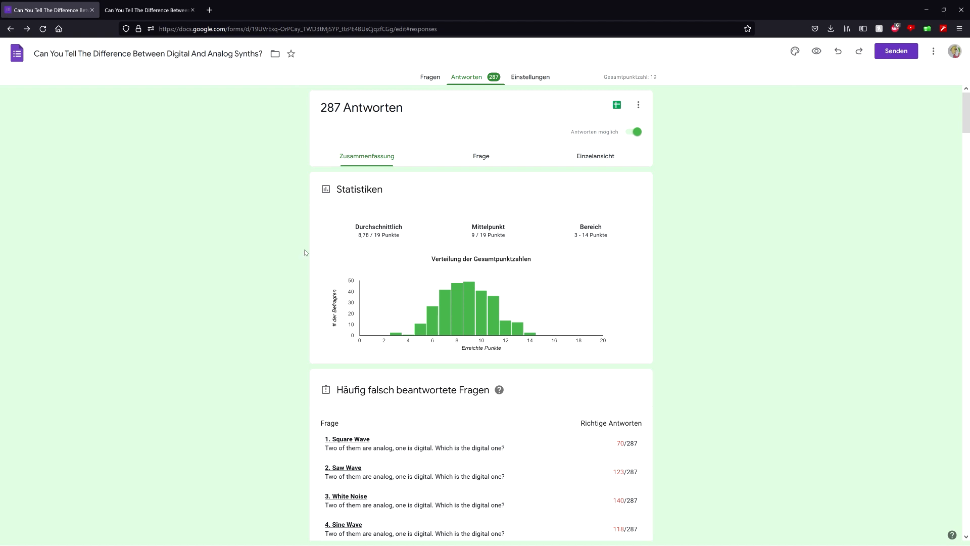
pyautogui.scroll(-3)
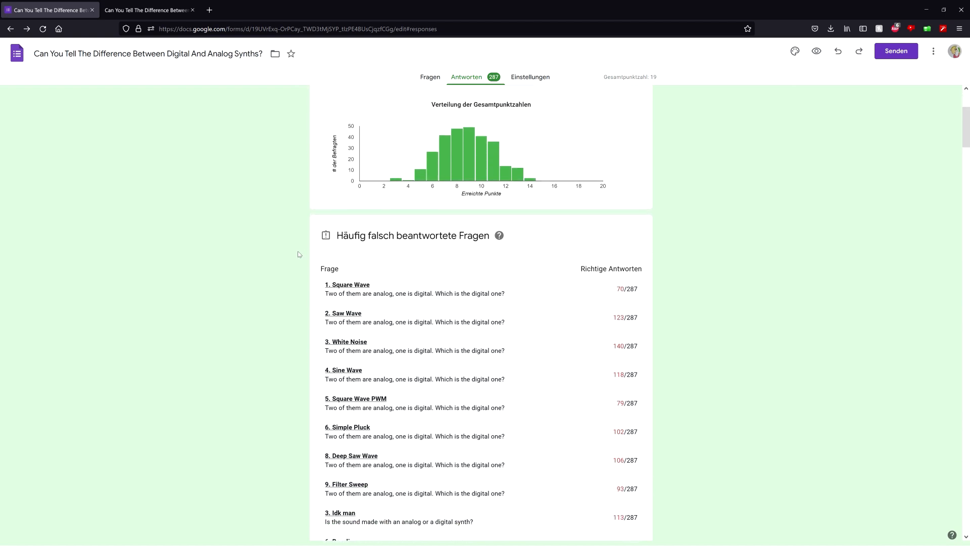
pyautogui.scroll(-3)
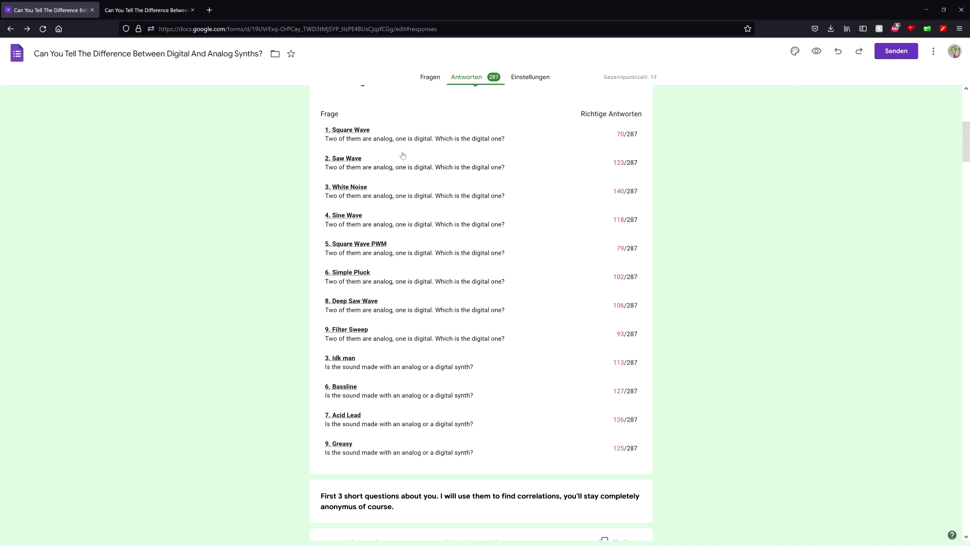
pyautogui.scroll(-3)
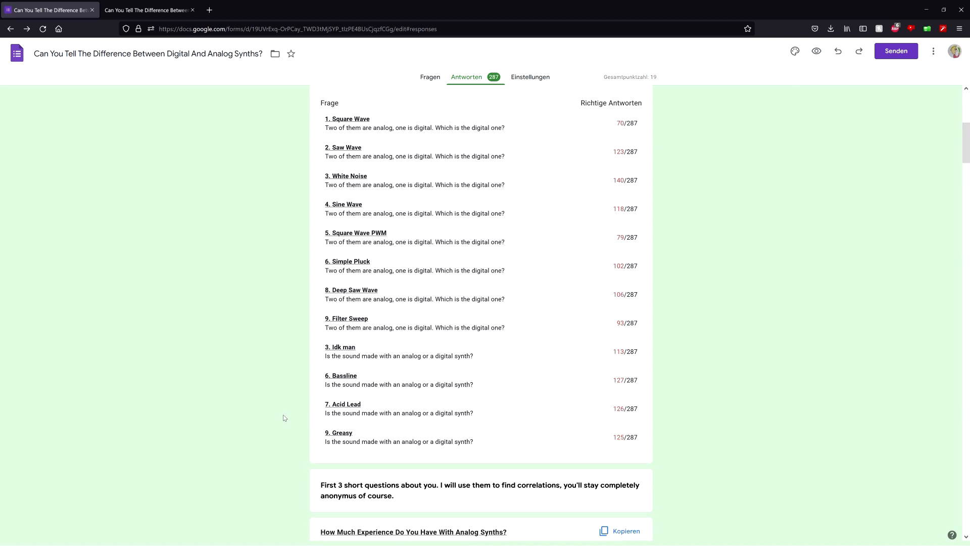
pyautogui.scroll(3)
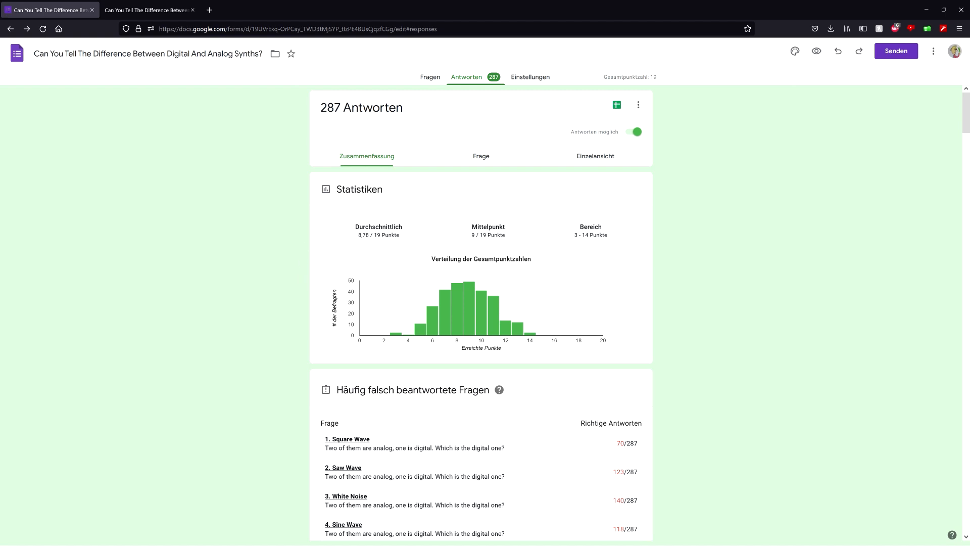
pyautogui.moveTo(621, 311)
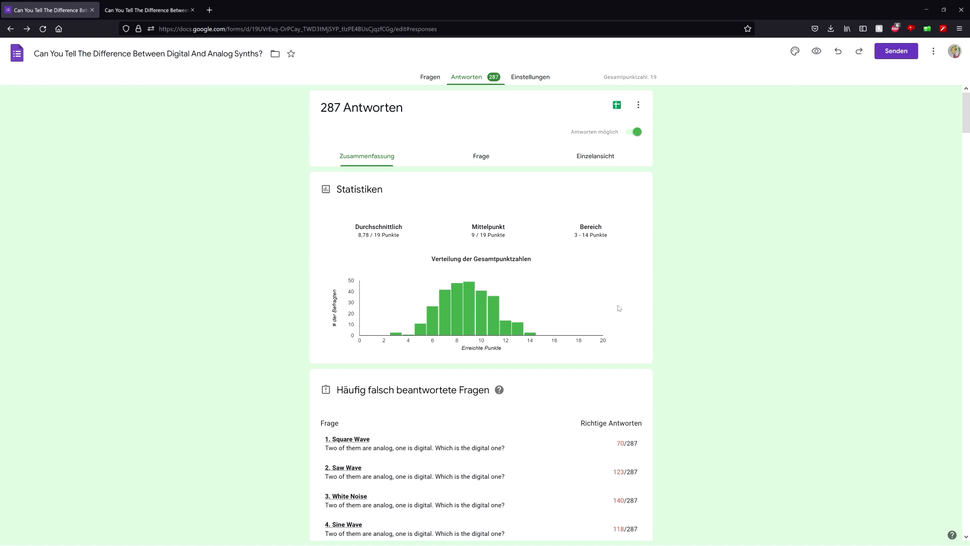
pyautogui.moveTo(394, 242)
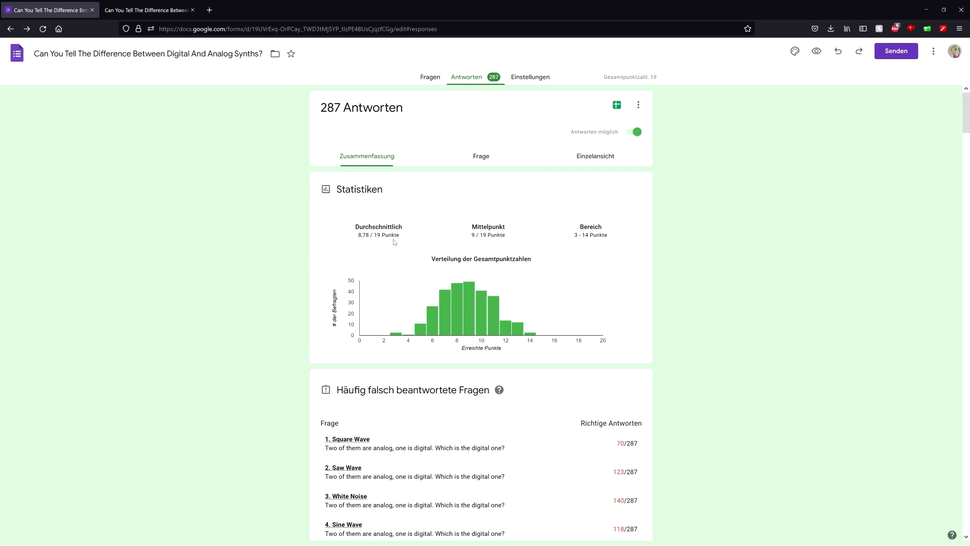
pyautogui.moveTo(276, 228)
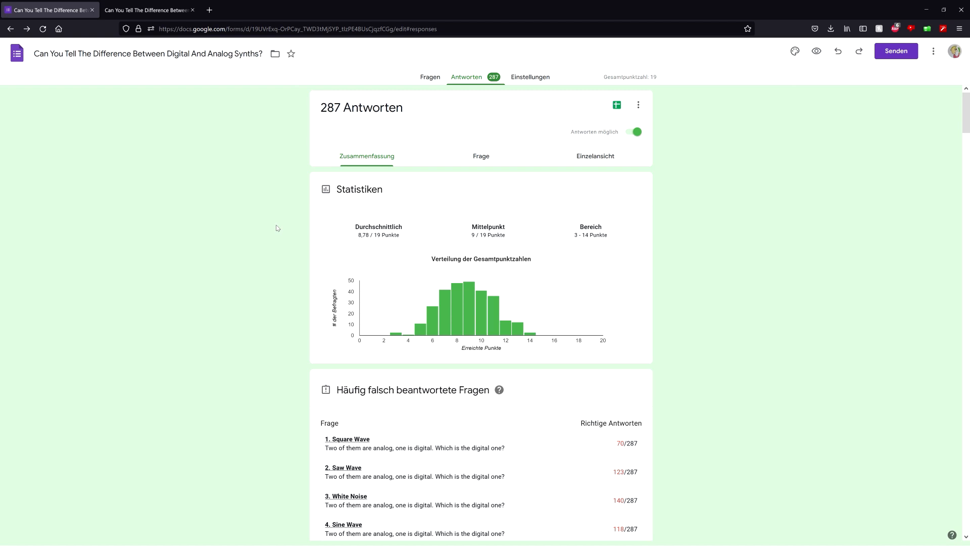
pyautogui.moveTo(358, 251)
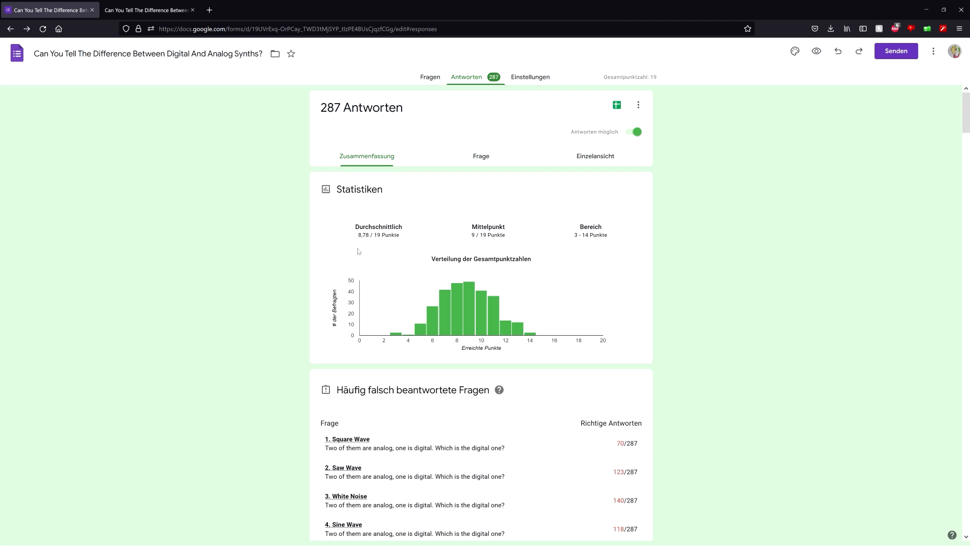
pyautogui.moveTo(446, 226)
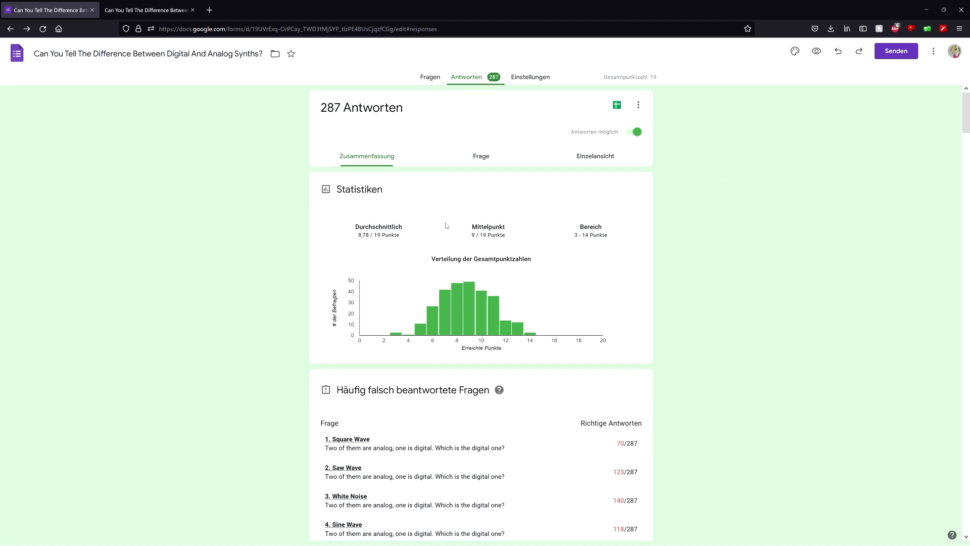
pyautogui.moveTo(459, 240)
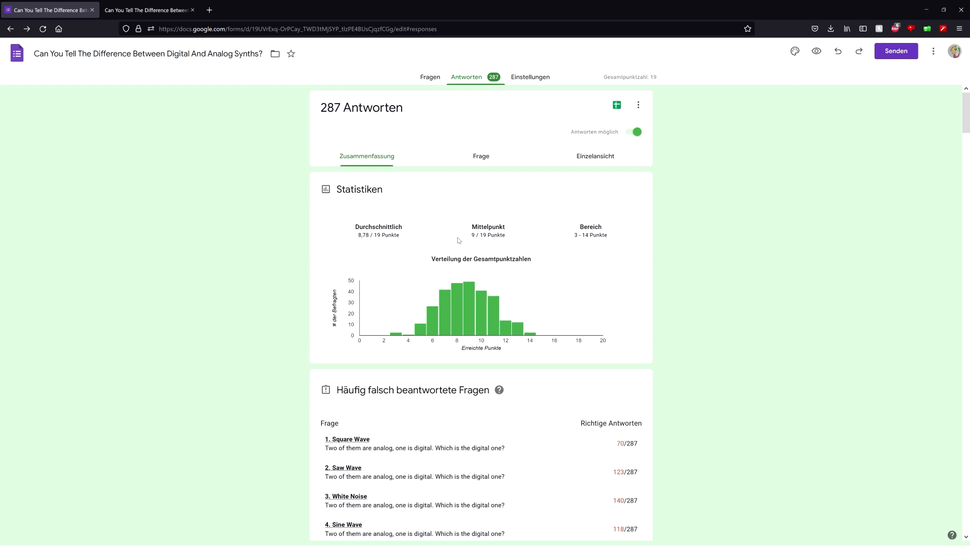
pyautogui.moveTo(488, 192)
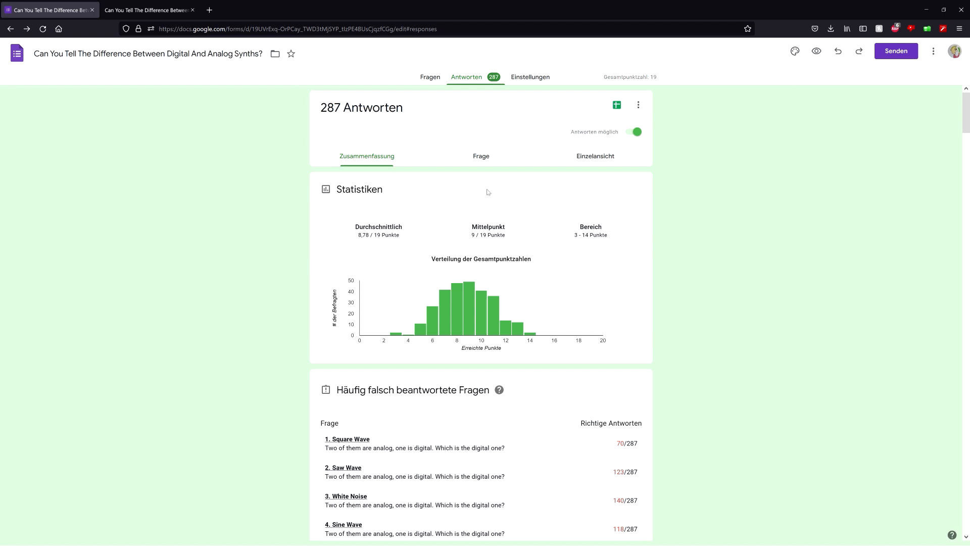
pyautogui.click(430, 77)
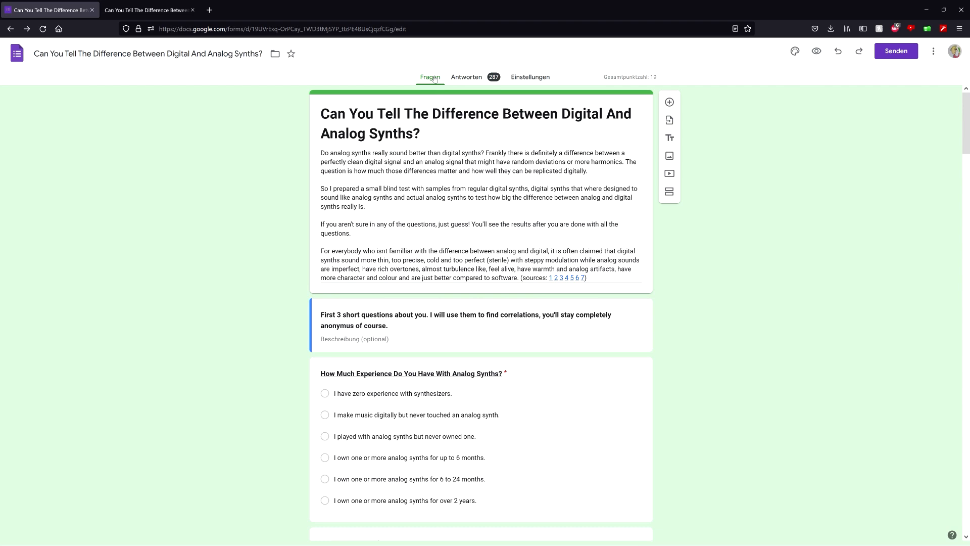
pyautogui.scroll(-3)
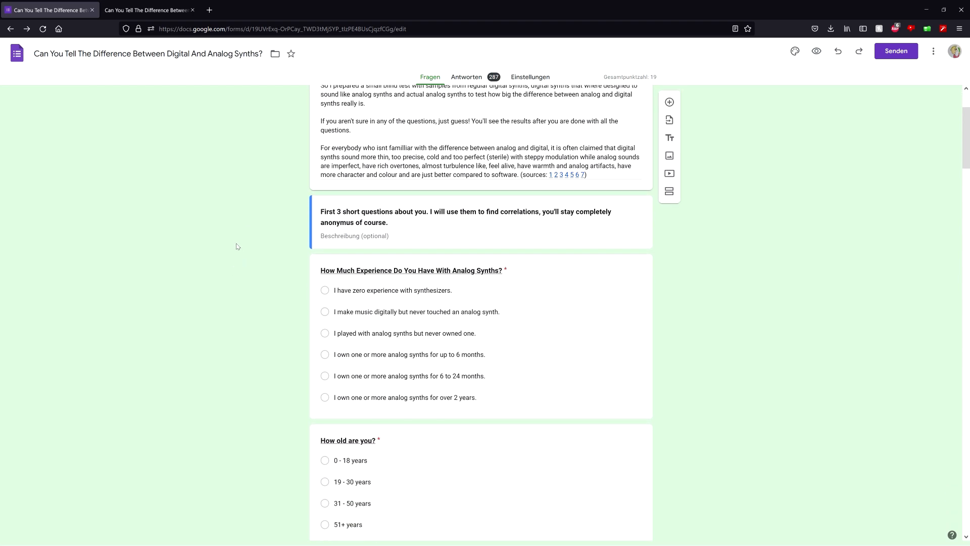
pyautogui.scroll(-3)
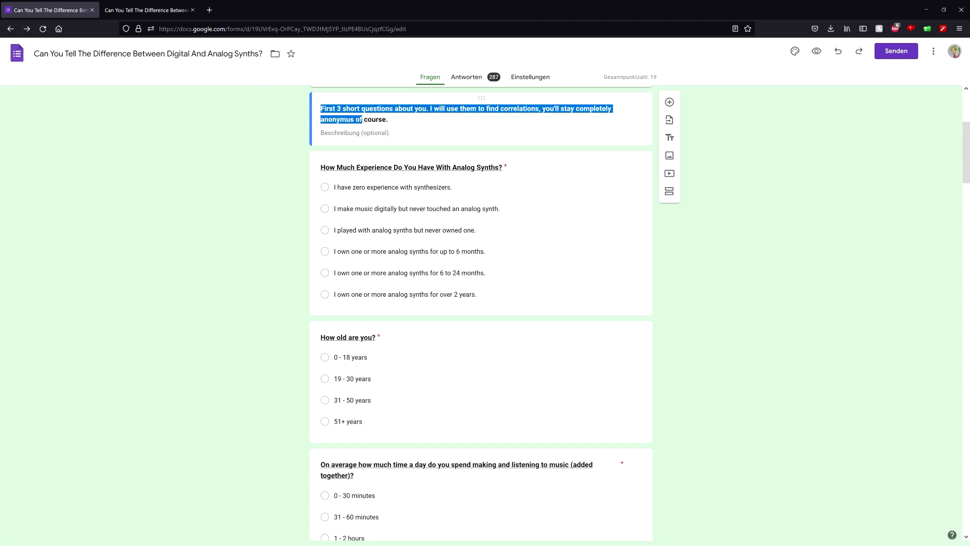
pyautogui.click(285, 180)
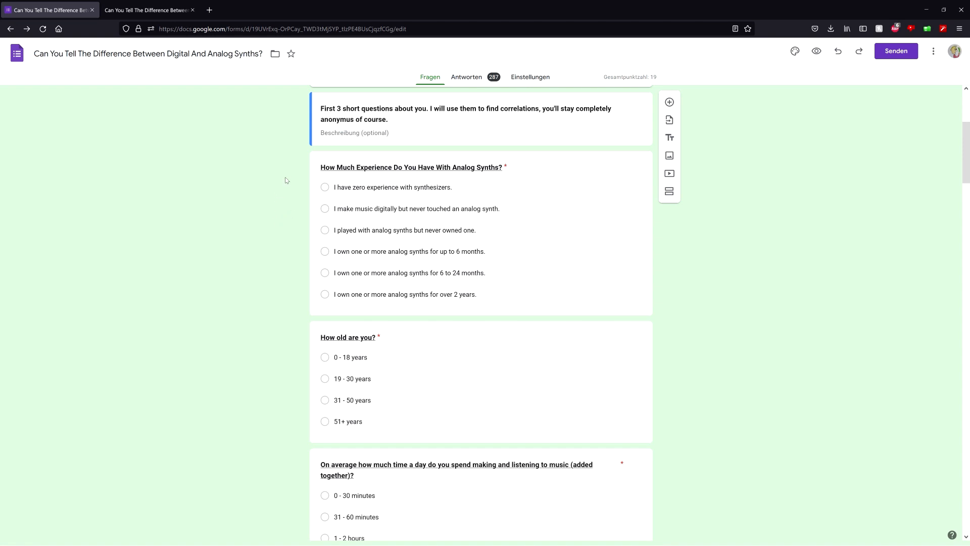
pyautogui.scroll(-3)
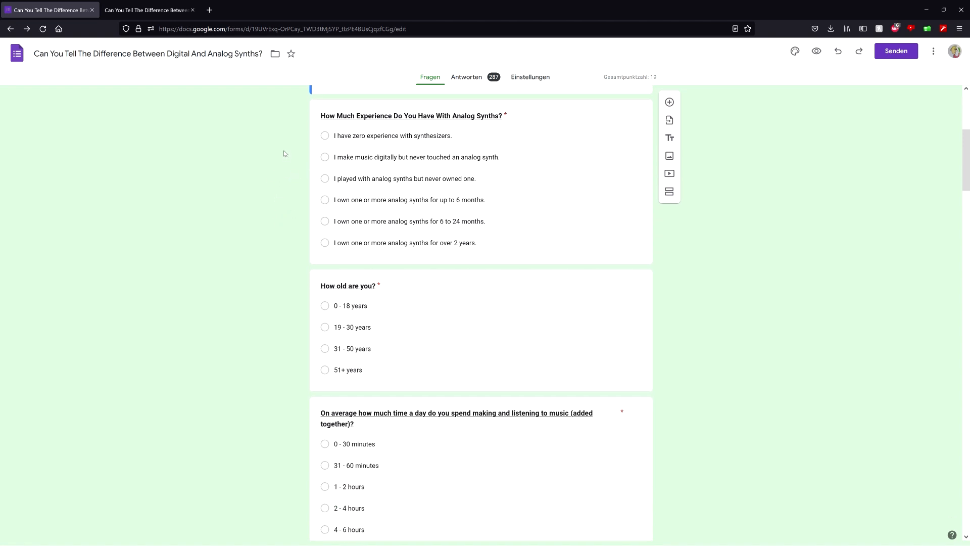
pyautogui.moveTo(456, 134)
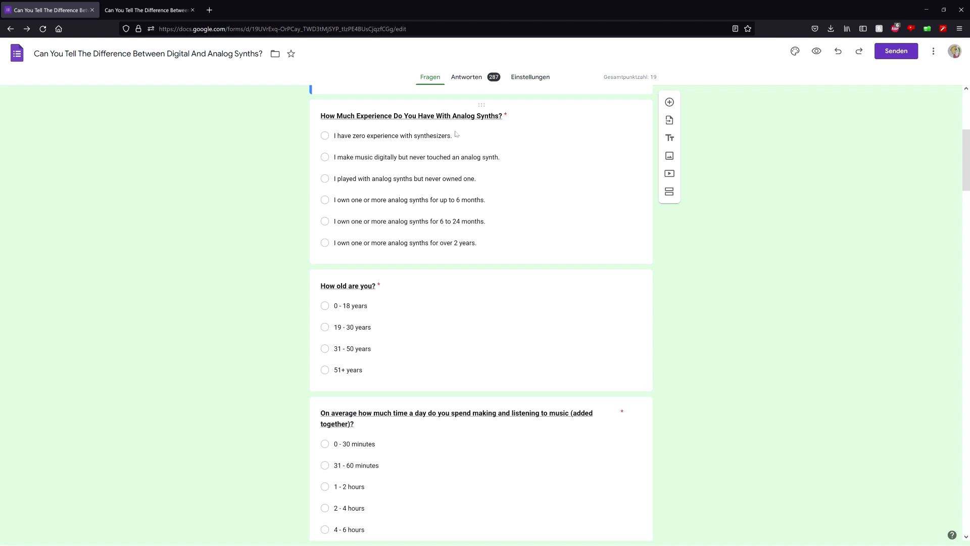
pyautogui.scroll(-3)
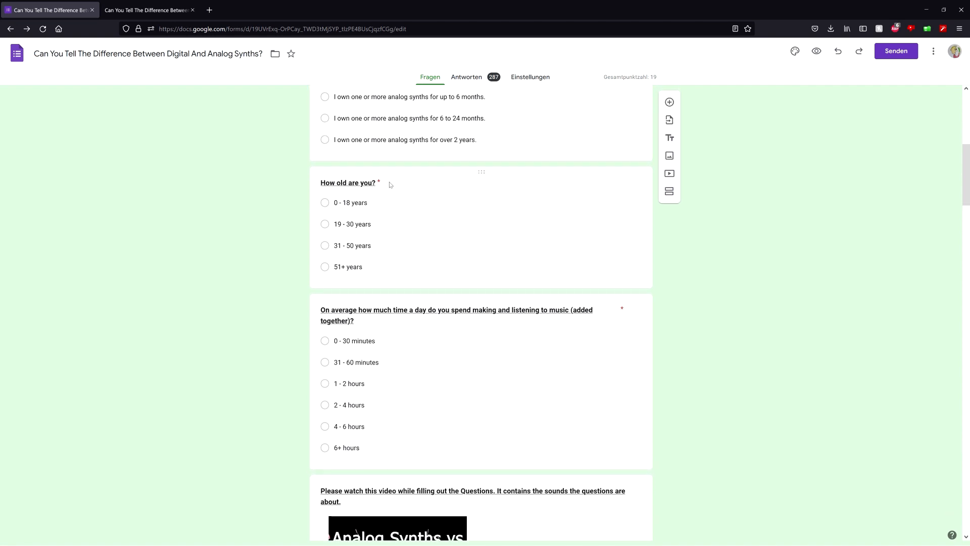
pyautogui.scroll(-3)
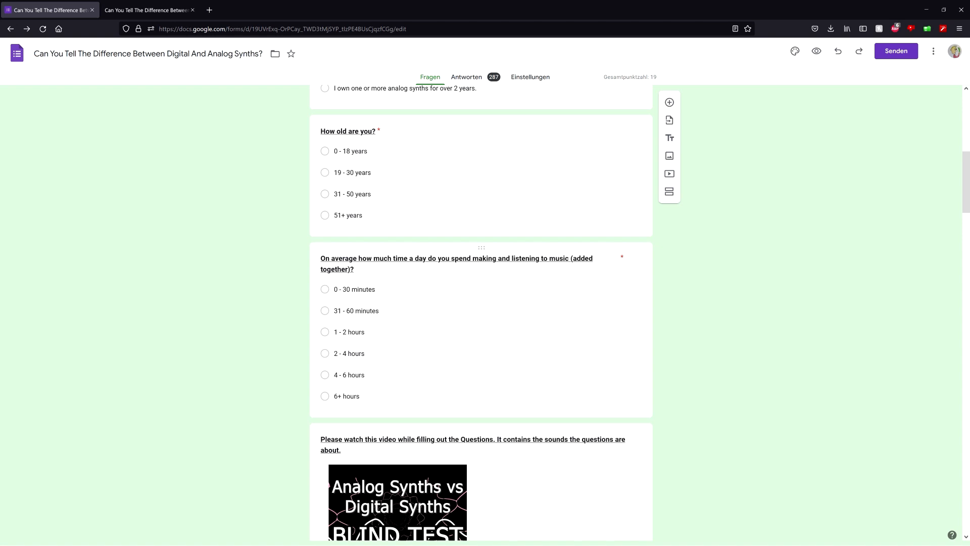
pyautogui.moveTo(623, 264)
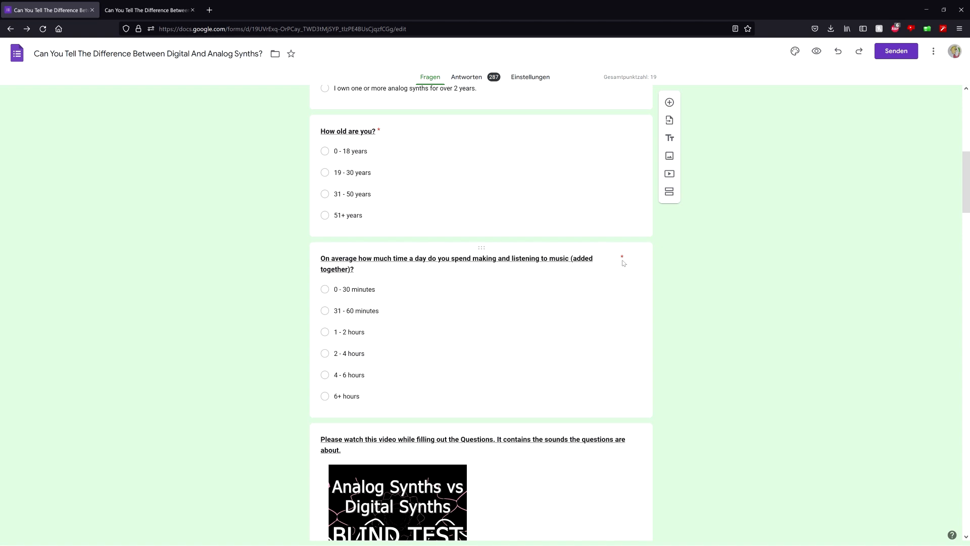
pyautogui.moveTo(352, 234)
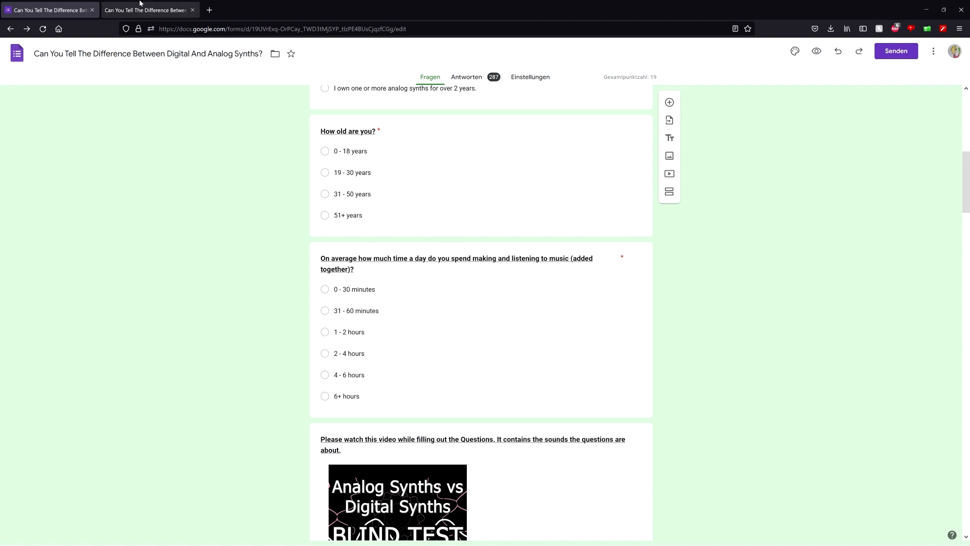
# Switch to the synth paper PDF and scroll down to the Evaluation bar charts.
pyautogui.click(148, 10)
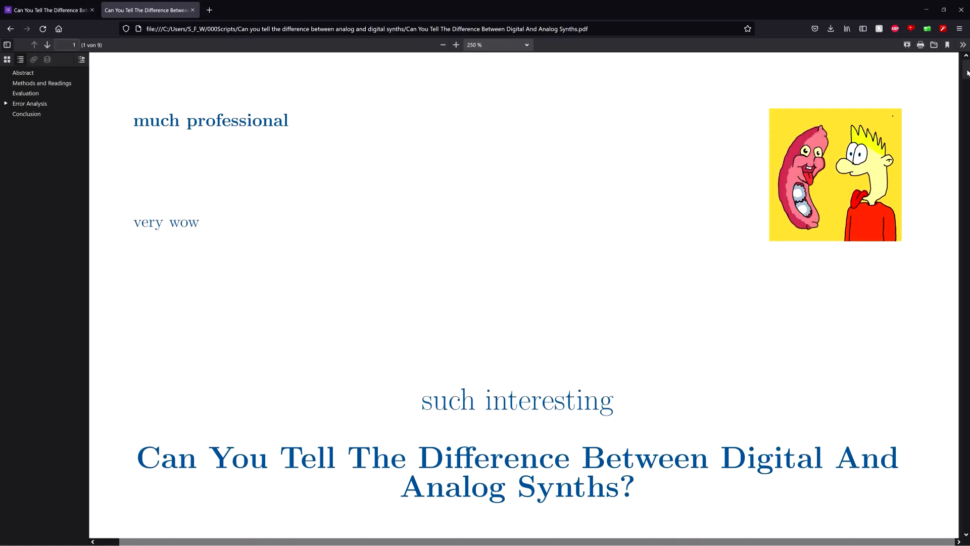
pyautogui.scroll(-3)
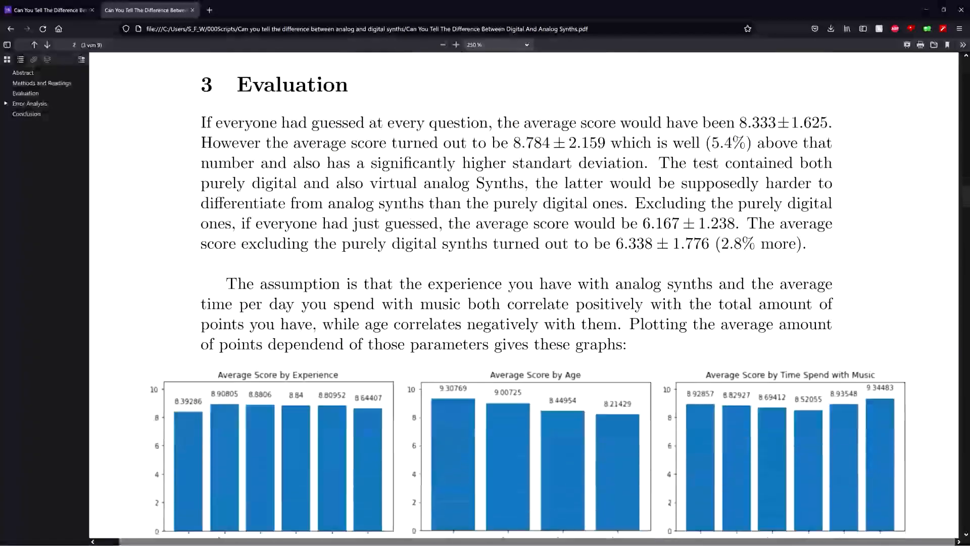
pyautogui.scroll(-3)
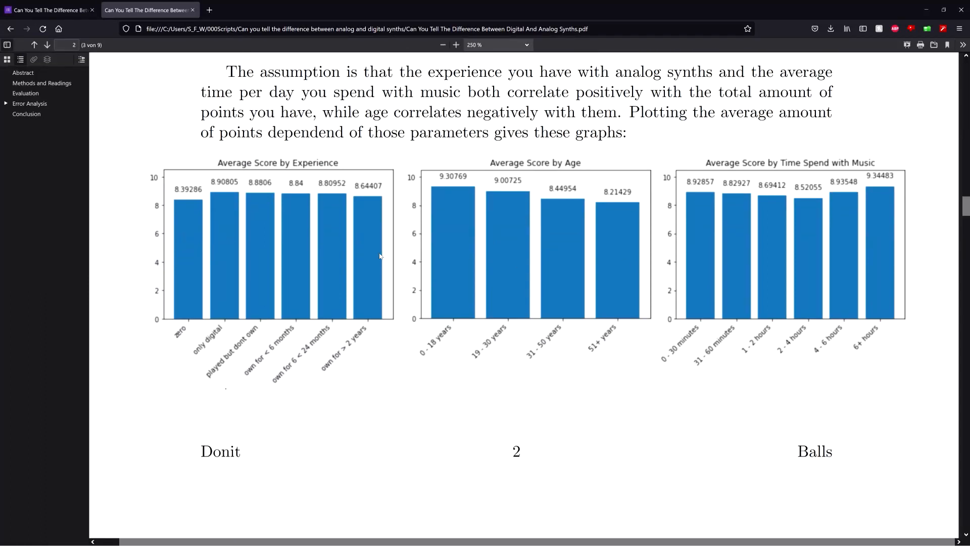
pyautogui.moveTo(912, 212)
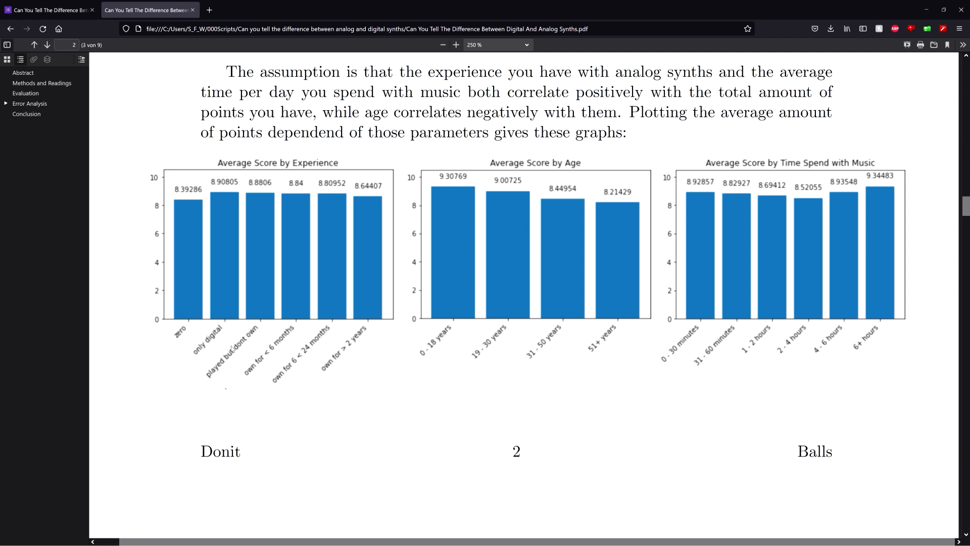
pyautogui.moveTo(190, 364)
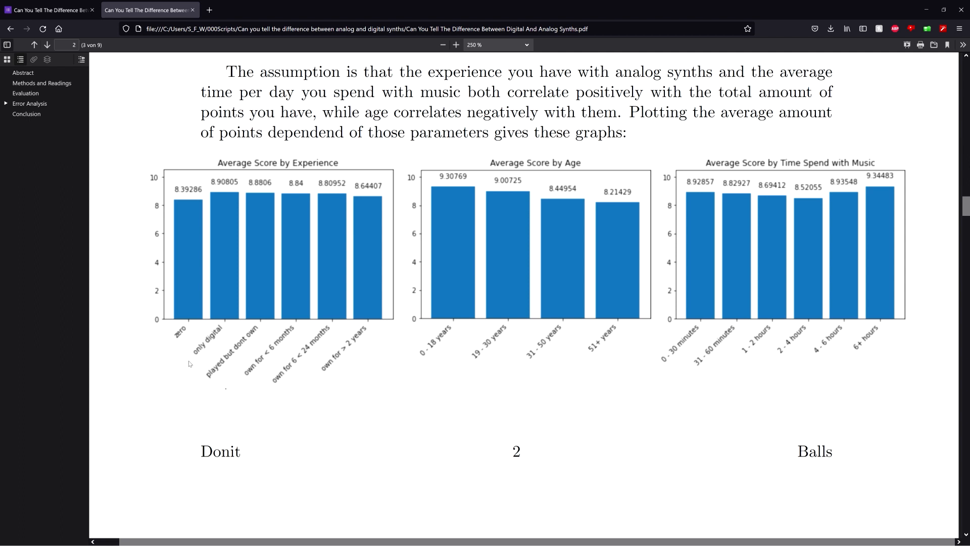
pyautogui.moveTo(151, 166)
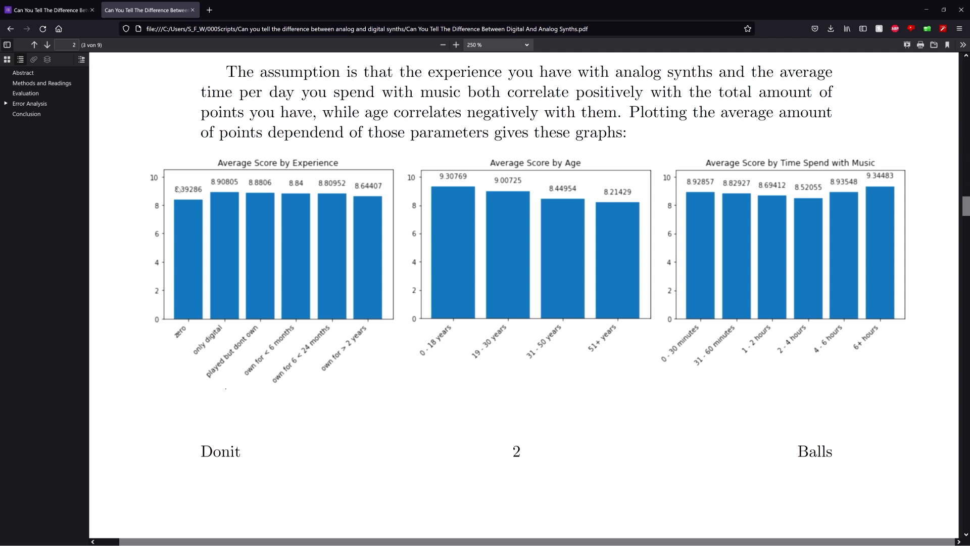
pyautogui.moveTo(190, 333)
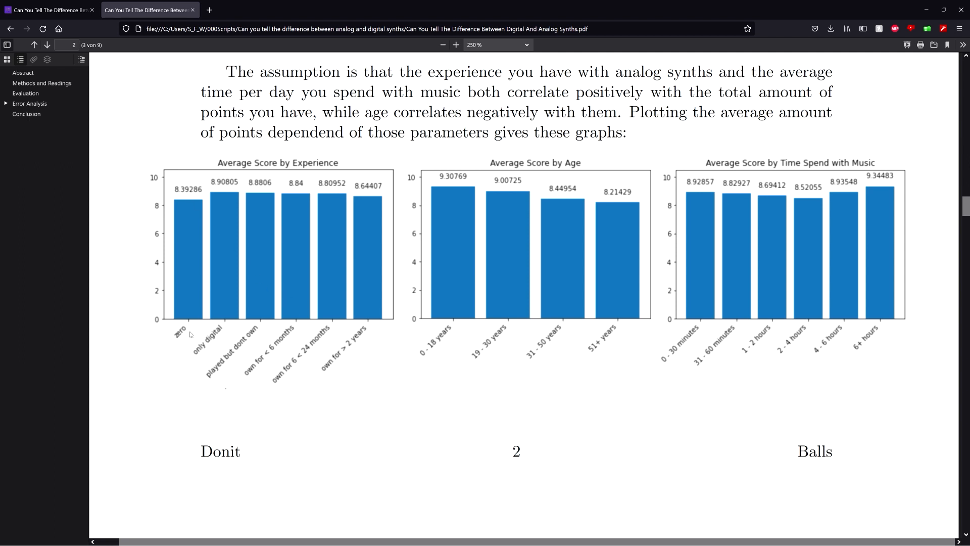
pyautogui.moveTo(339, 338)
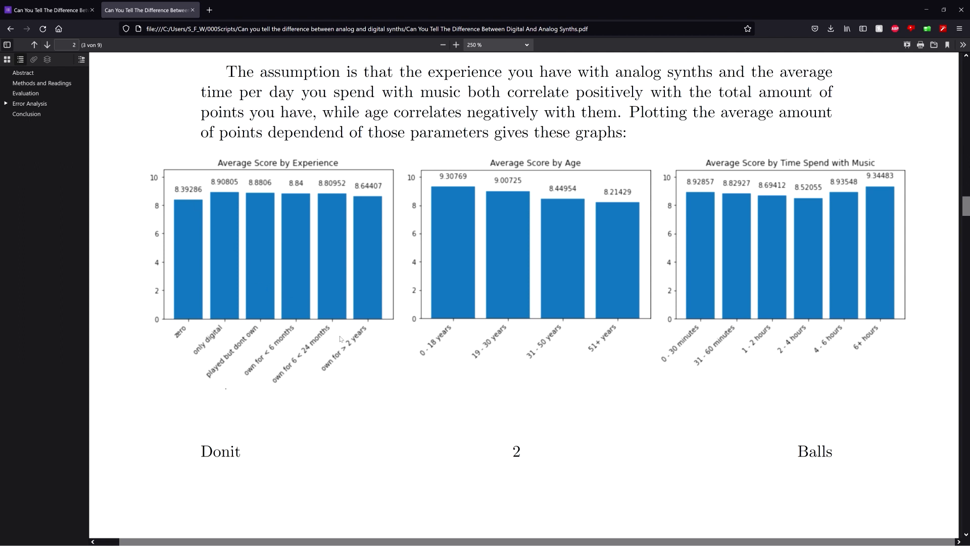
pyautogui.moveTo(168, 176)
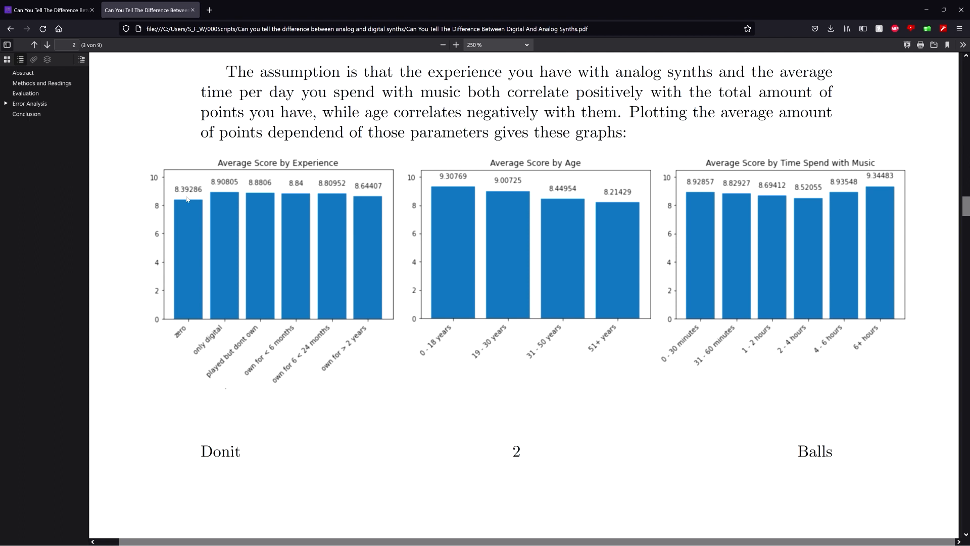
pyautogui.moveTo(193, 220)
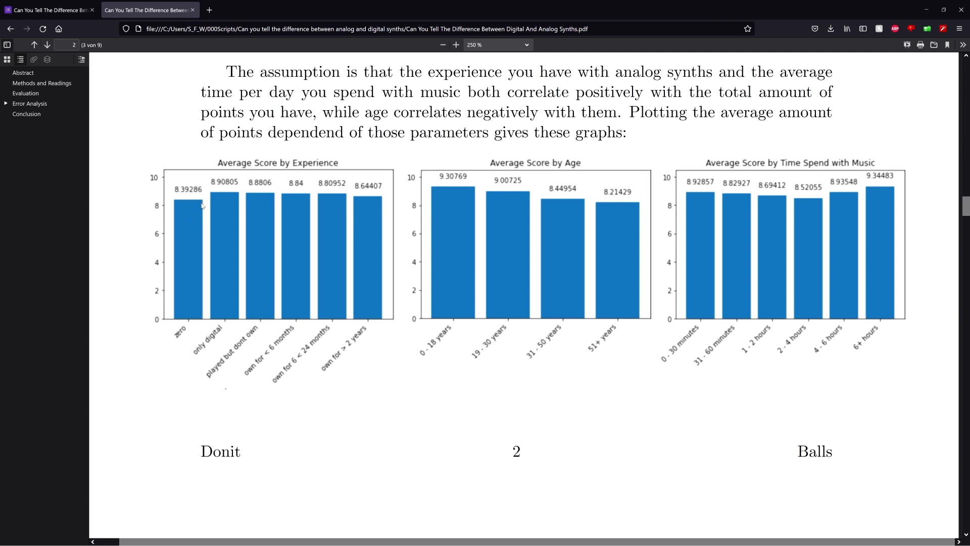
pyautogui.moveTo(377, 204)
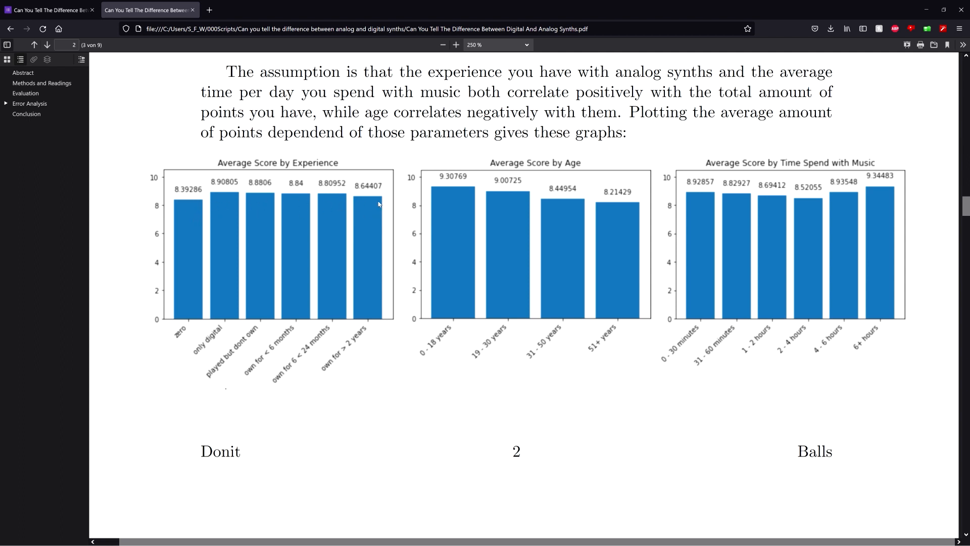
pyautogui.moveTo(755, 156)
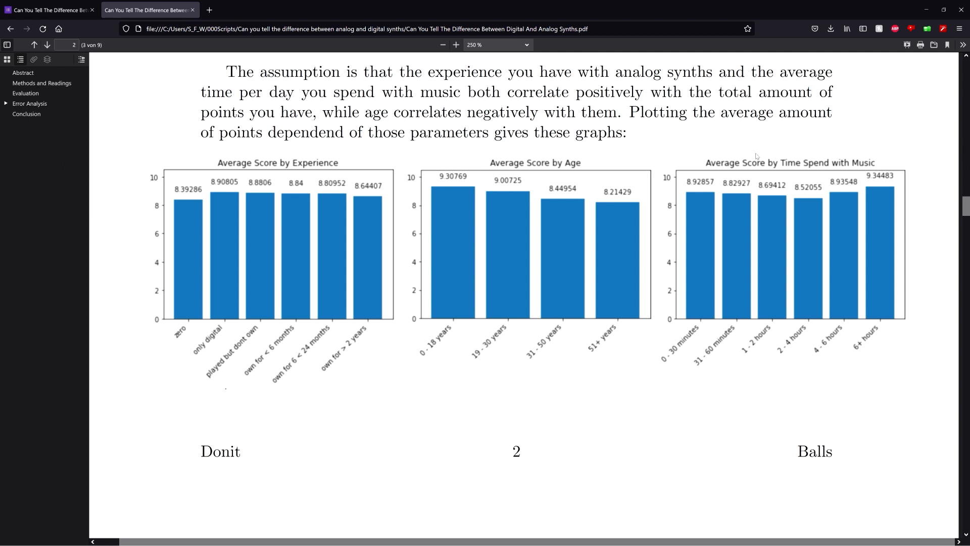
pyautogui.moveTo(838, 196)
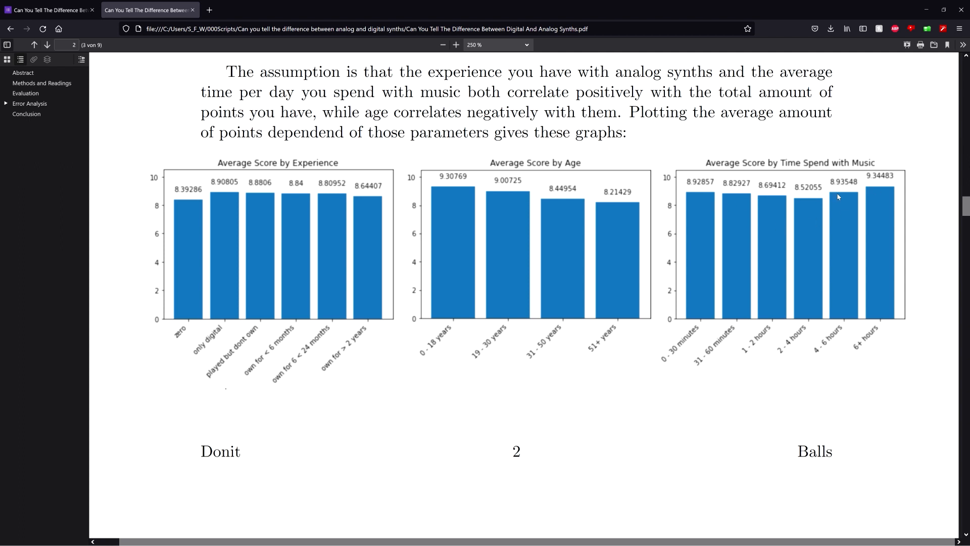
pyautogui.moveTo(504, 186)
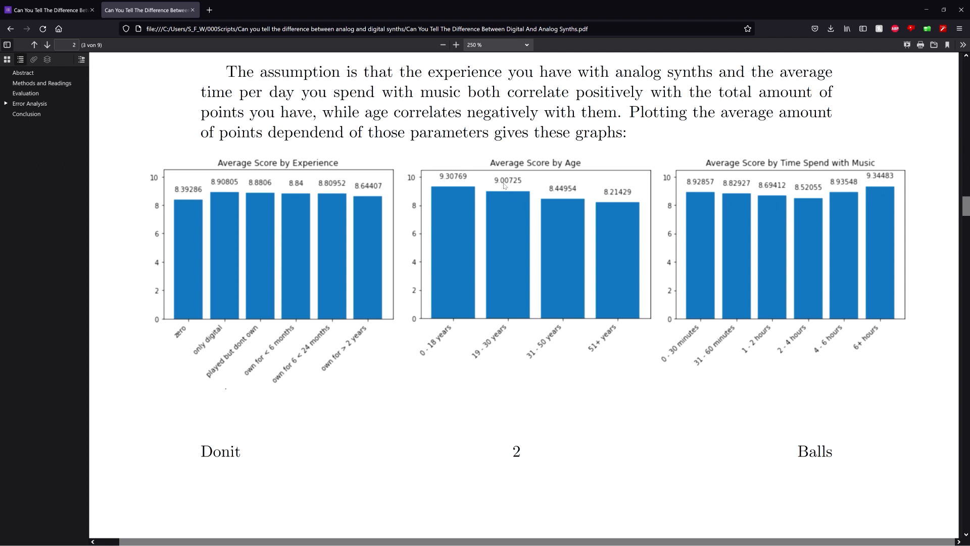
pyautogui.moveTo(469, 193)
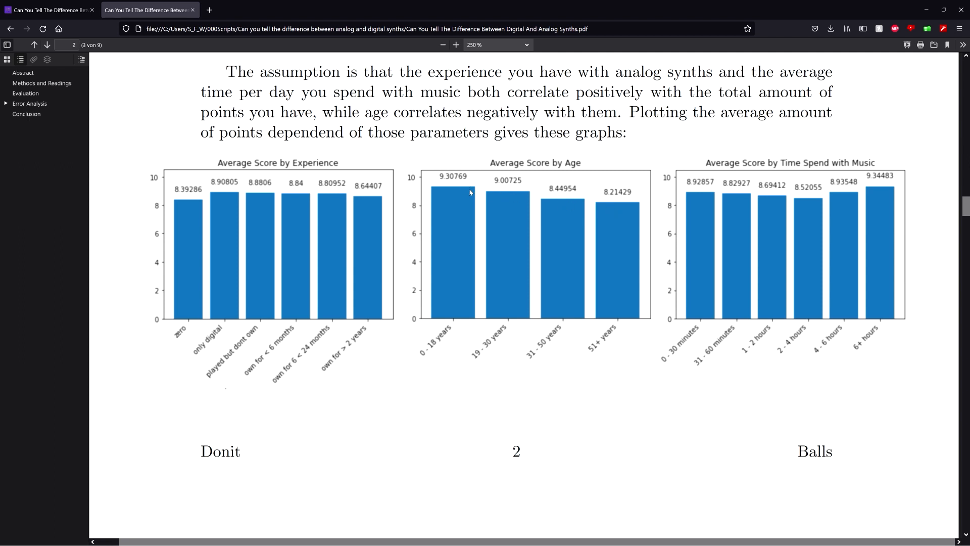
pyautogui.moveTo(497, 192)
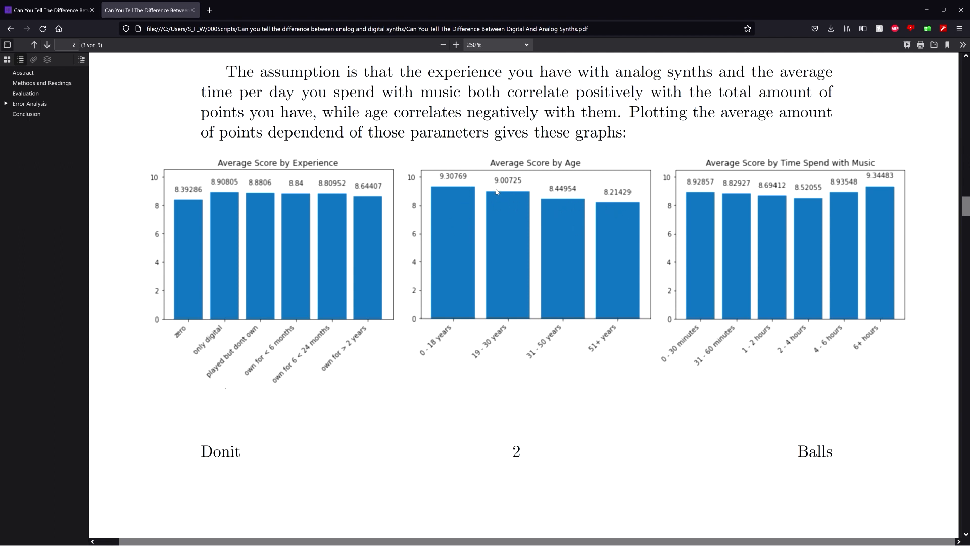
pyautogui.moveTo(444, 210)
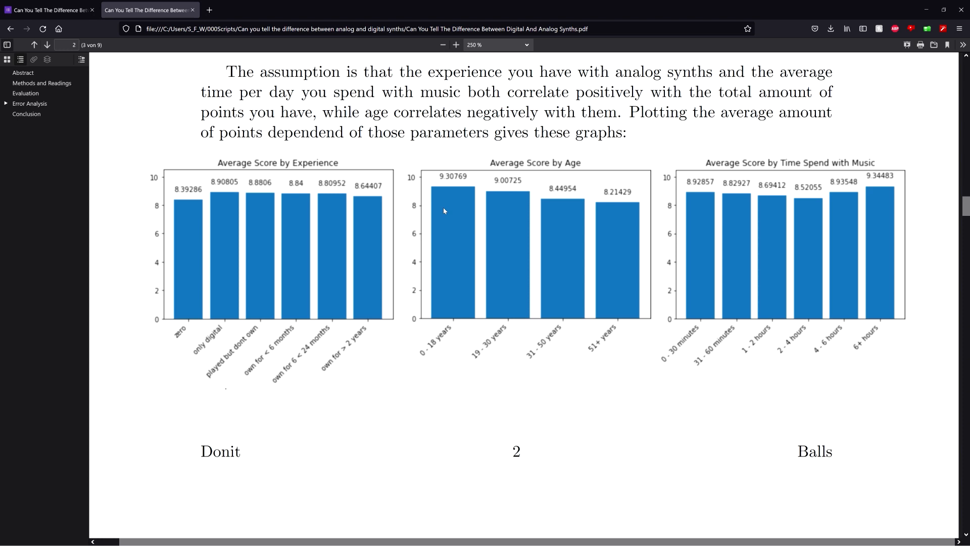
pyautogui.moveTo(618, 209)
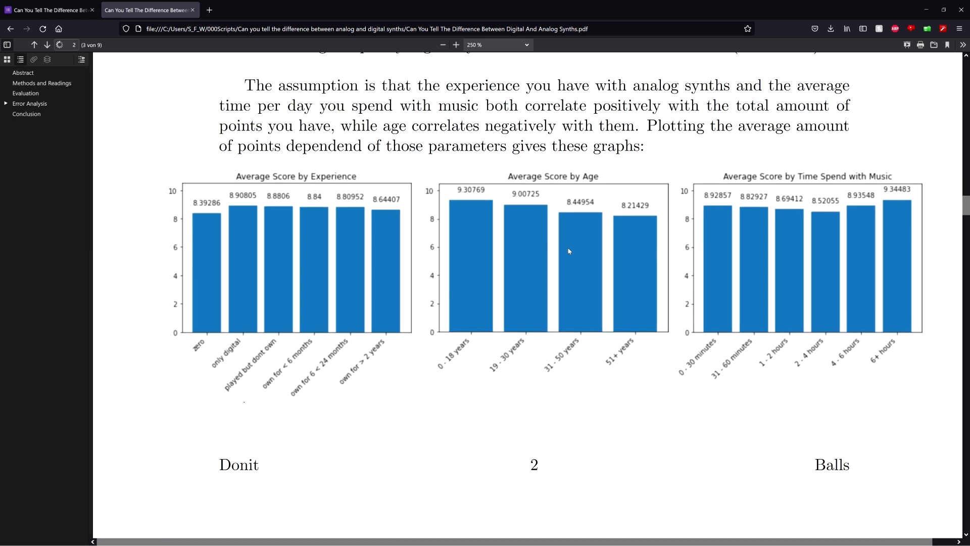
# Zoom in slightly and look over the experience, age and music-time regression plots on page 3.
pyautogui.click(456, 45)
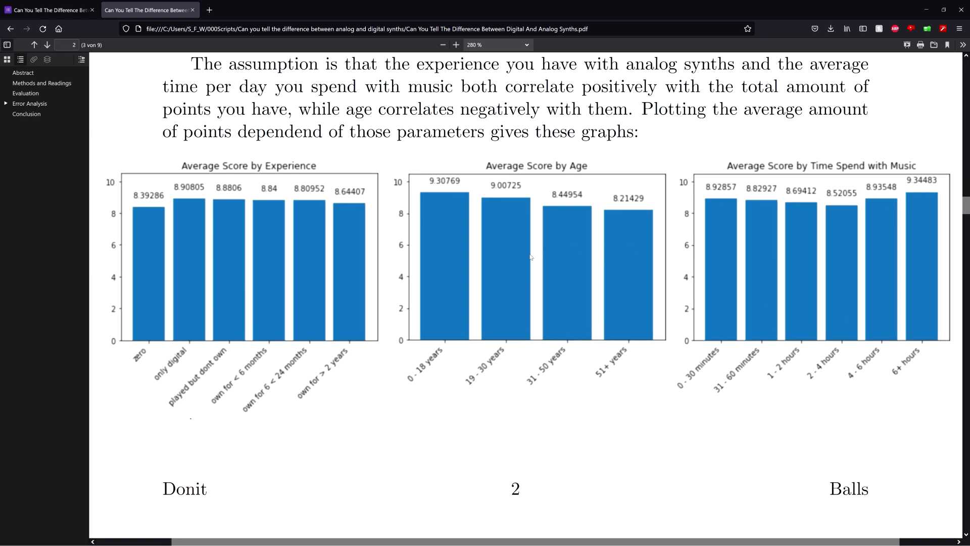
pyautogui.scroll(-3)
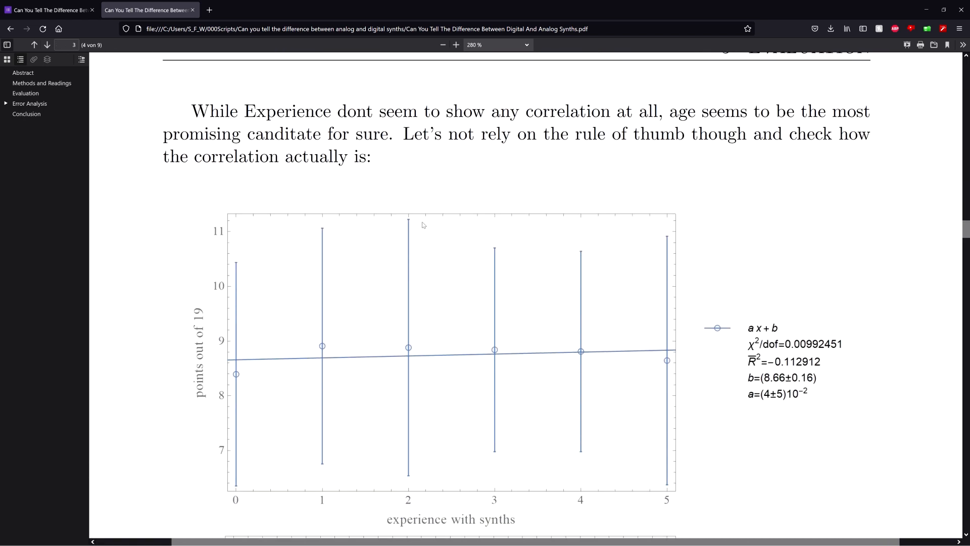
pyautogui.scroll(-3)
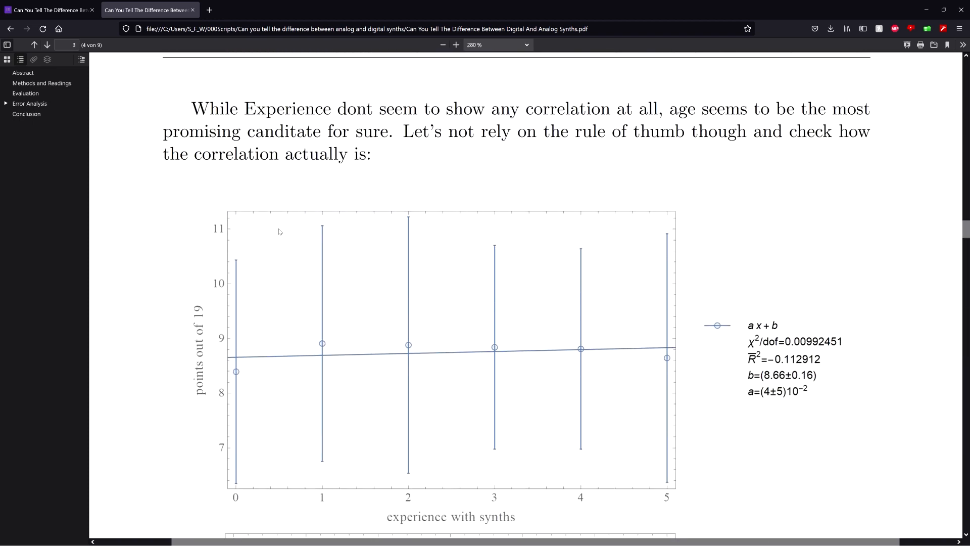
pyautogui.scroll(-3)
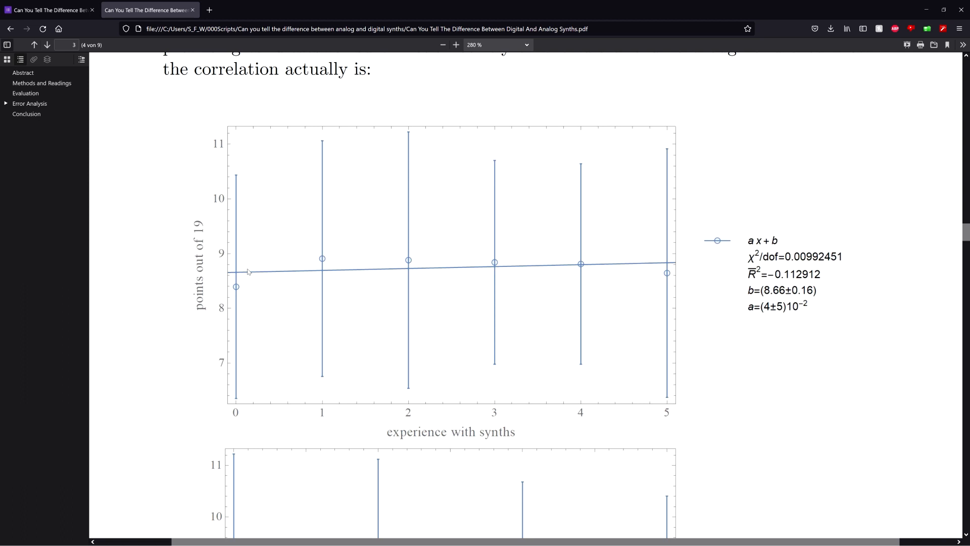
pyautogui.moveTo(813, 308)
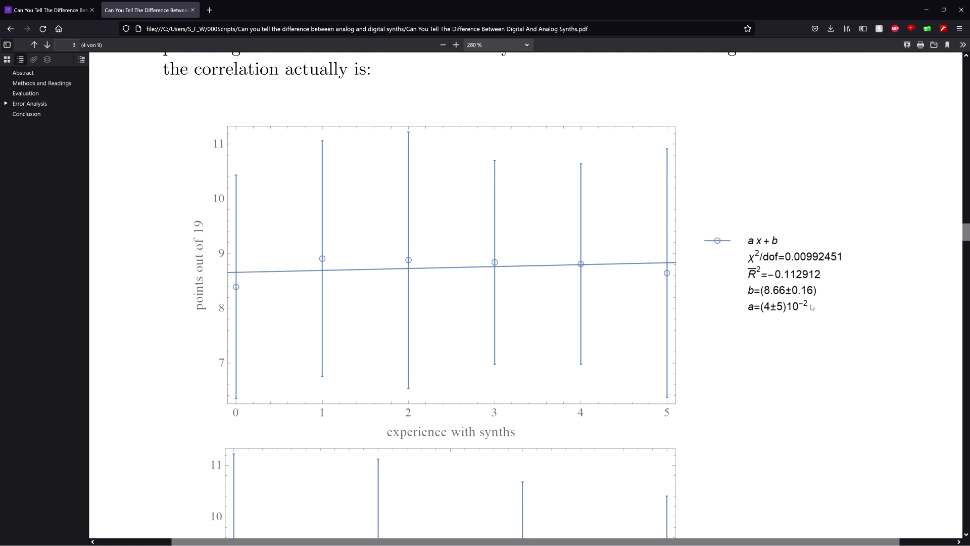
pyautogui.moveTo(737, 332)
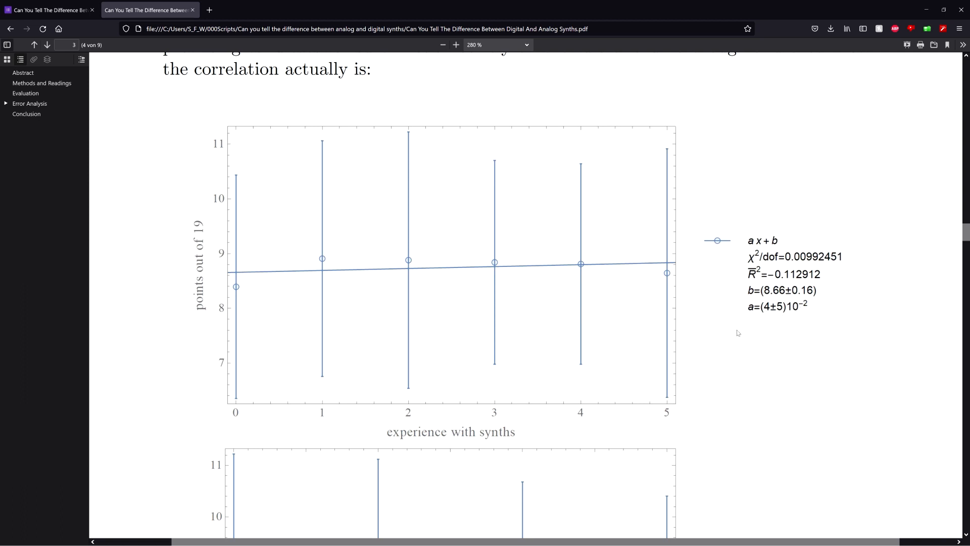
pyautogui.scroll(-3)
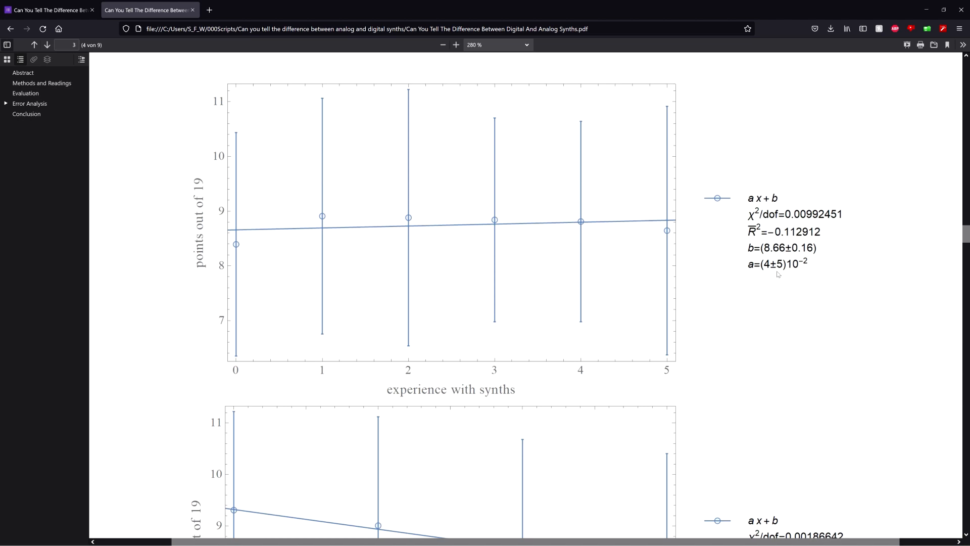
pyautogui.moveTo(767, 270)
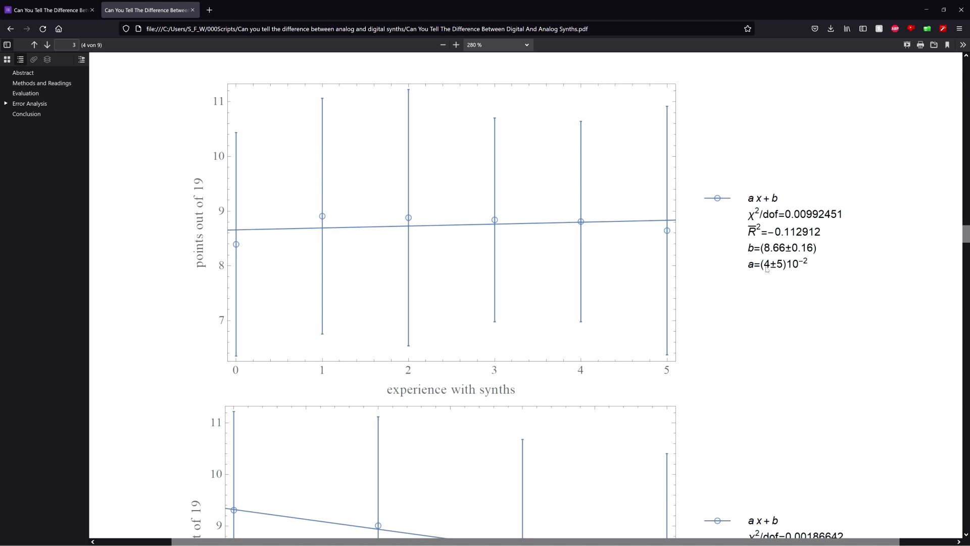
pyautogui.scroll(-3)
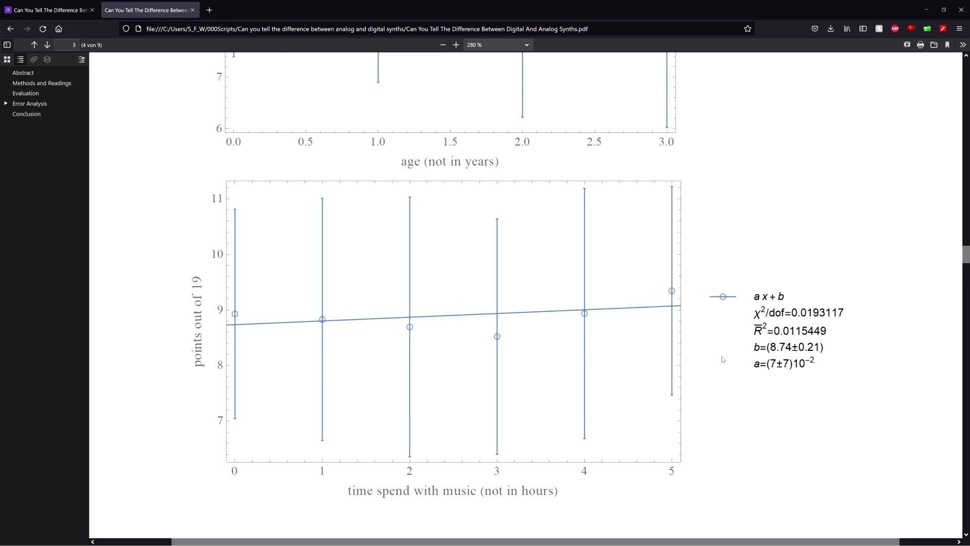
pyautogui.scroll(3)
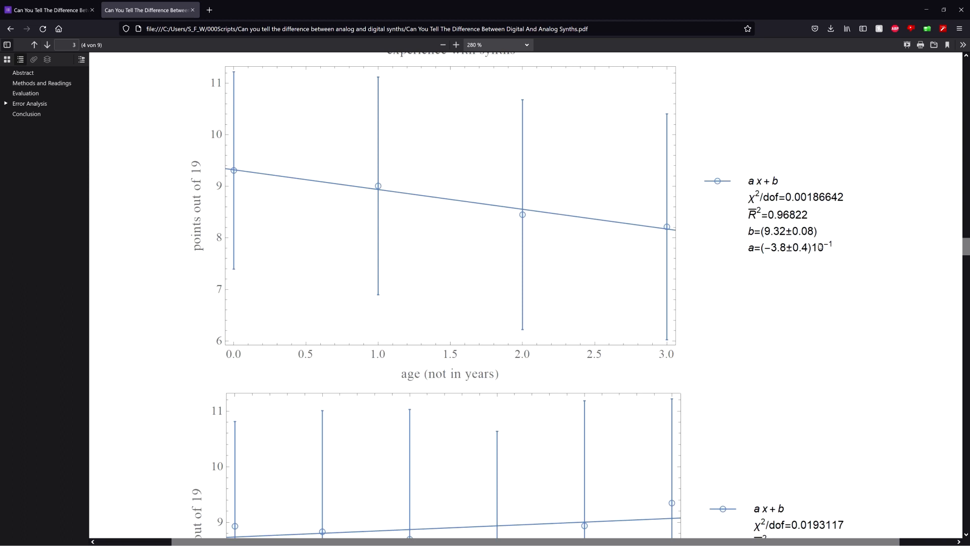
pyautogui.rightClick(769, 259)
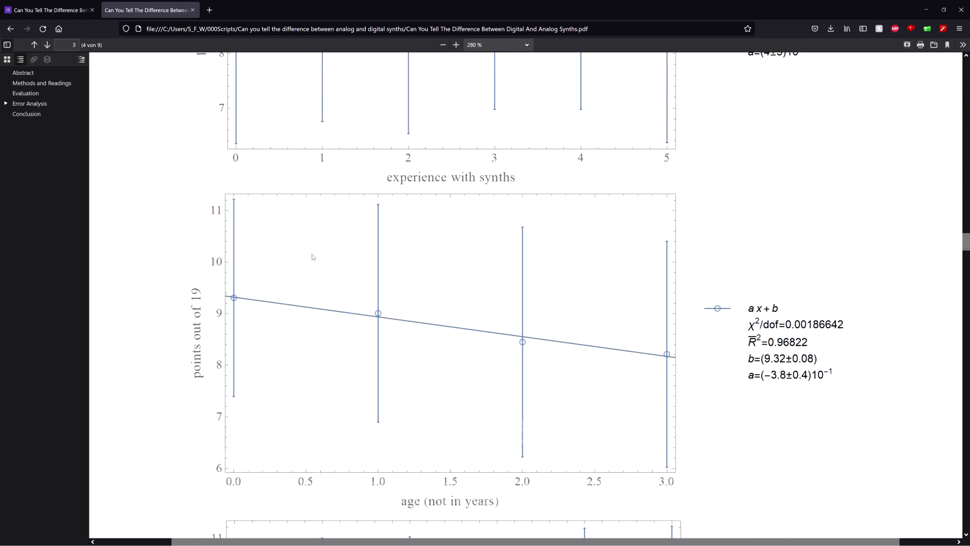
pyautogui.moveTo(552, 298)
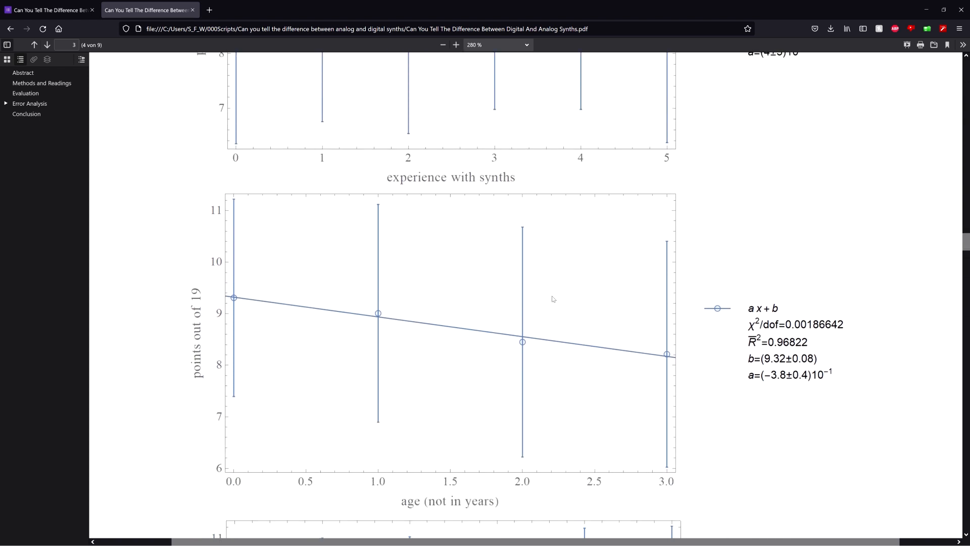
# Scroll down to the start of section 3 Evaluation on page 4.
pyautogui.scroll(-3)
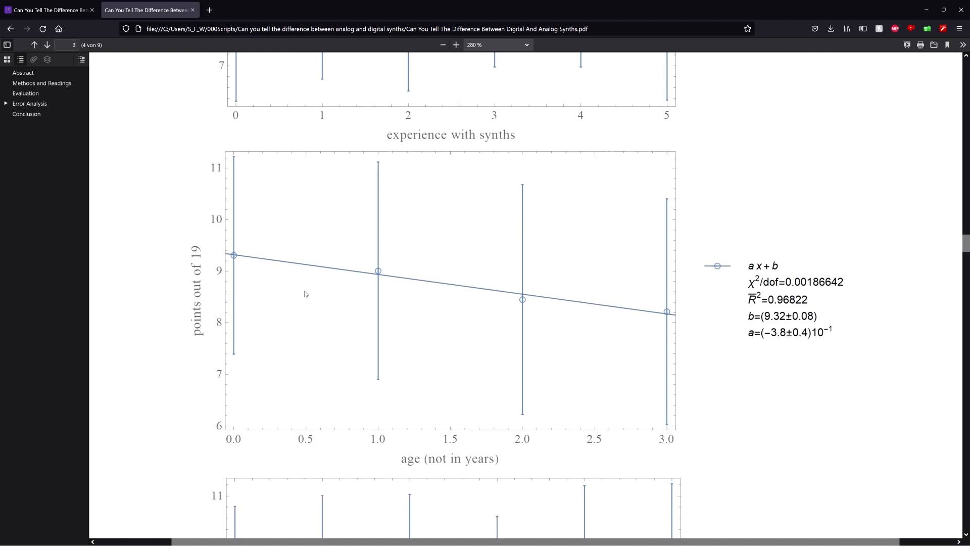
pyautogui.scroll(-3)
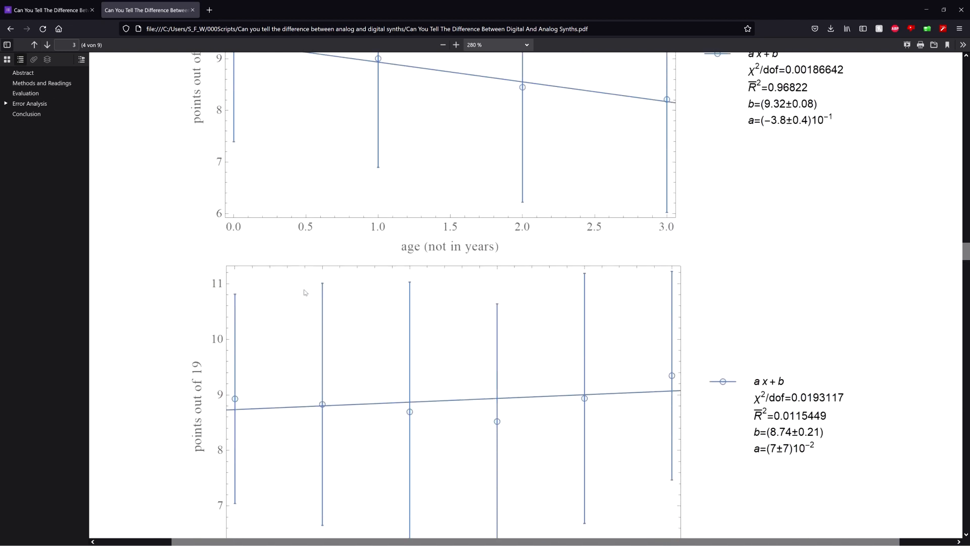
pyautogui.scroll(-3)
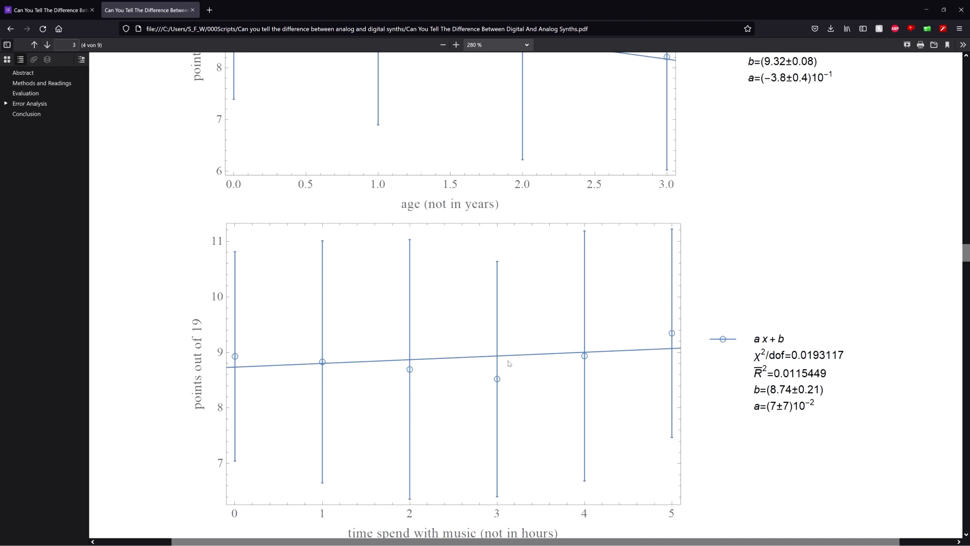
pyautogui.scroll(-3)
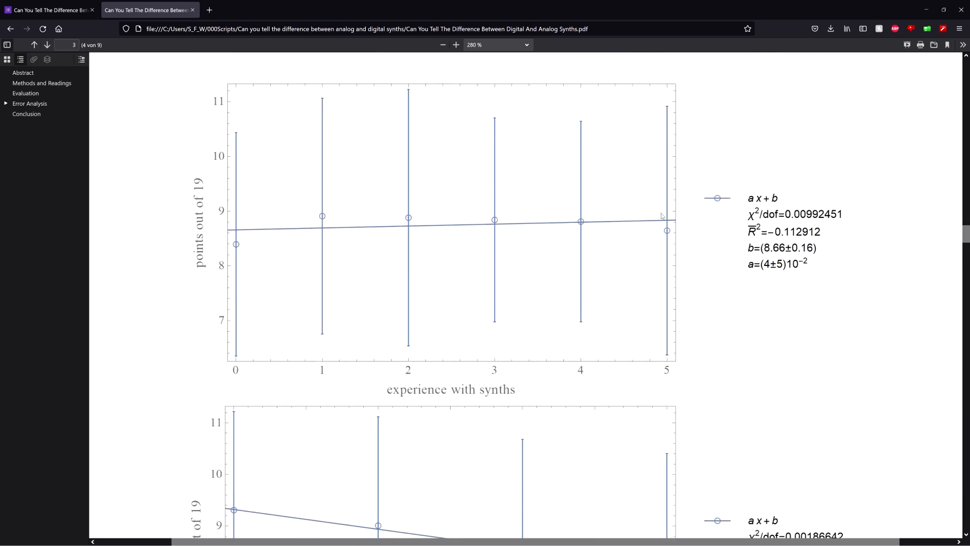
pyautogui.moveTo(516, 239)
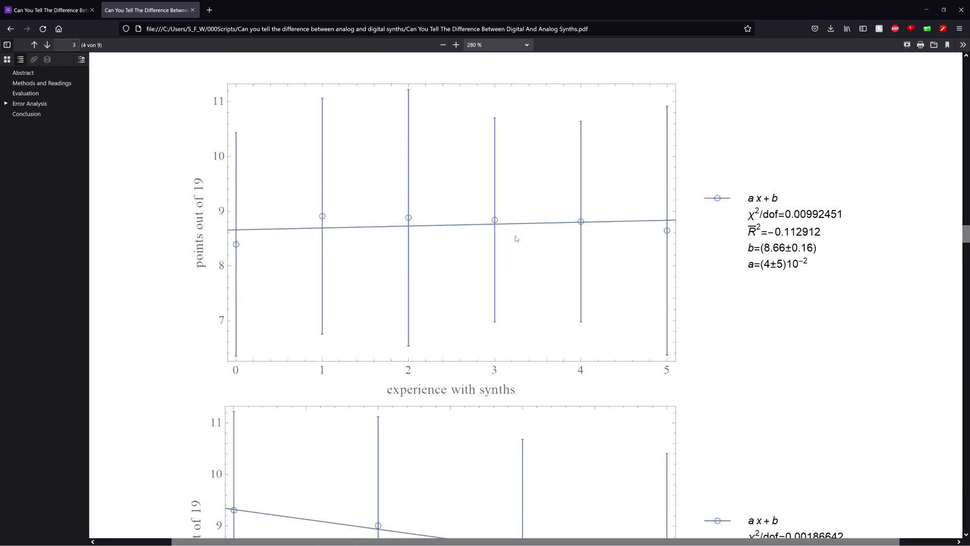
pyautogui.scroll(-3)
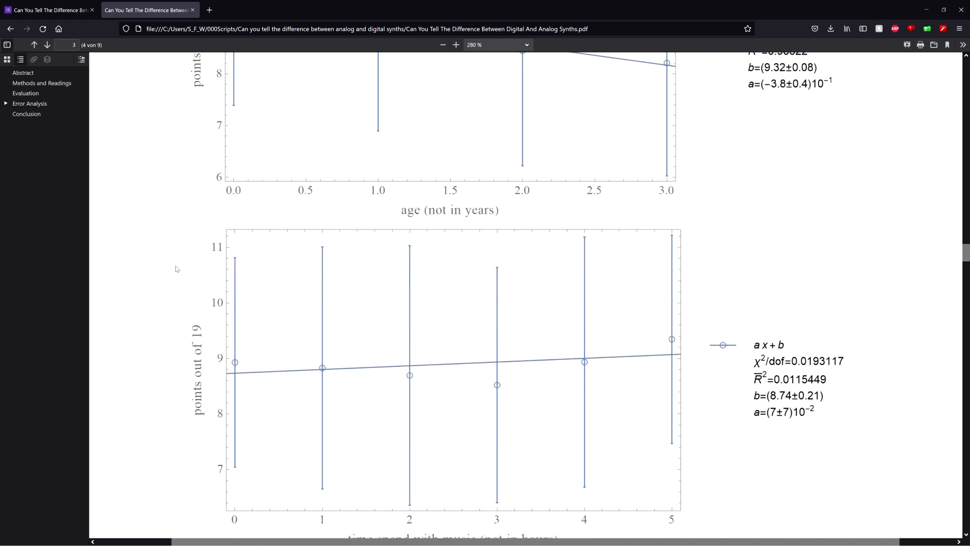
pyautogui.scroll(-3)
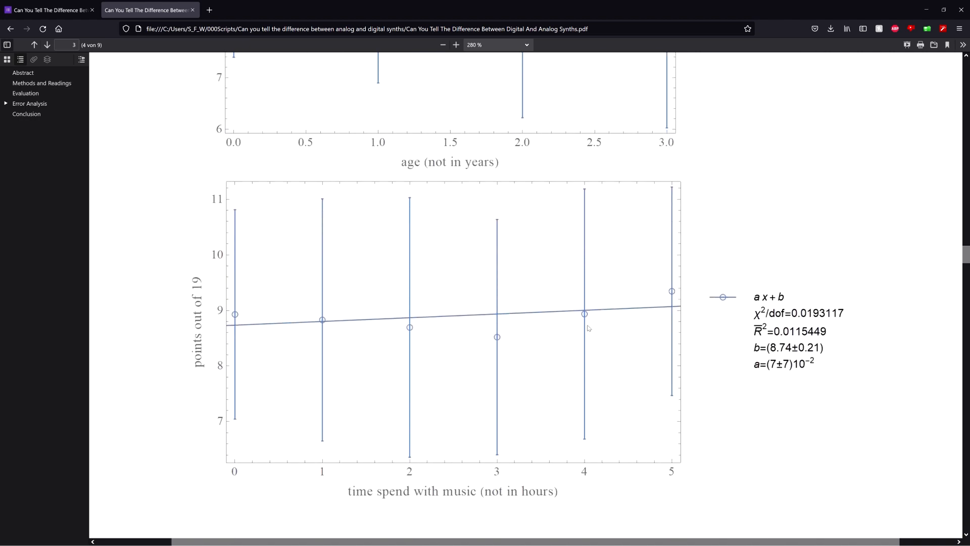
pyautogui.scroll(-3)
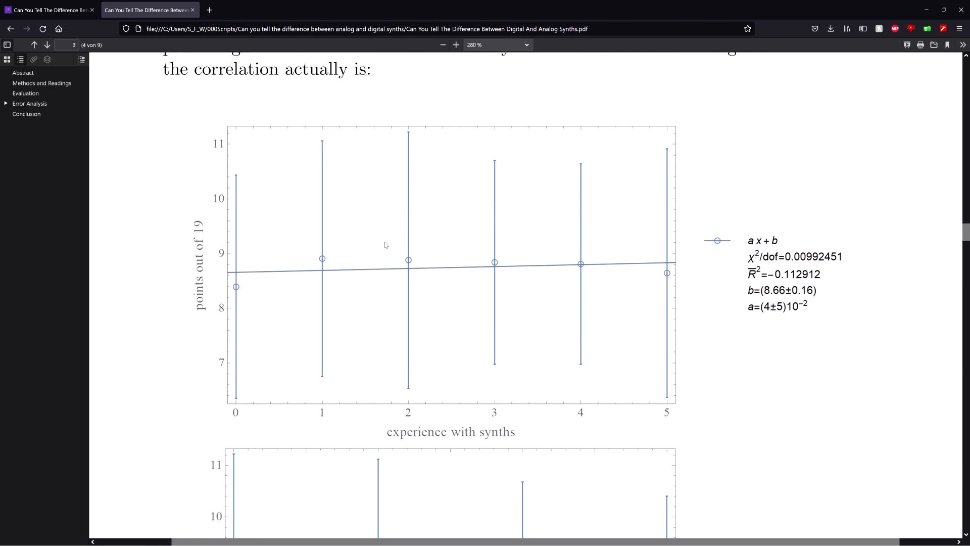
pyautogui.scroll(-3)
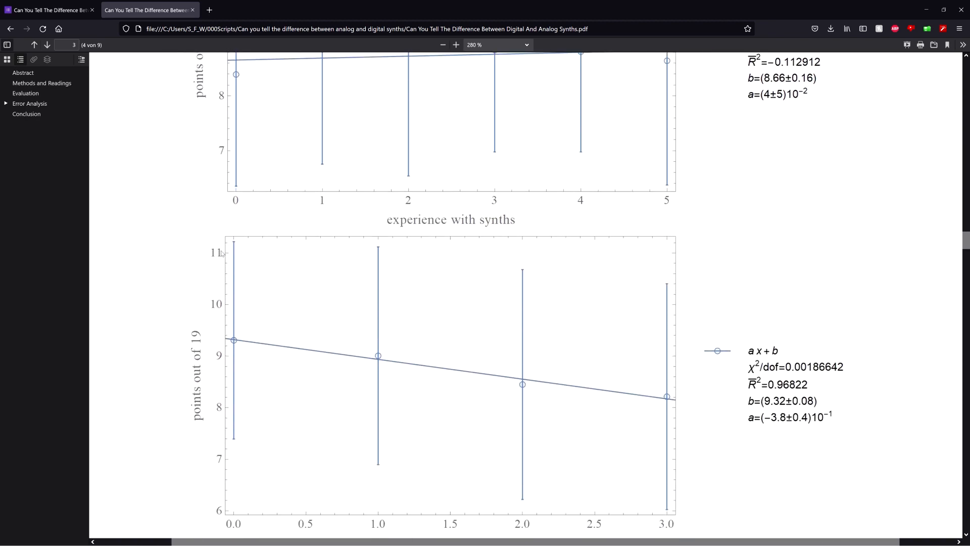
pyautogui.scroll(-3)
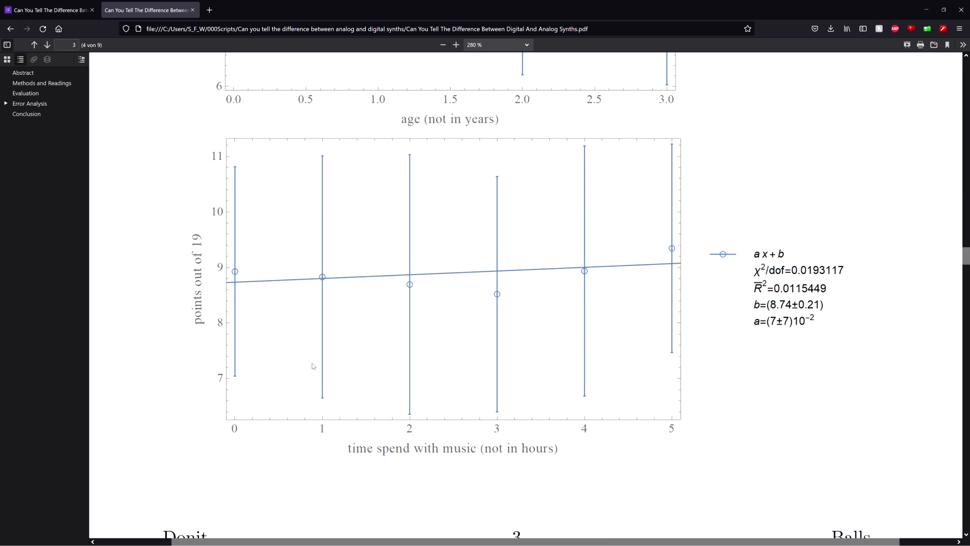
pyautogui.moveTo(431, 328)
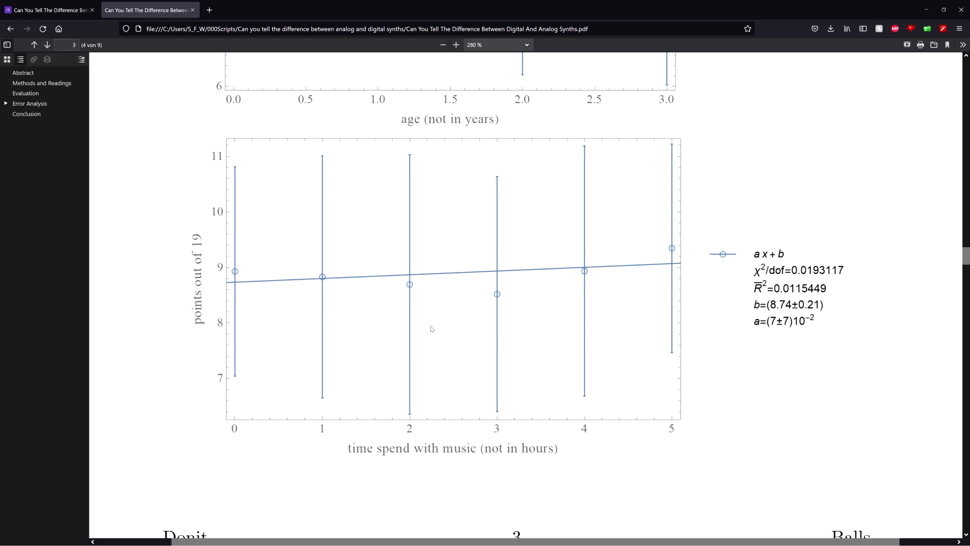
pyautogui.moveTo(426, 323)
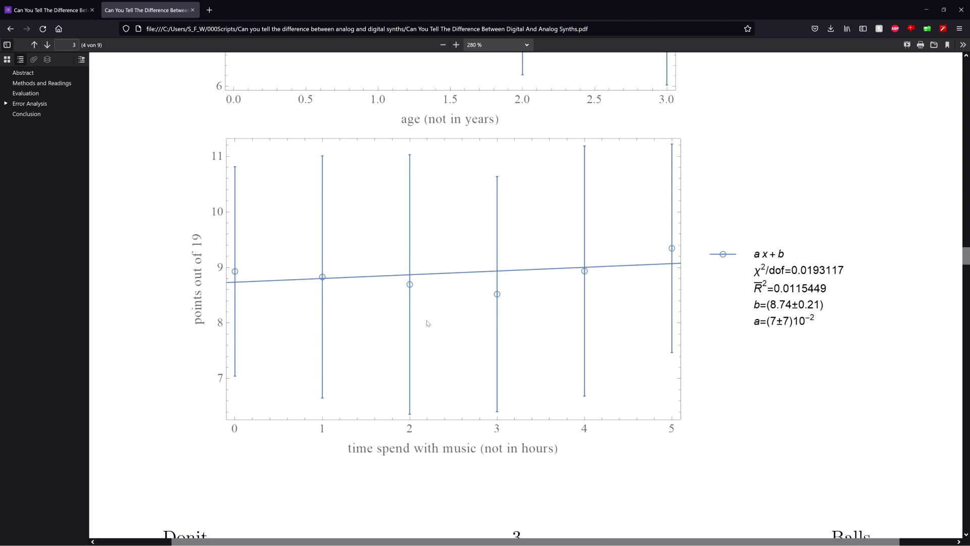
pyautogui.moveTo(520, 276)
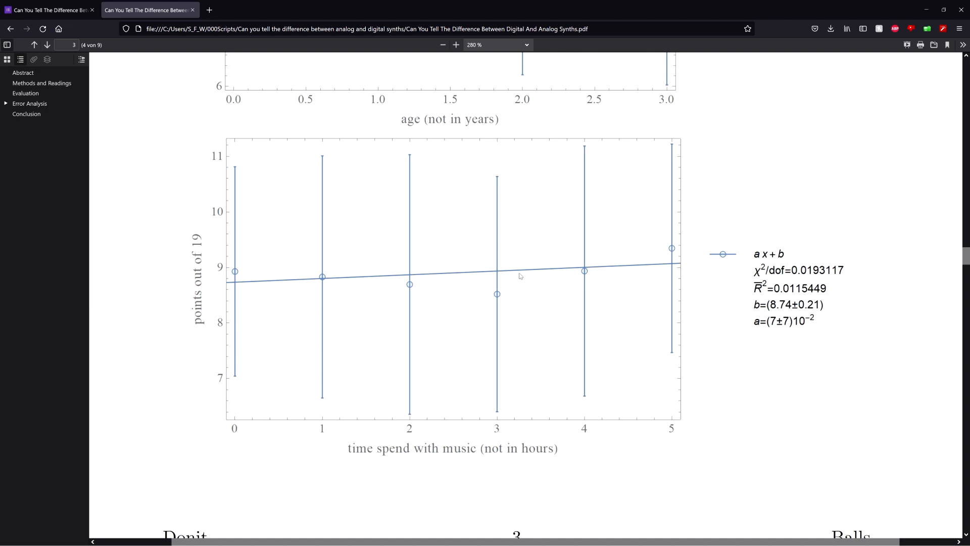
pyautogui.scroll(-3)
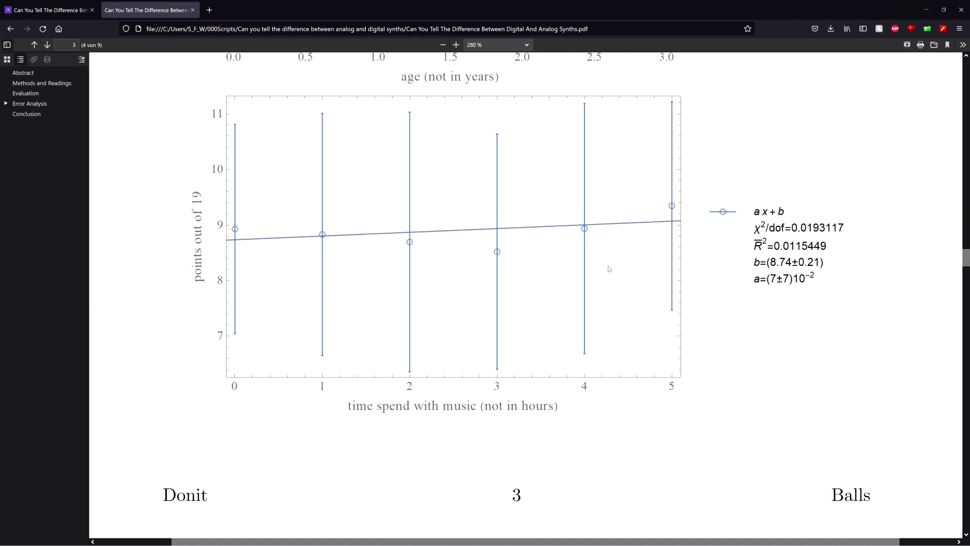
pyautogui.scroll(-3)
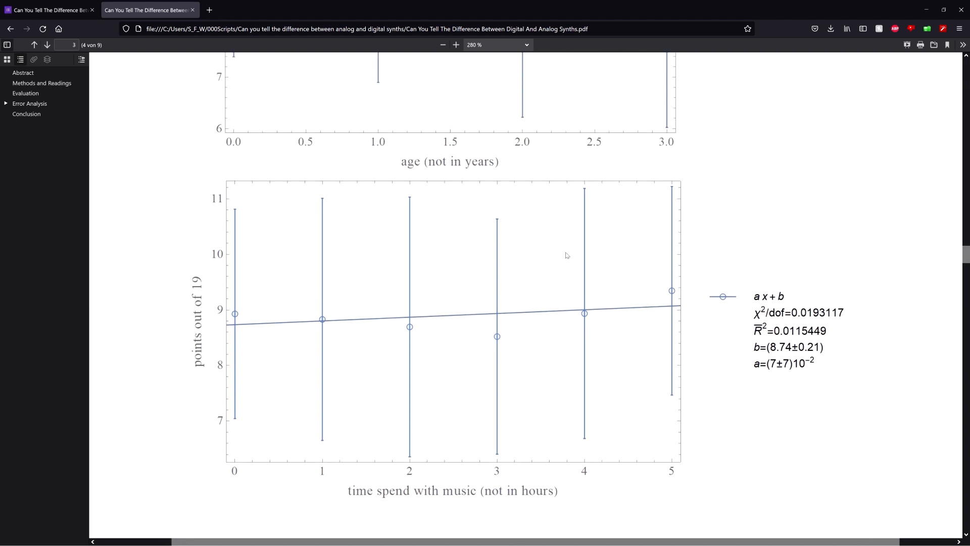
pyautogui.moveTo(557, 251)
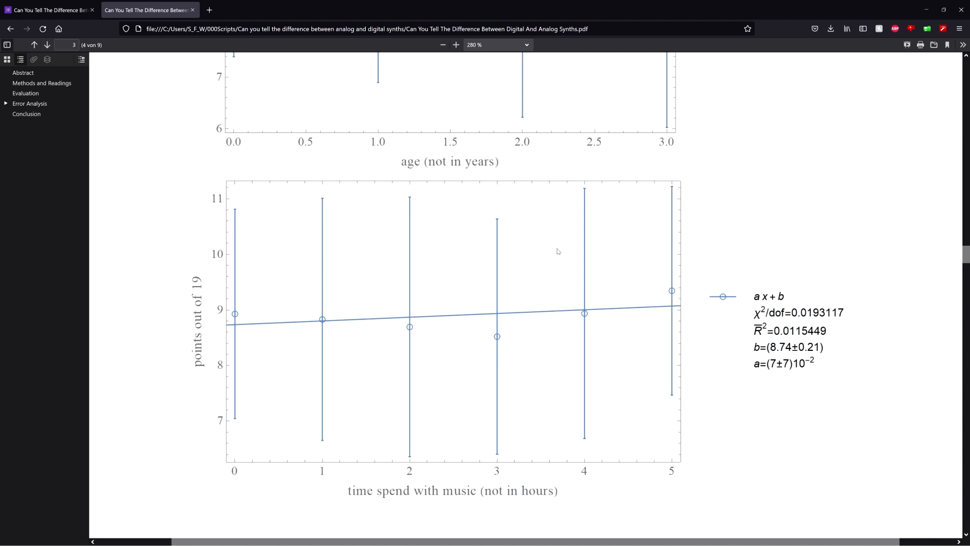
pyautogui.scroll(-3)
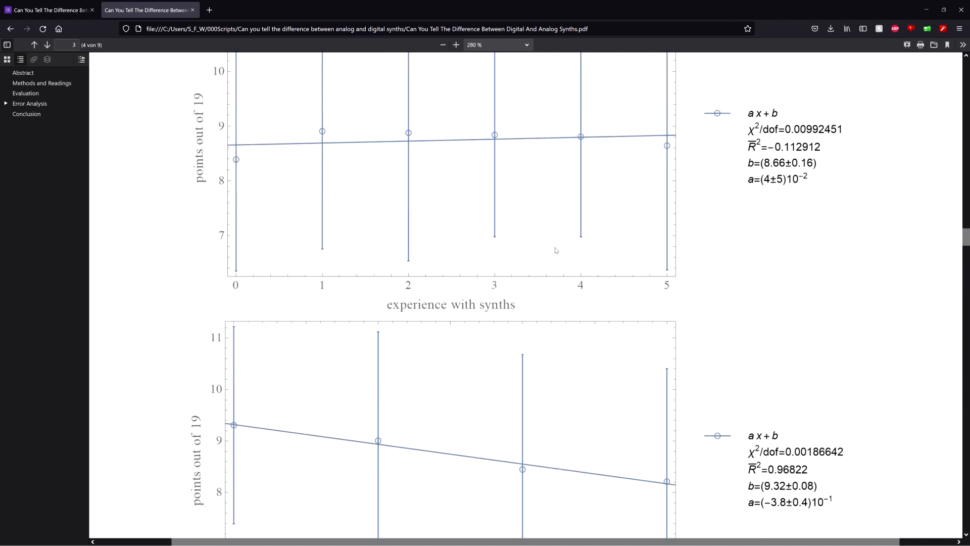
pyautogui.scroll(-3)
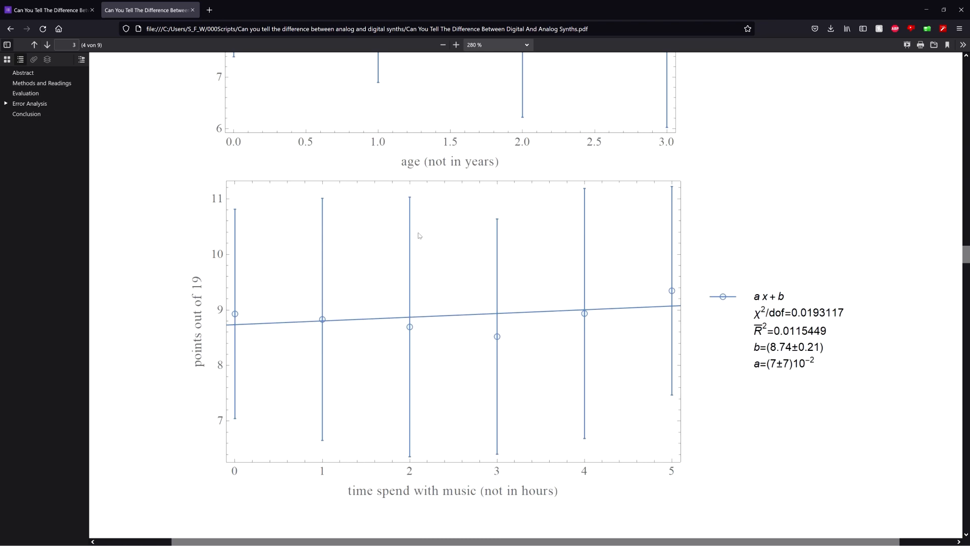
pyautogui.moveTo(407, 230)
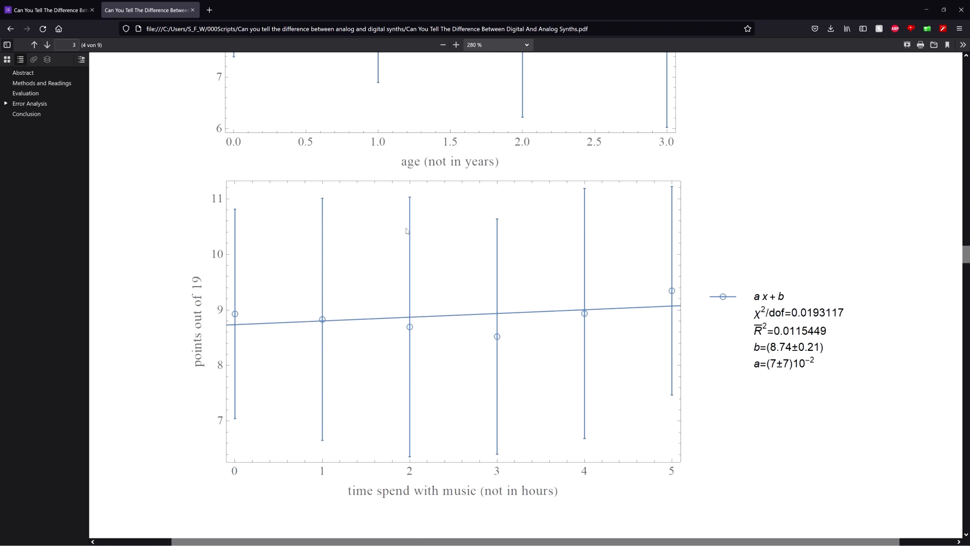
pyautogui.scroll(-3)
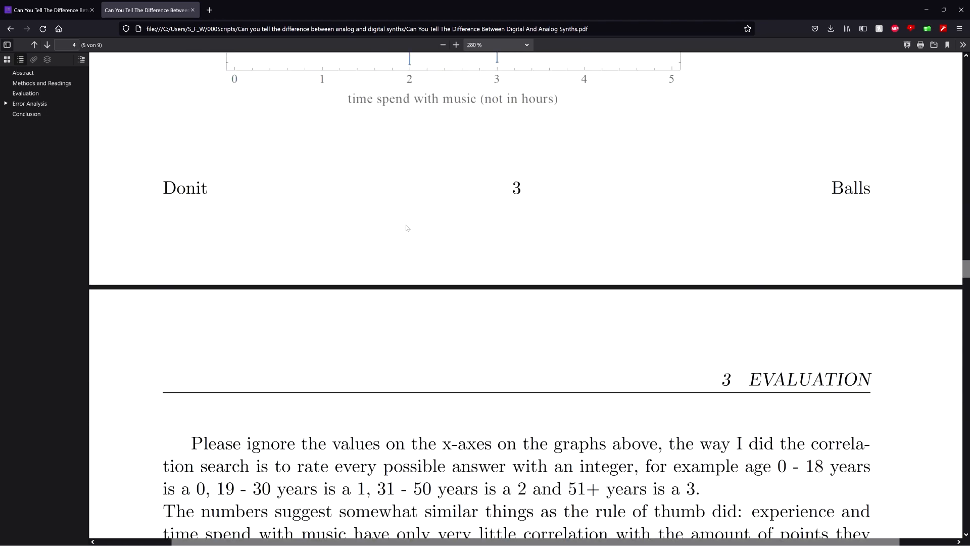
# Scroll past the heatmap's lower rows to the first row of high-correlation bar charts.
pyautogui.scroll(-3)
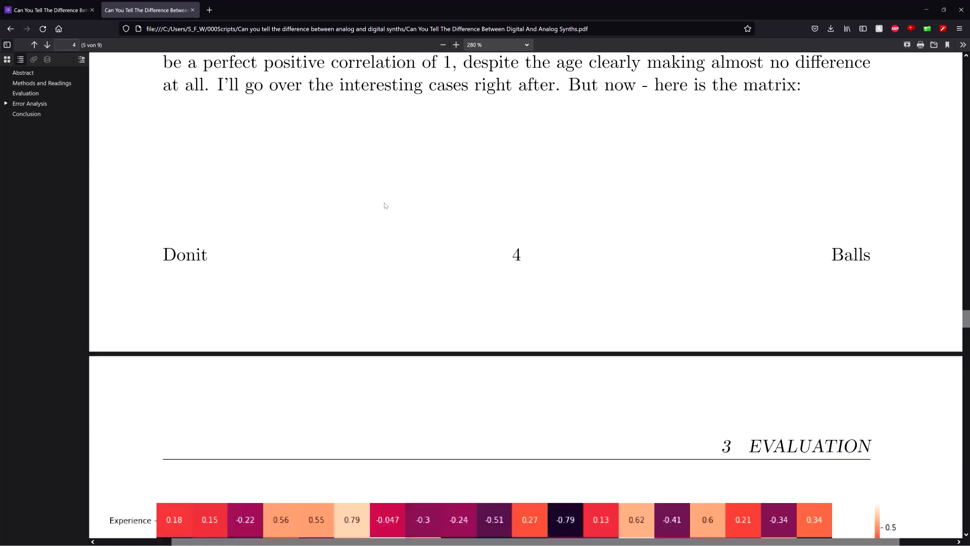
pyautogui.scroll(-3)
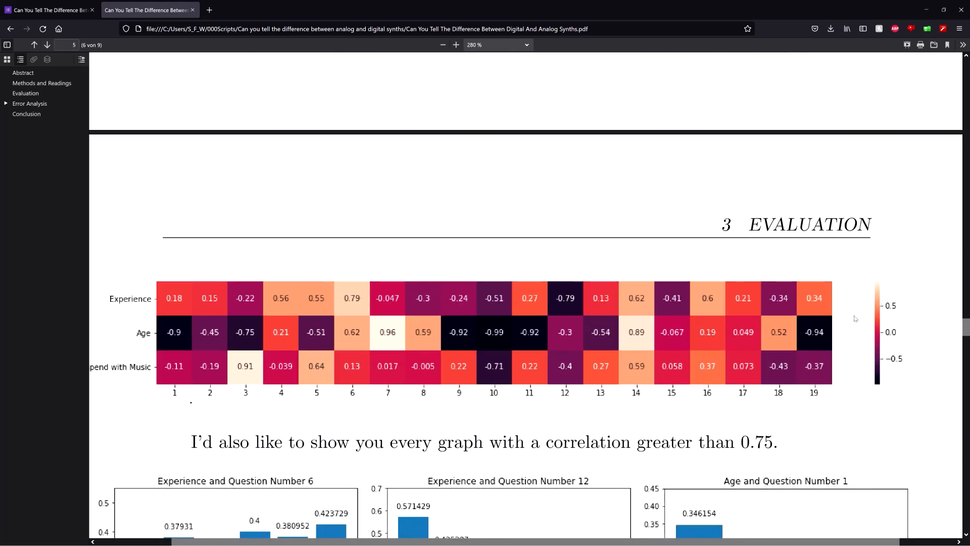
pyautogui.scroll(-3)
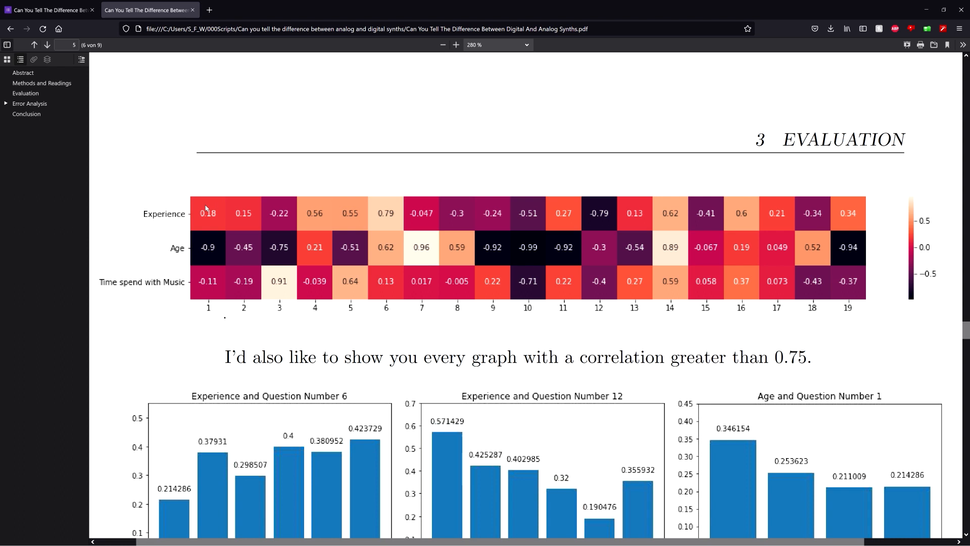
pyautogui.moveTo(601, 214)
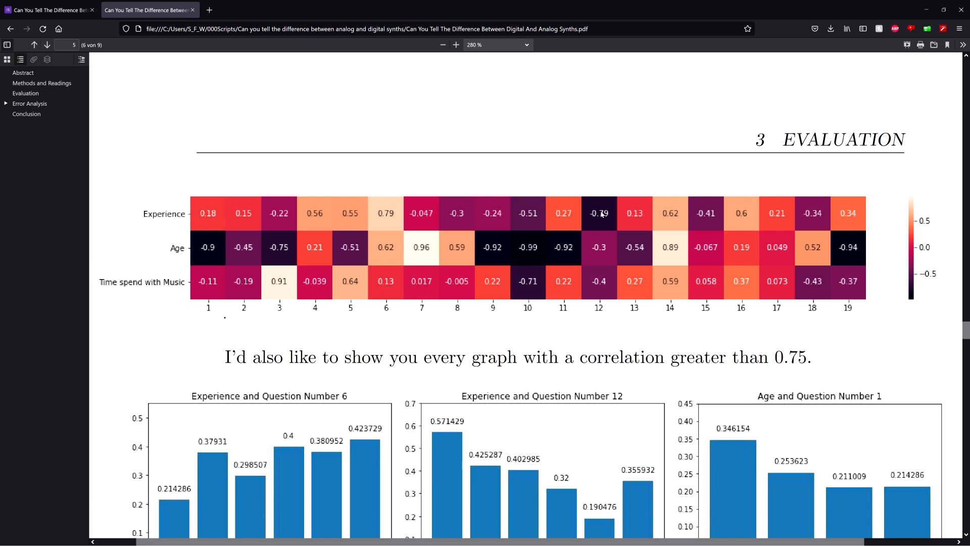
pyautogui.moveTo(534, 249)
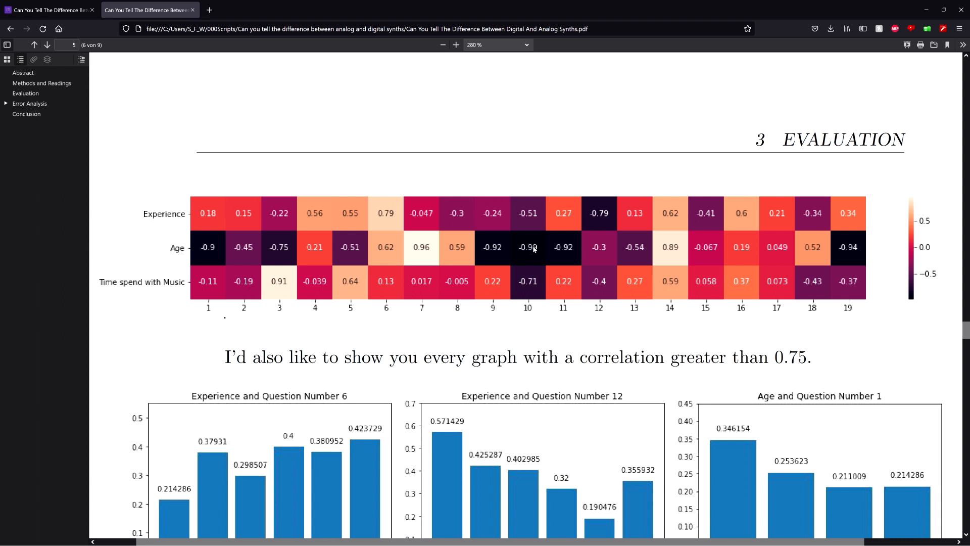
pyautogui.moveTo(276, 285)
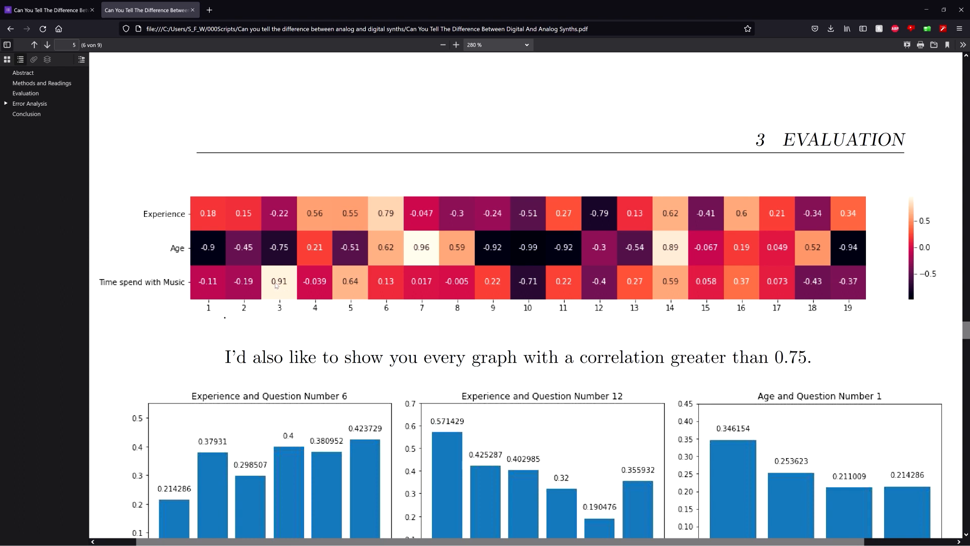
pyautogui.moveTo(526, 251)
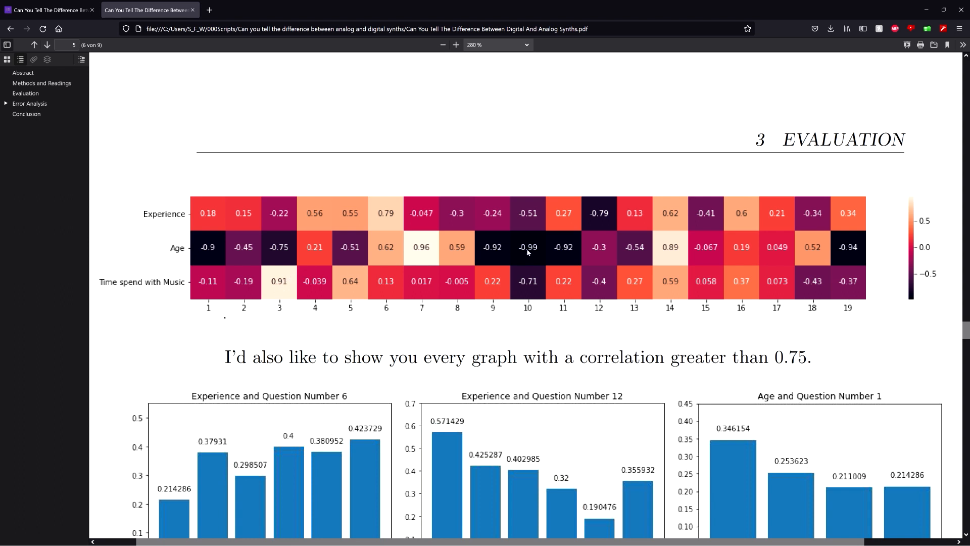
pyautogui.moveTo(536, 260)
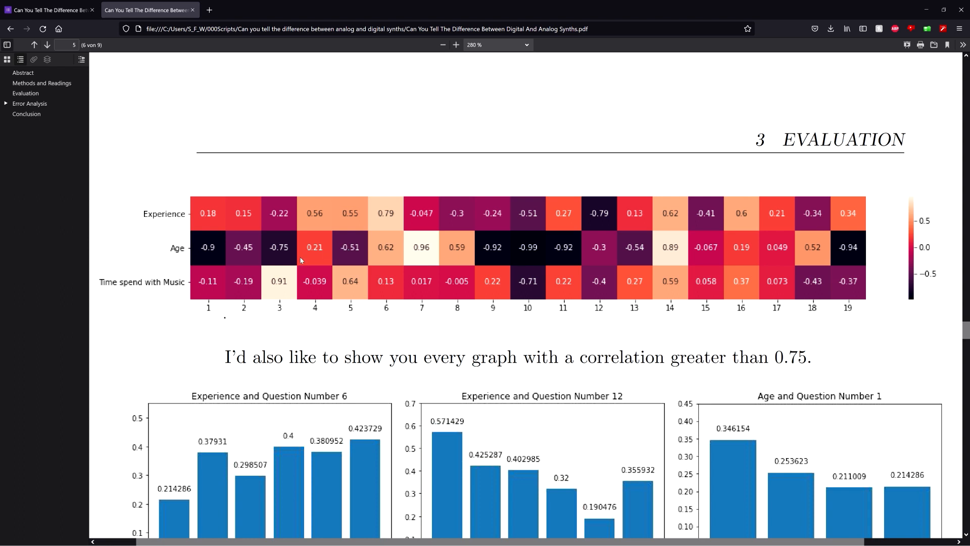
pyautogui.moveTo(320, 256)
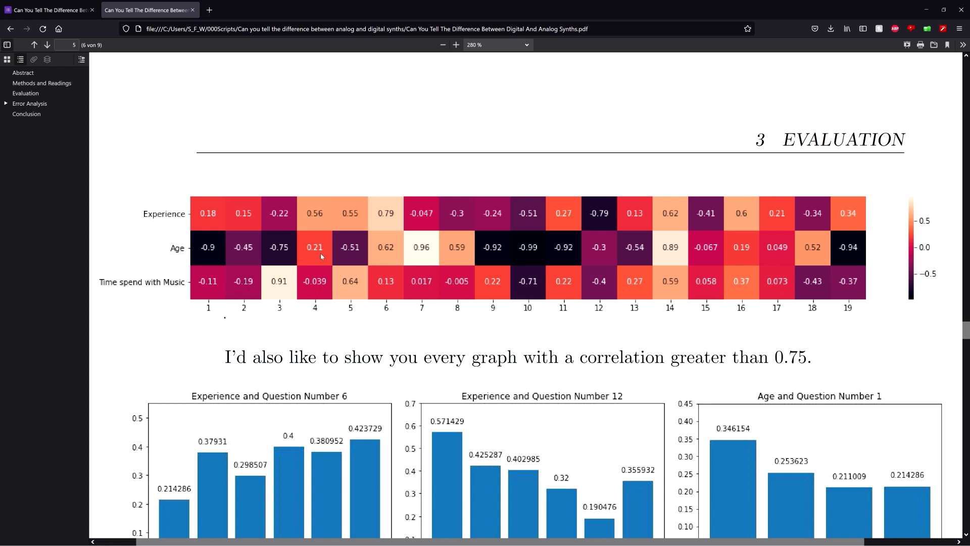
pyautogui.moveTo(605, 318)
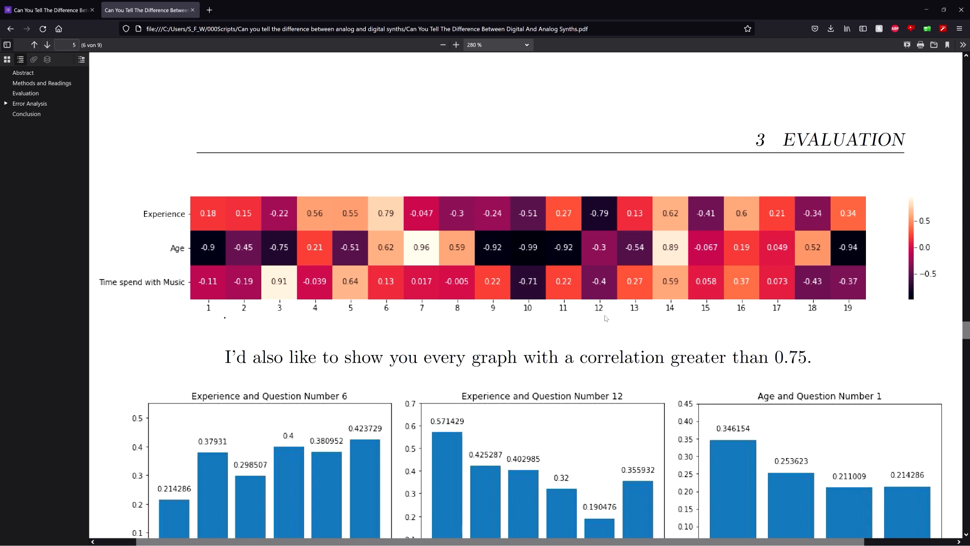
pyautogui.scroll(-3)
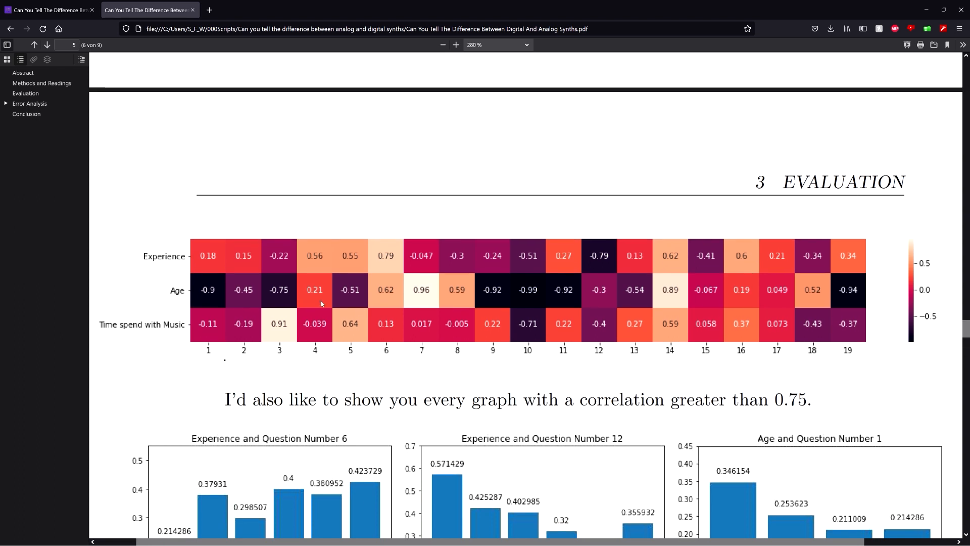
pyautogui.moveTo(364, 360)
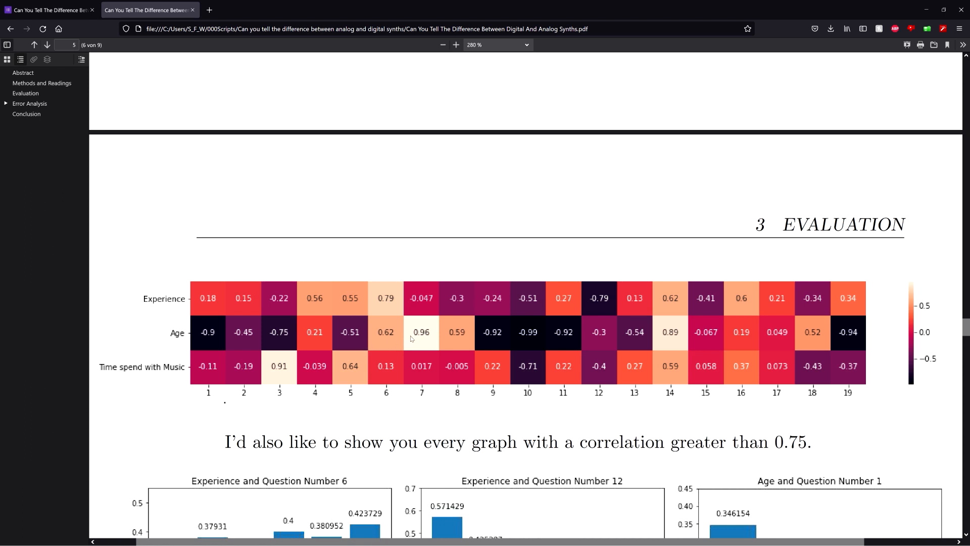
pyautogui.moveTo(593, 341)
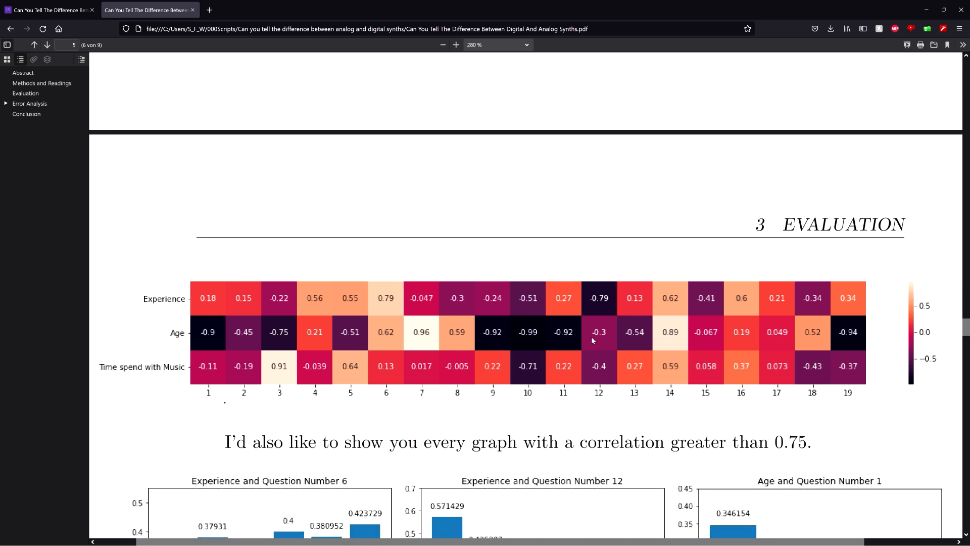
pyautogui.moveTo(586, 328)
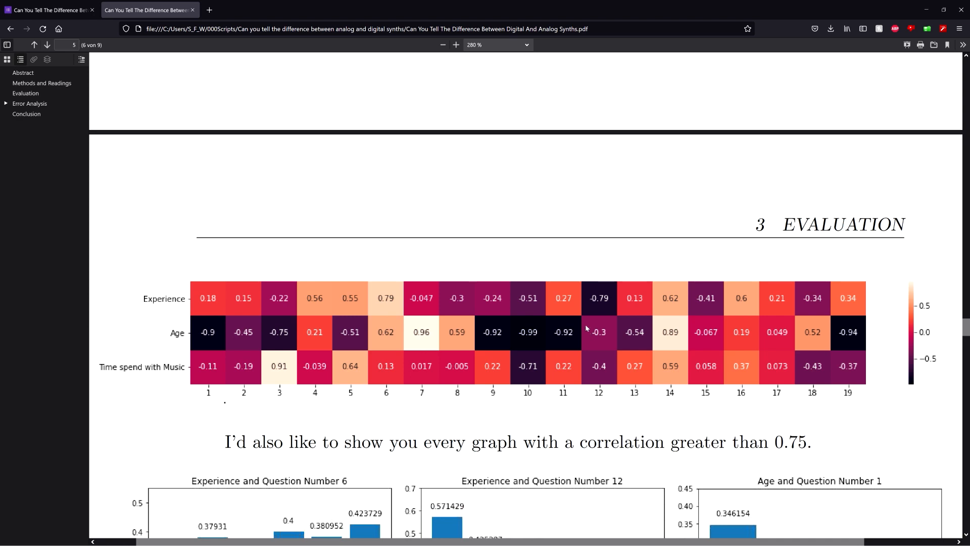
pyautogui.moveTo(570, 349)
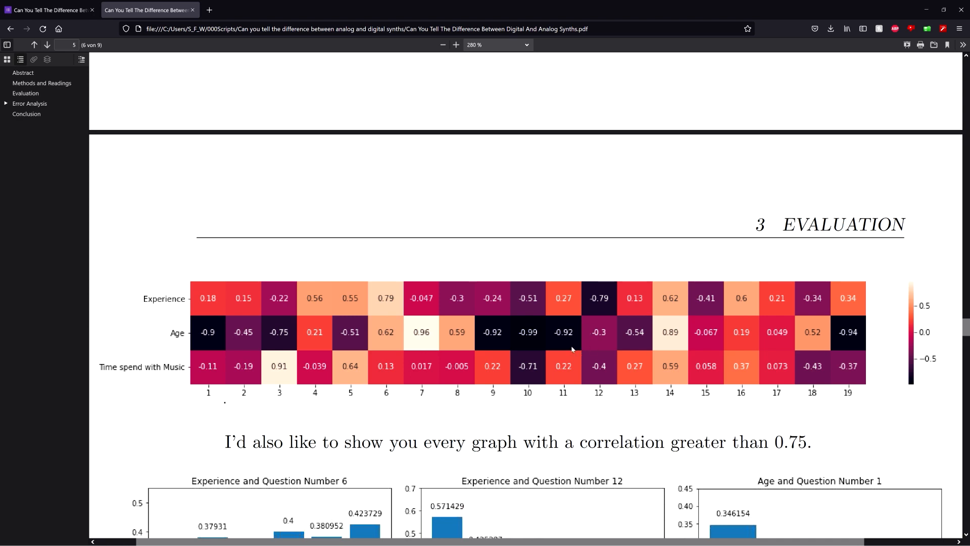
pyautogui.scroll(-3)
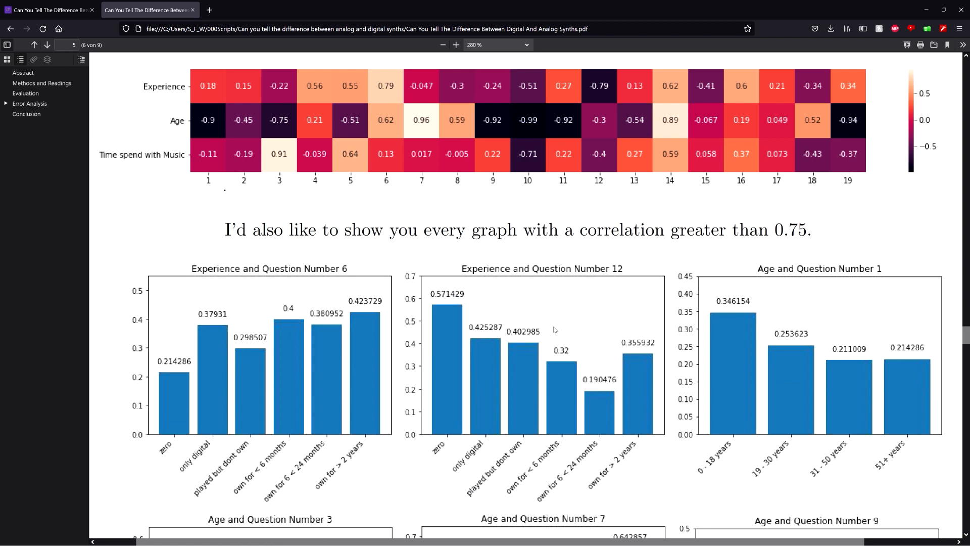
# Zoom out to 100%, scroll back to page 5, then zoom in to 130%.
pyautogui.scroll(-3)
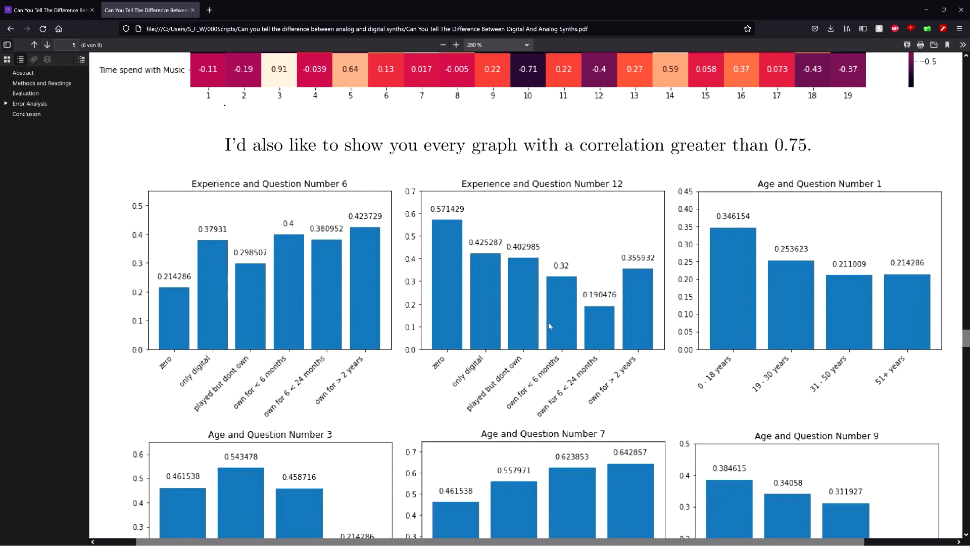
pyautogui.click(443, 44)
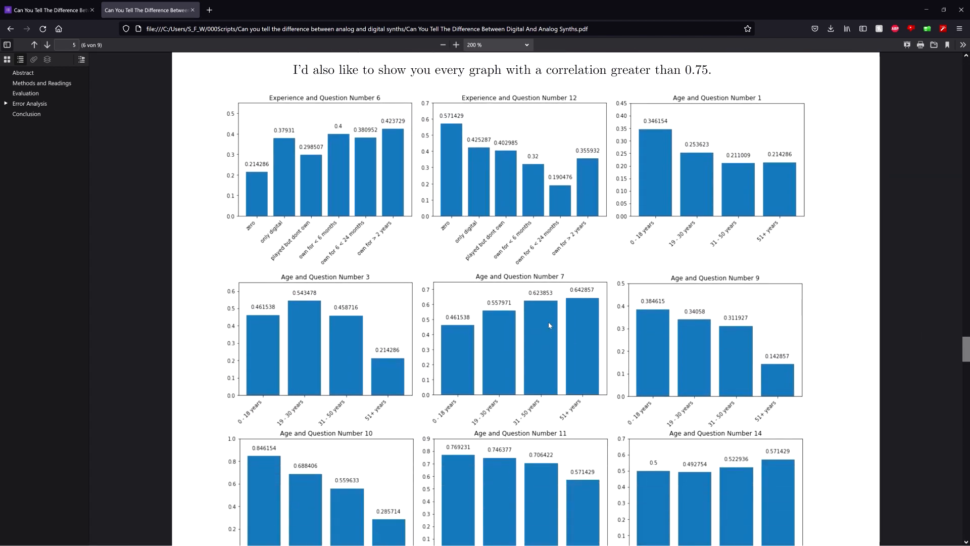
pyautogui.click(443, 44)
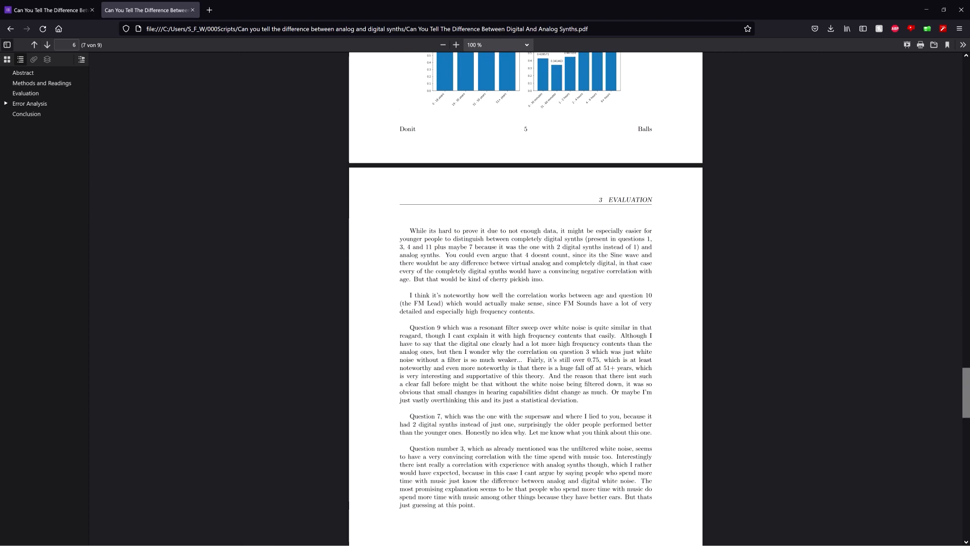
pyautogui.scroll(3)
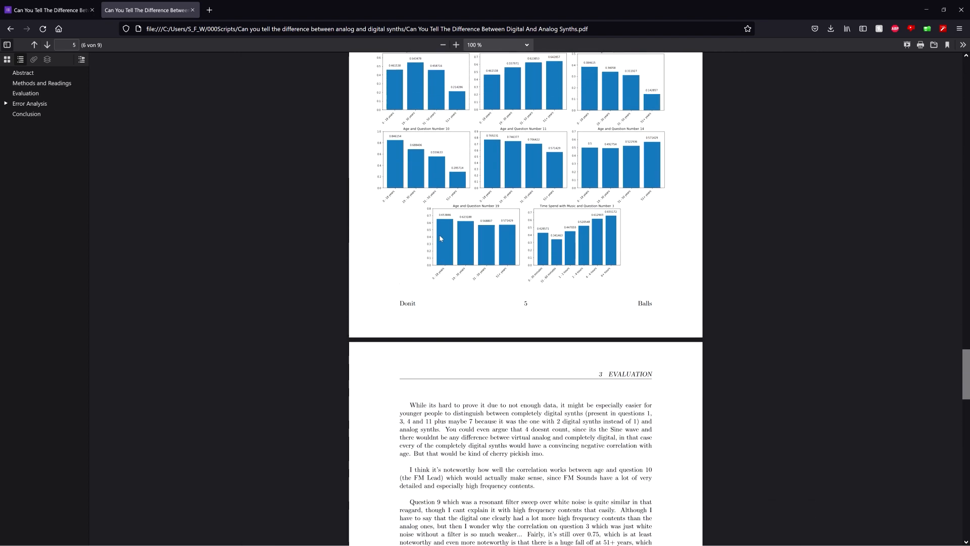
pyautogui.scroll(3)
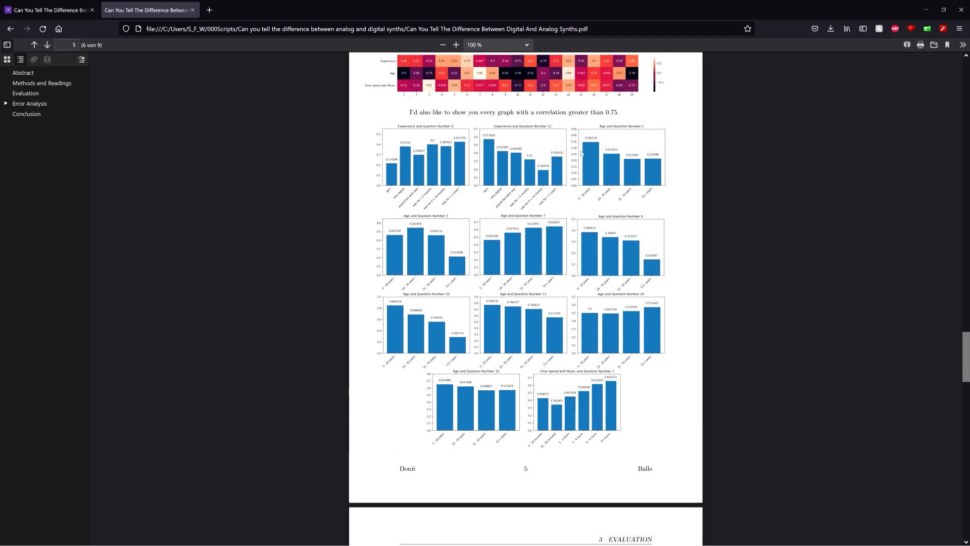
pyautogui.scroll(3)
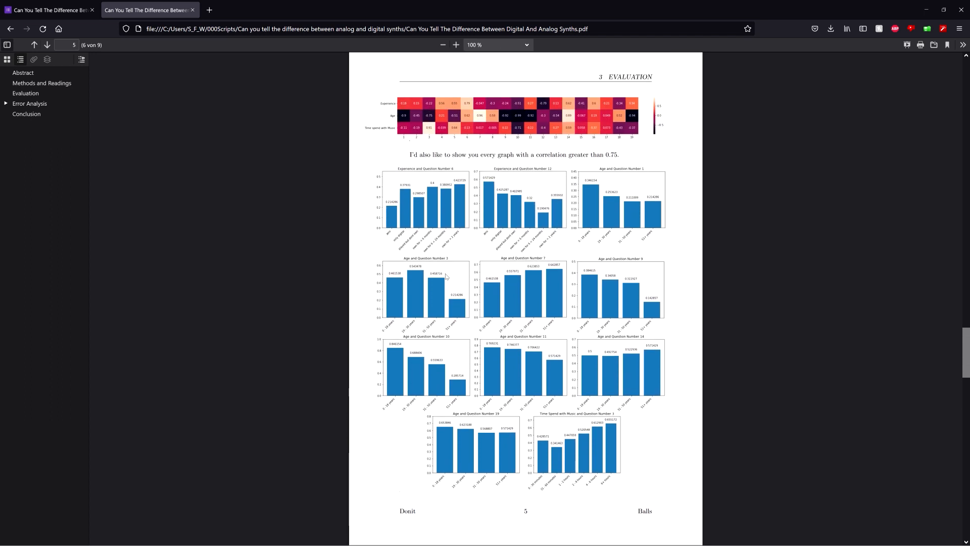
pyautogui.moveTo(623, 284)
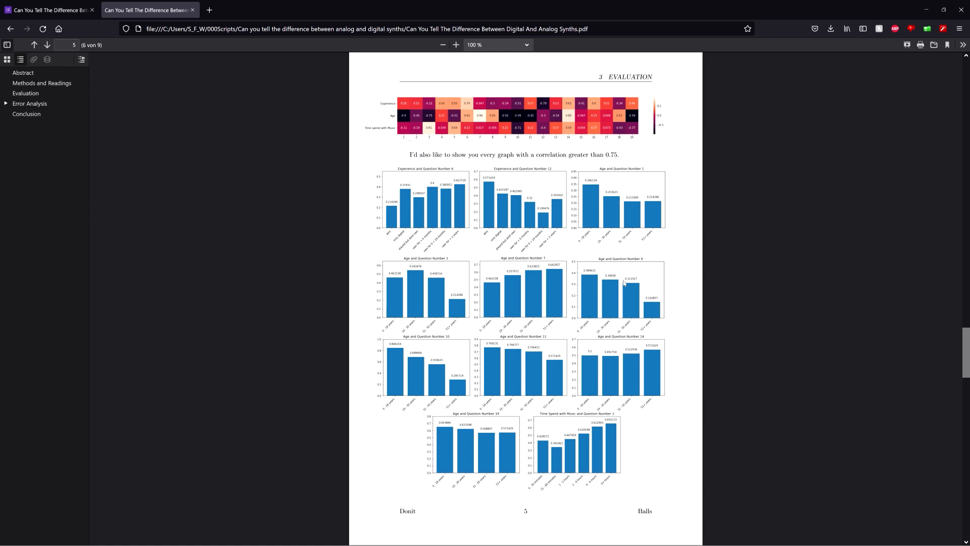
pyautogui.moveTo(399, 367)
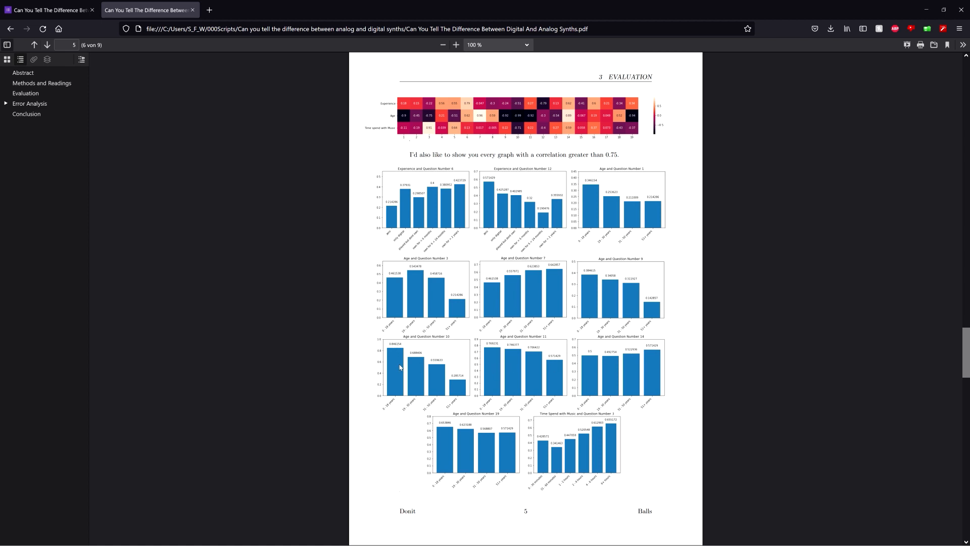
pyautogui.click(456, 45)
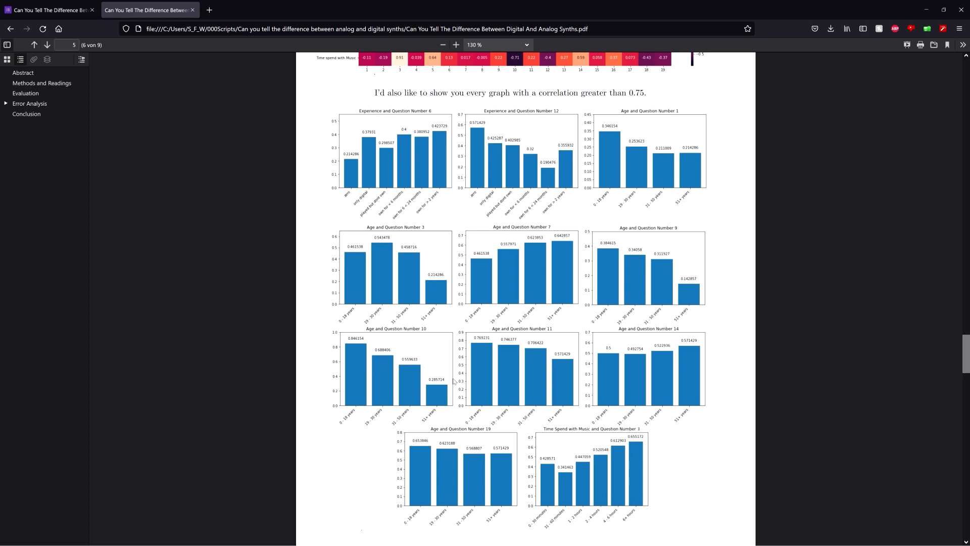
# Zoom in repeatedly on the Age and Question Number 7 chart, adjusting zoom and scrolling.
pyautogui.click(456, 44)
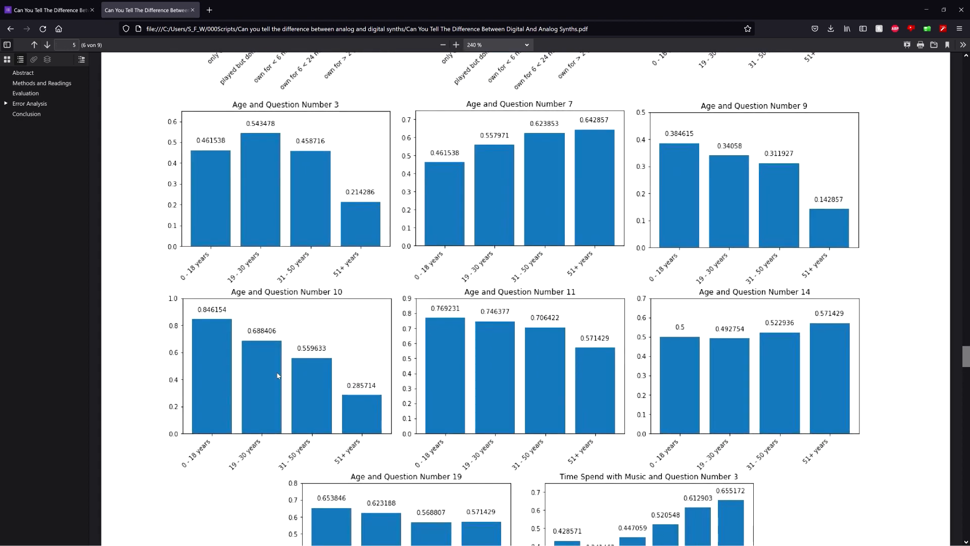
pyautogui.click(457, 45)
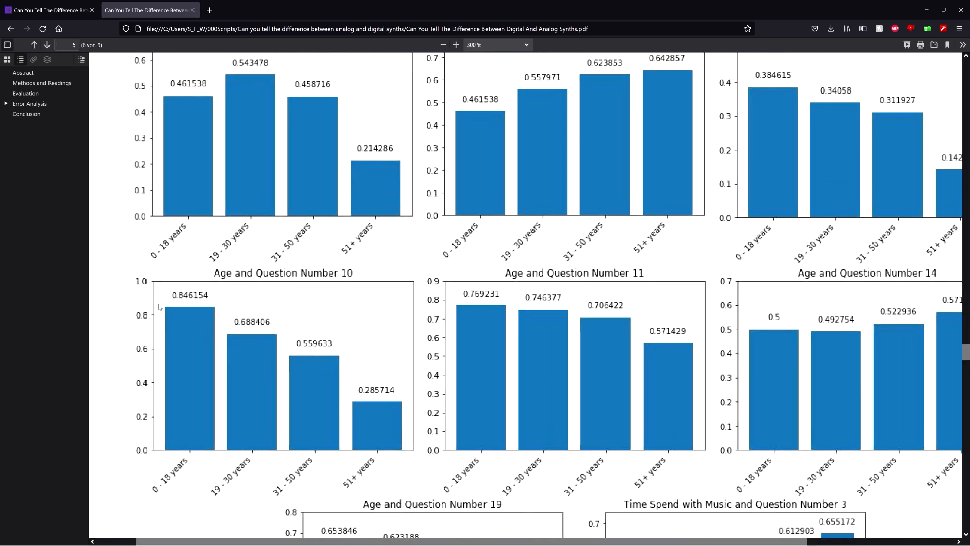
pyautogui.click(455, 44)
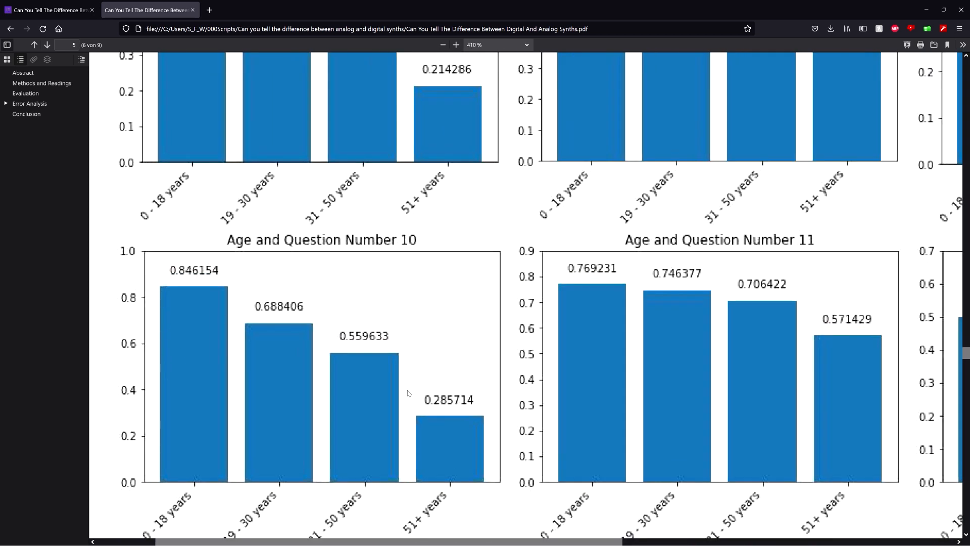
pyautogui.moveTo(229, 316)
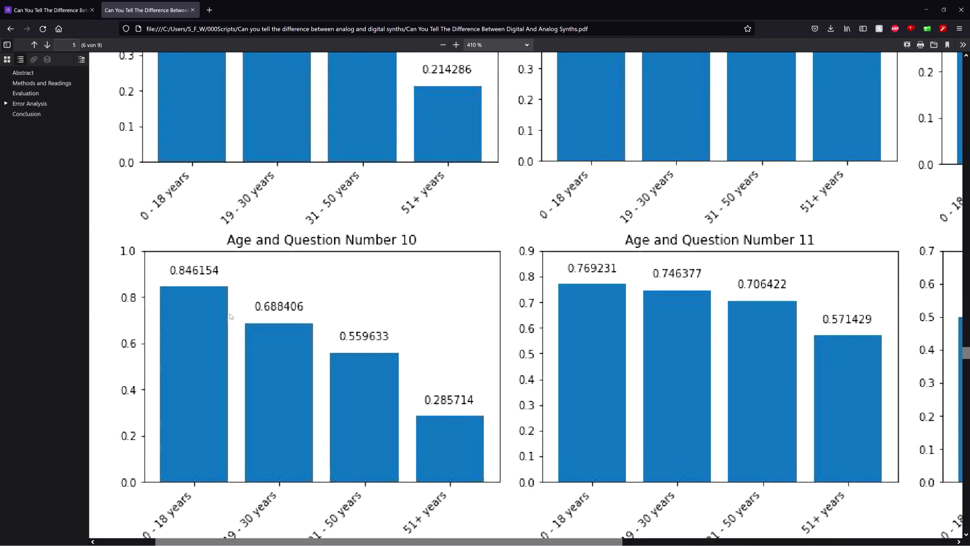
pyautogui.moveTo(388, 406)
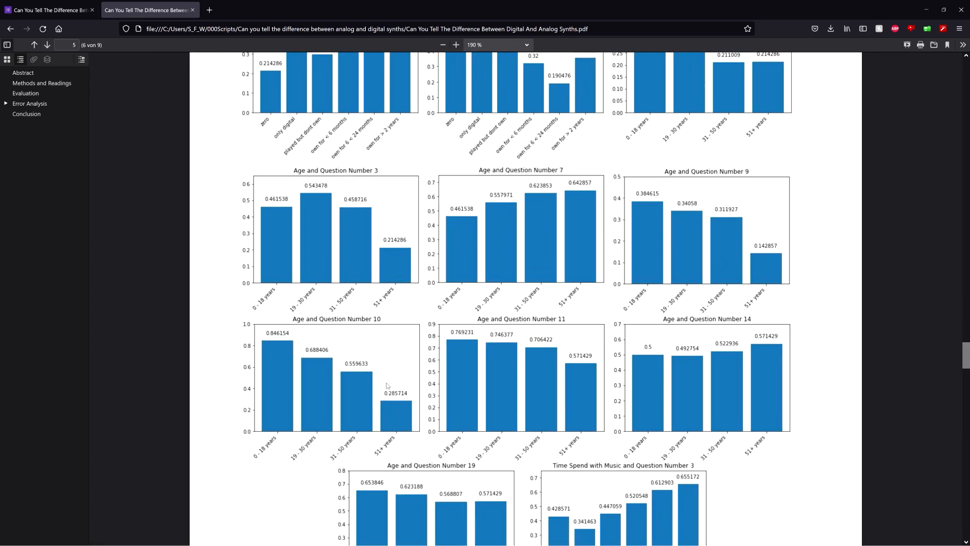
pyautogui.click(443, 44)
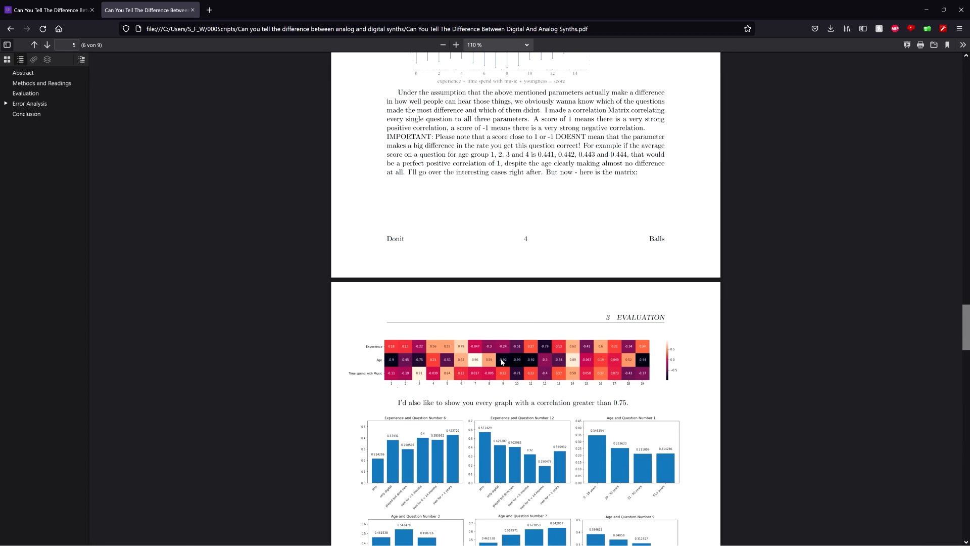
pyautogui.click(455, 45)
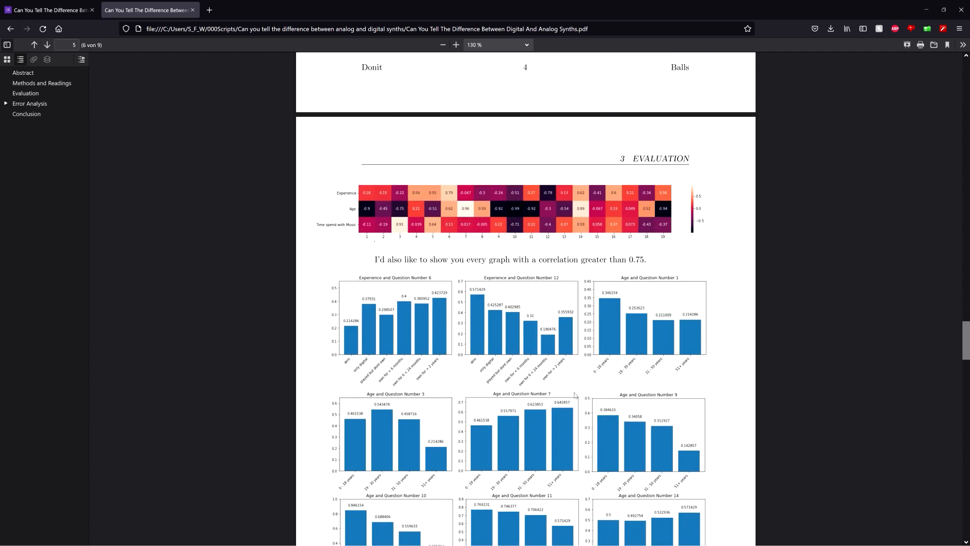
pyautogui.scroll(-3)
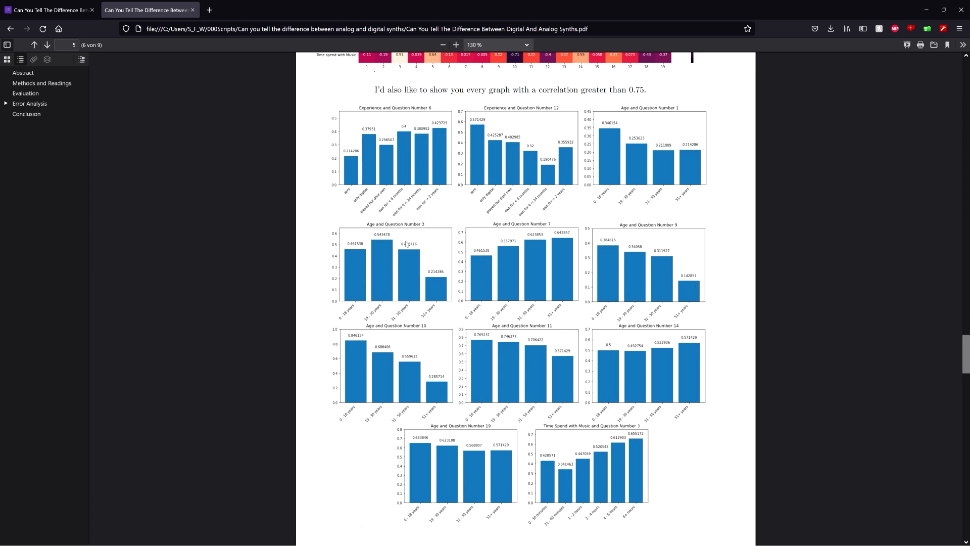
pyautogui.moveTo(347, 252)
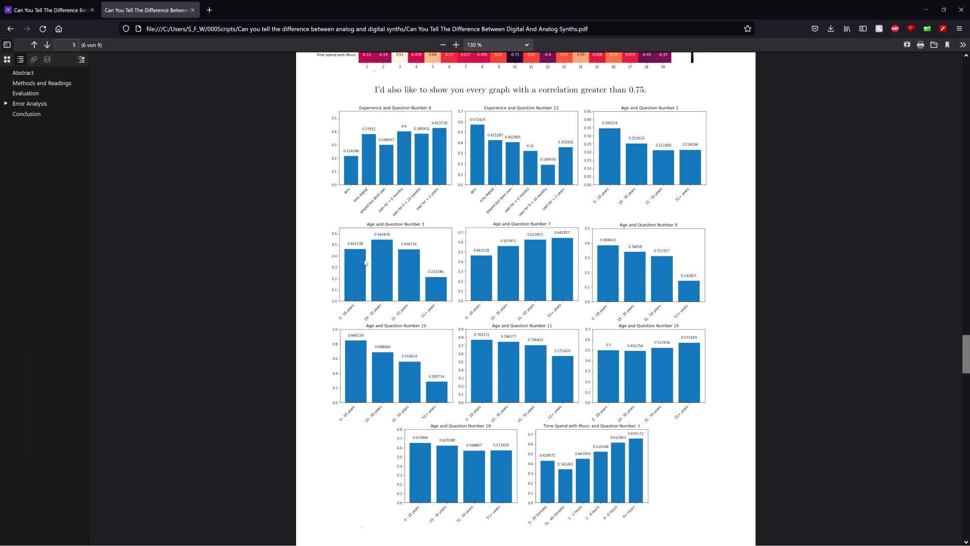
pyautogui.moveTo(14, 479)
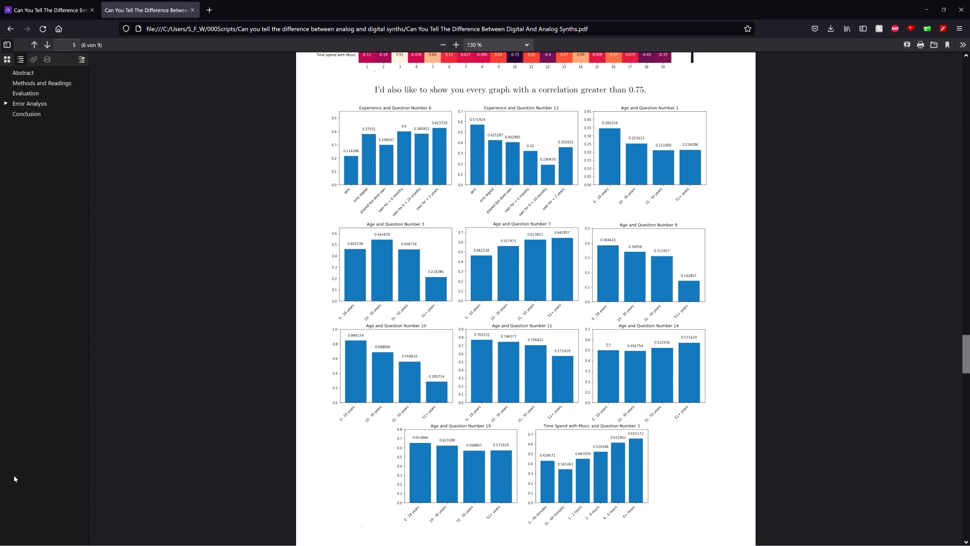
pyautogui.moveTo(560, 284)
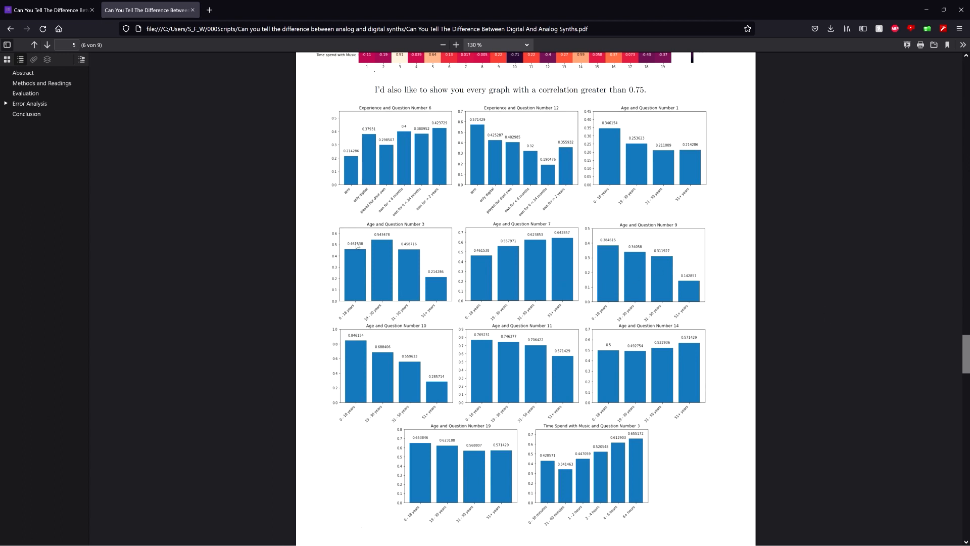
pyautogui.moveTo(421, 279)
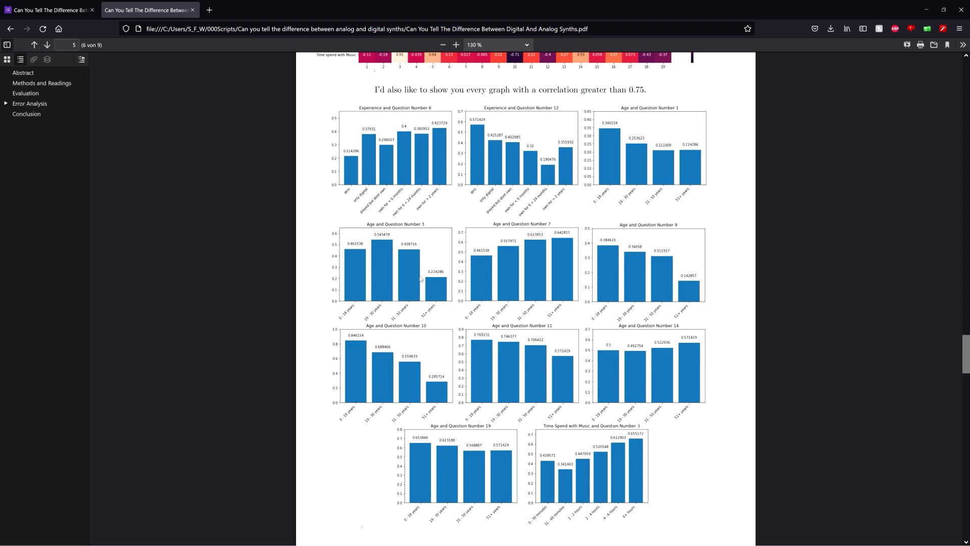
pyautogui.moveTo(563, 267)
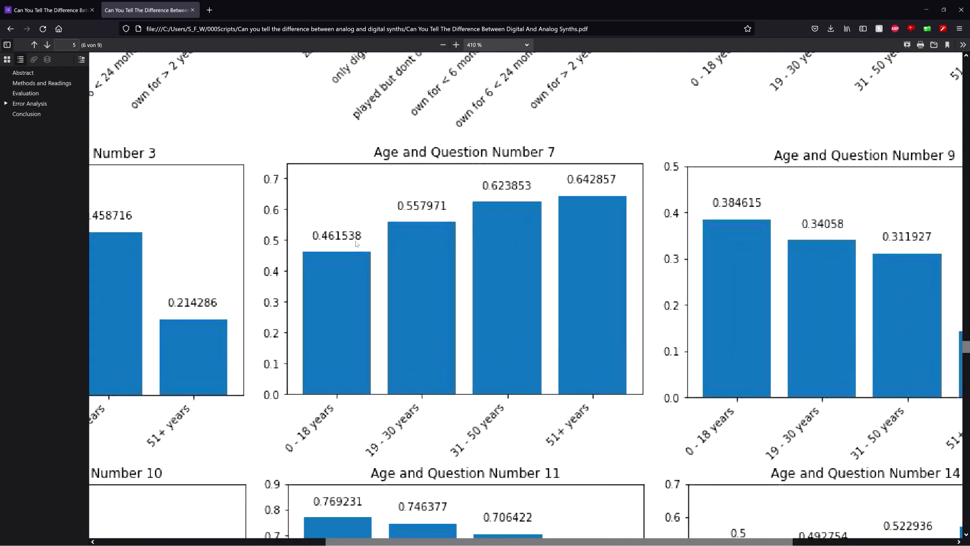
pyautogui.moveTo(431, 252)
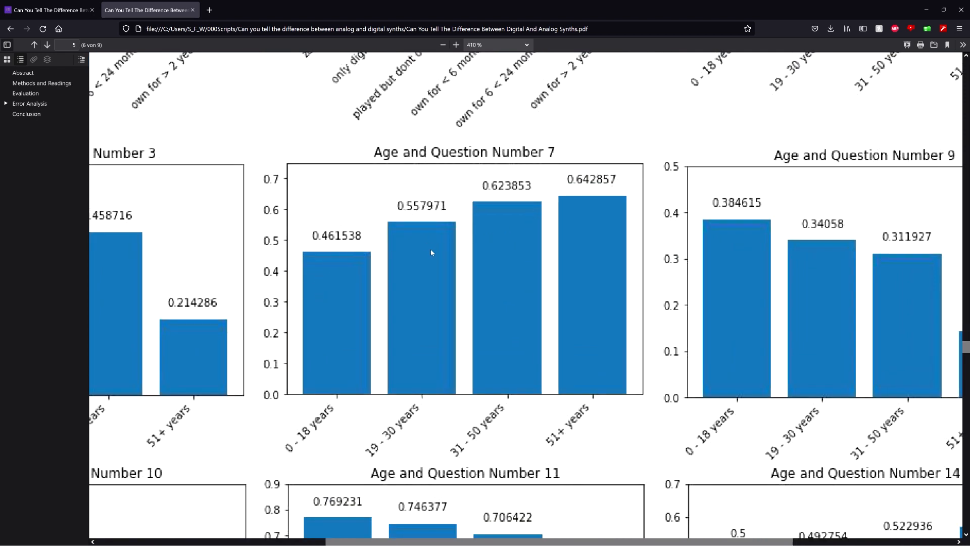
pyautogui.moveTo(561, 193)
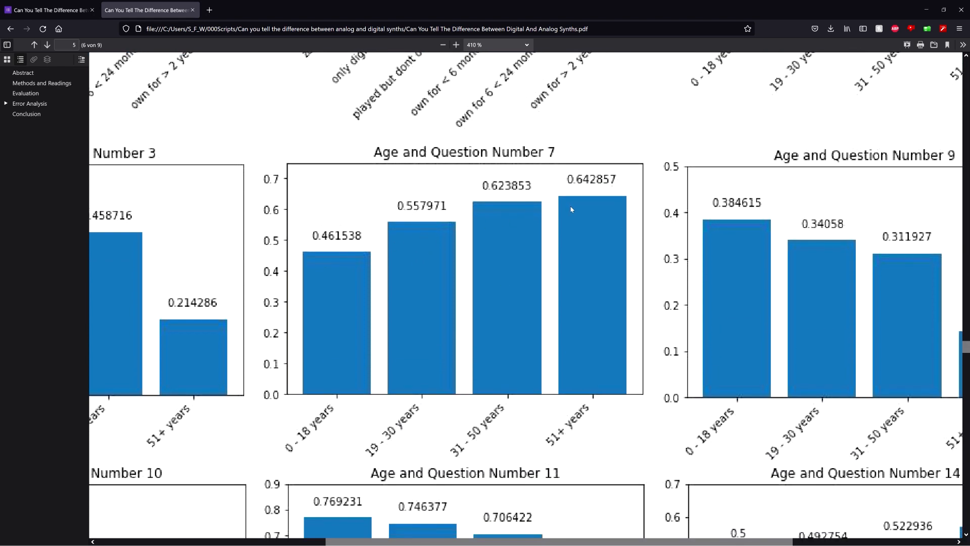
pyautogui.moveTo(499, 260)
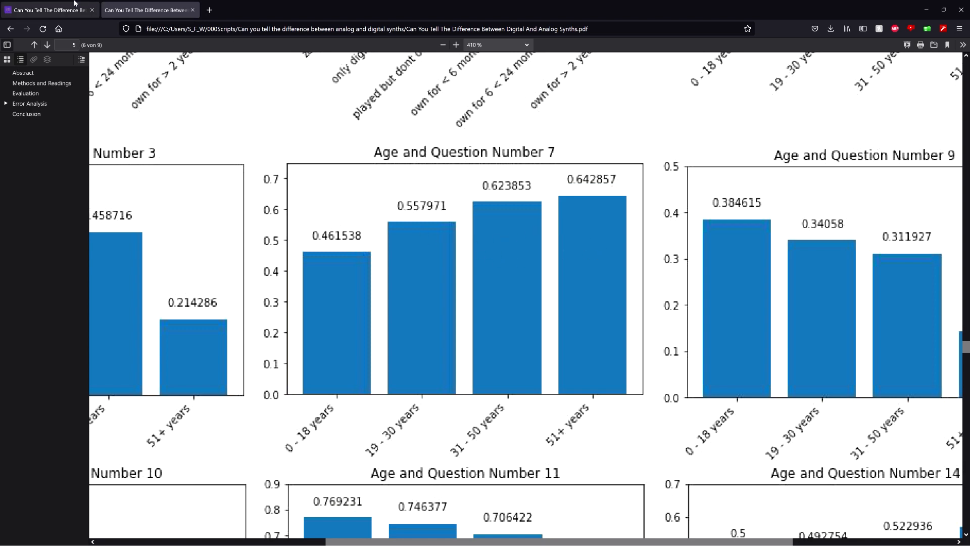
# Switch to the Google Forms tab showing the Sine Wave through Super Saw questions.
pyautogui.click(148, 11)
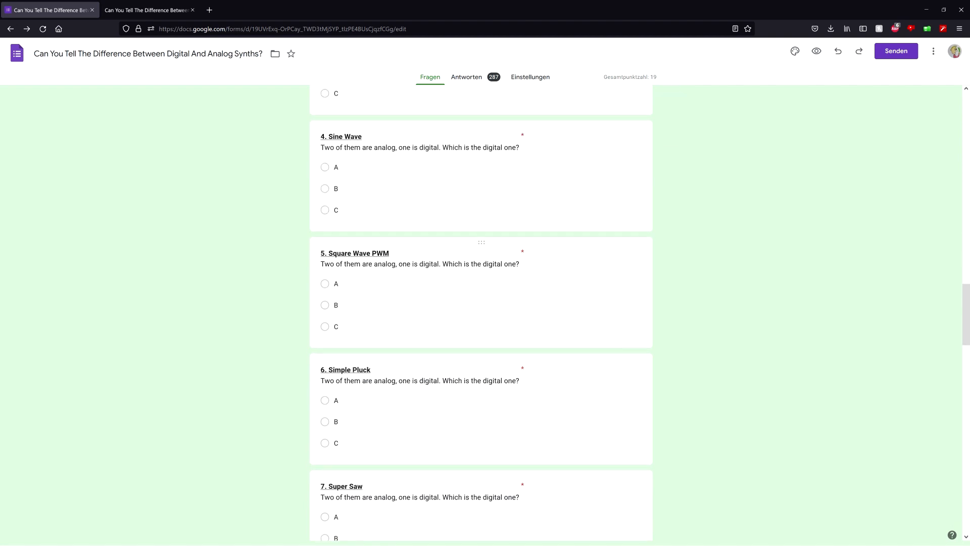
# Scroll to the Super Saw question, then return to the synth paper PDF.
pyautogui.scroll(-3)
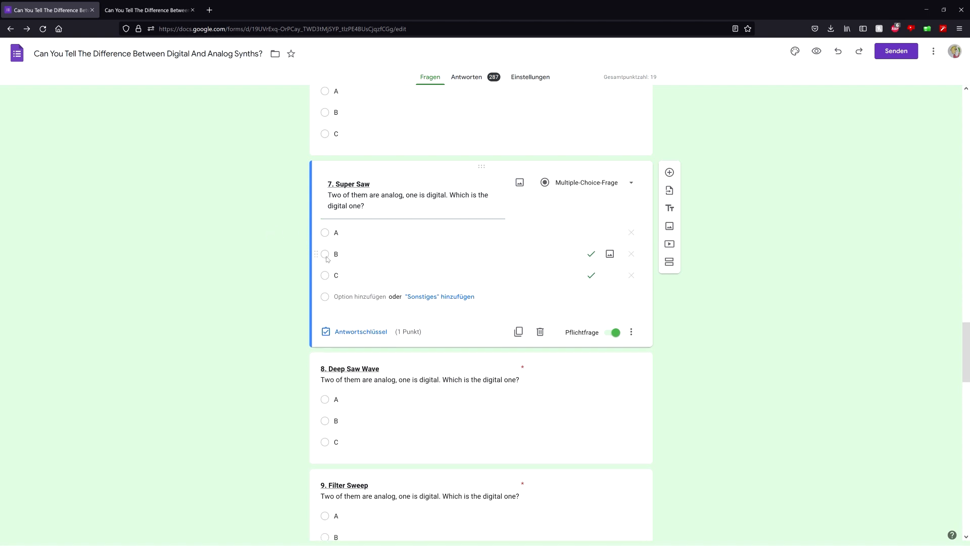
pyautogui.moveTo(347, 248)
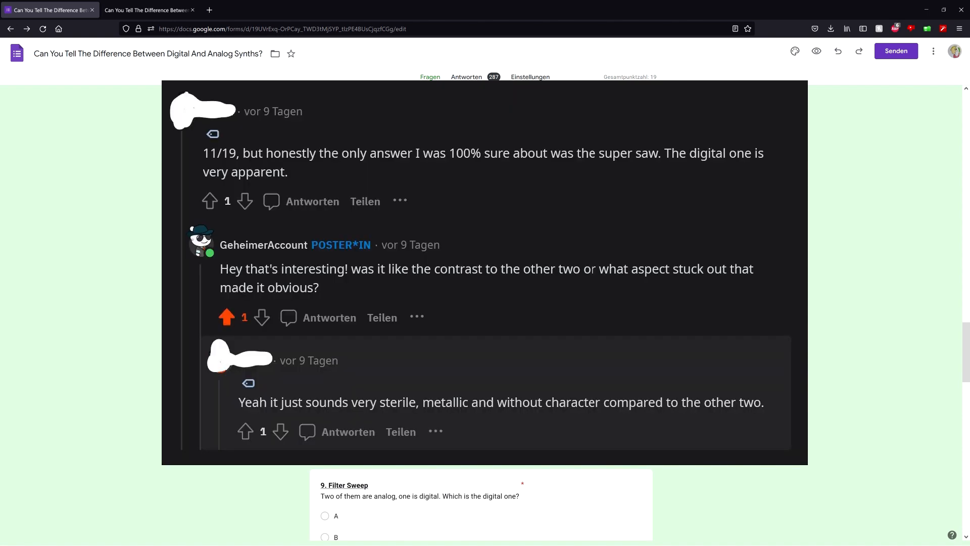
pyautogui.click(149, 10)
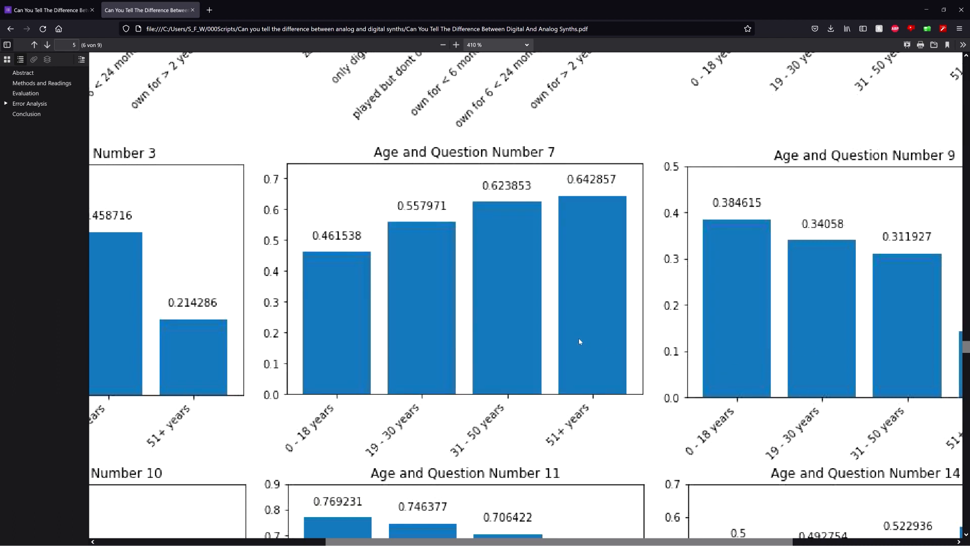
pyautogui.moveTo(545, 328)
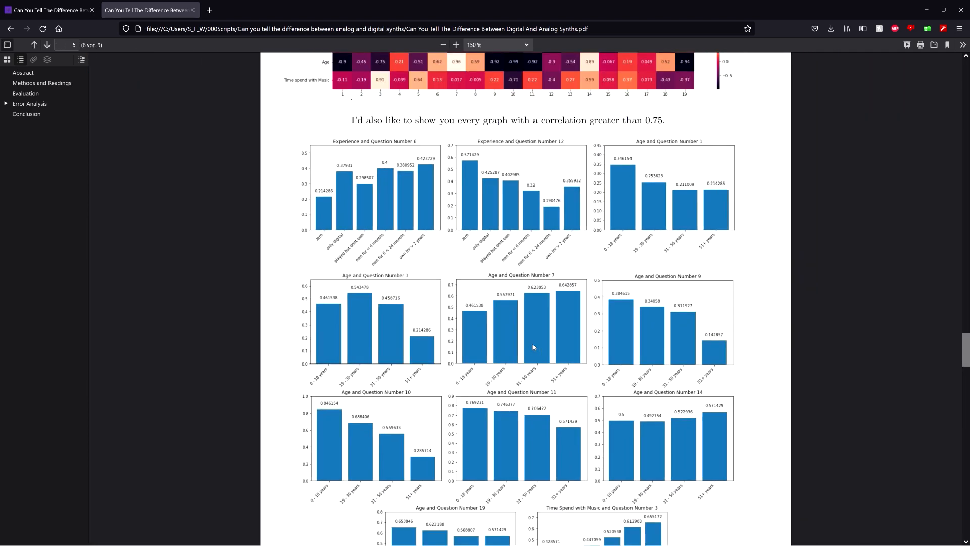
# Scroll around page 5 and raise the zoom so the bar charts are readable.
pyautogui.scroll(-3)
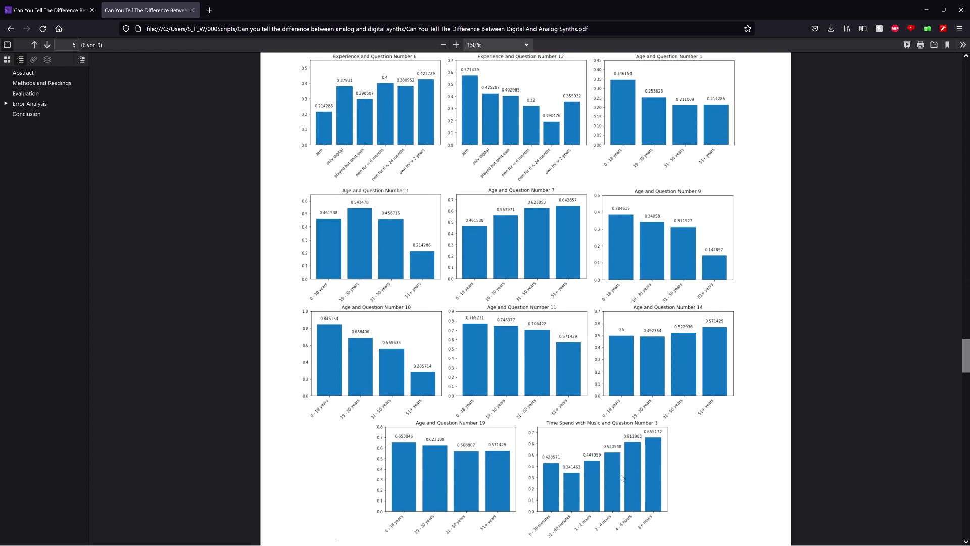
pyautogui.scroll(3)
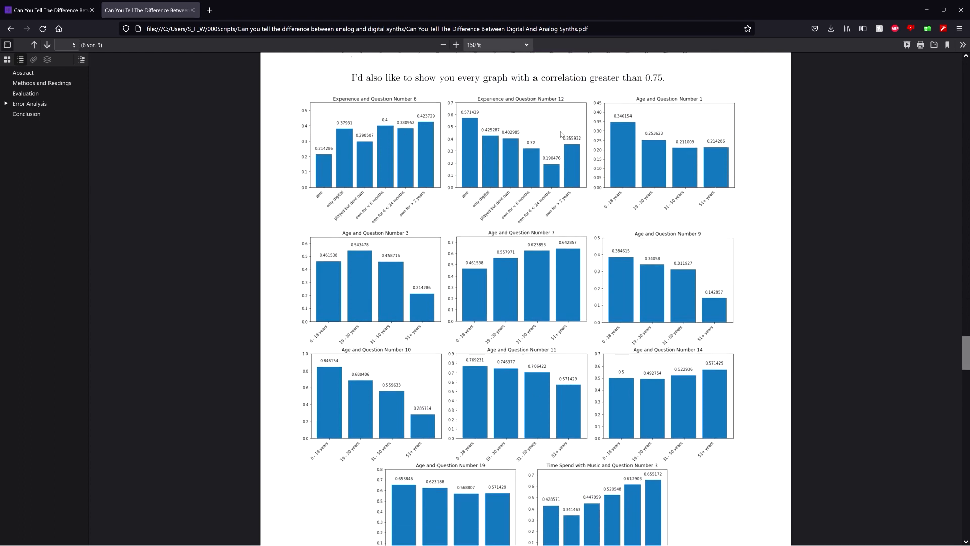
pyautogui.scroll(-3)
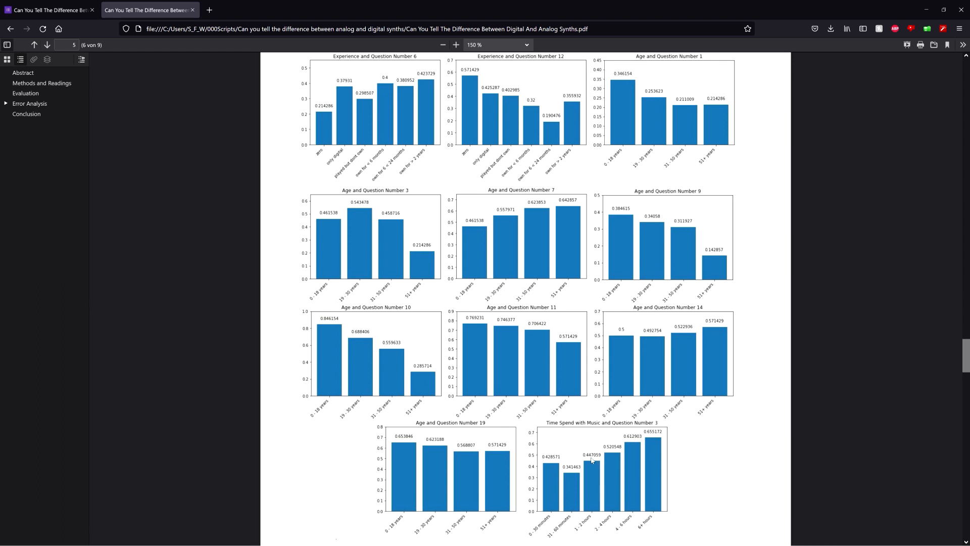
pyautogui.moveTo(569, 482)
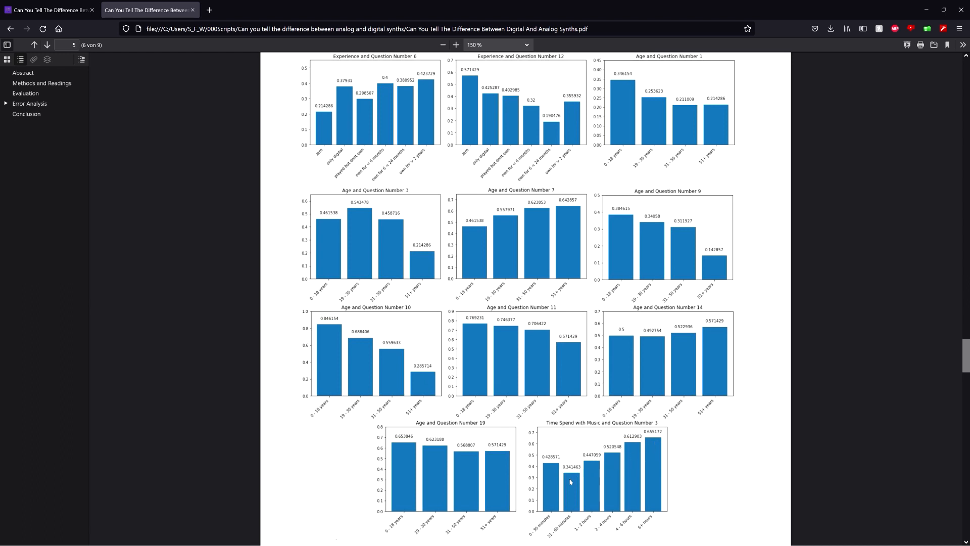
pyautogui.scroll(-3)
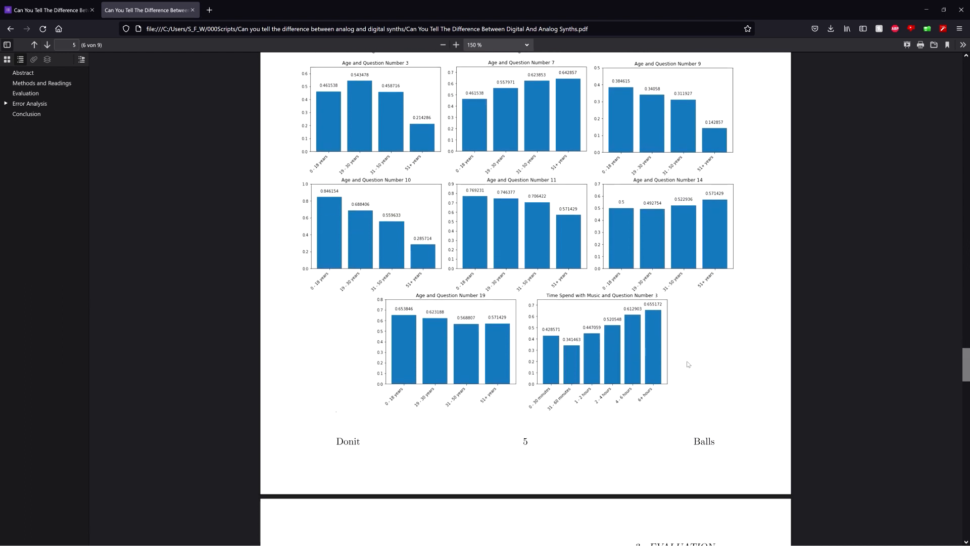
pyautogui.click(455, 45)
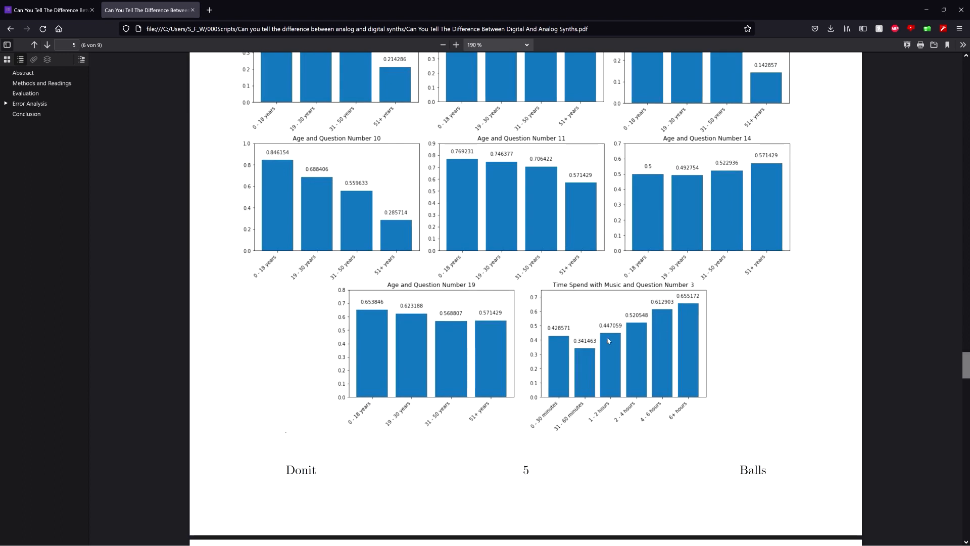
pyautogui.moveTo(557, 378)
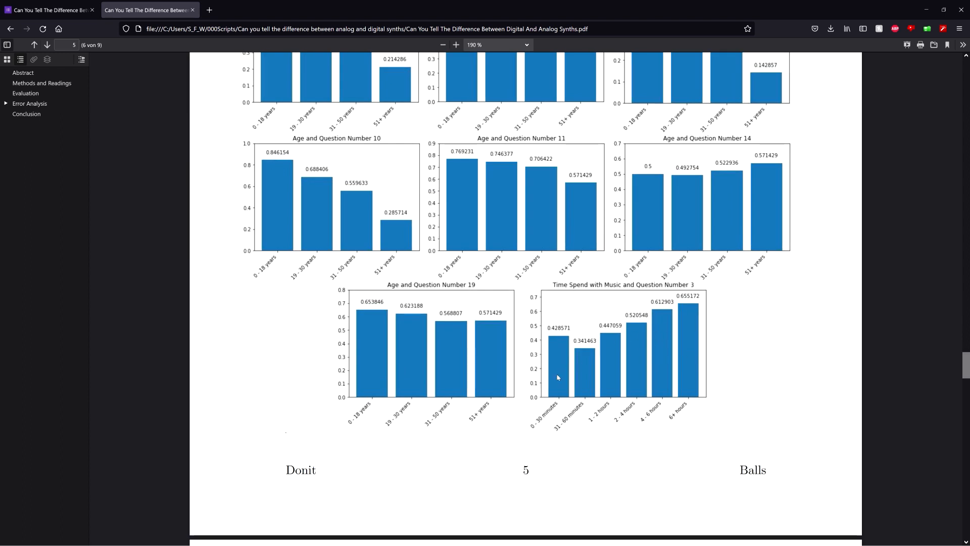
pyautogui.moveTo(688, 303)
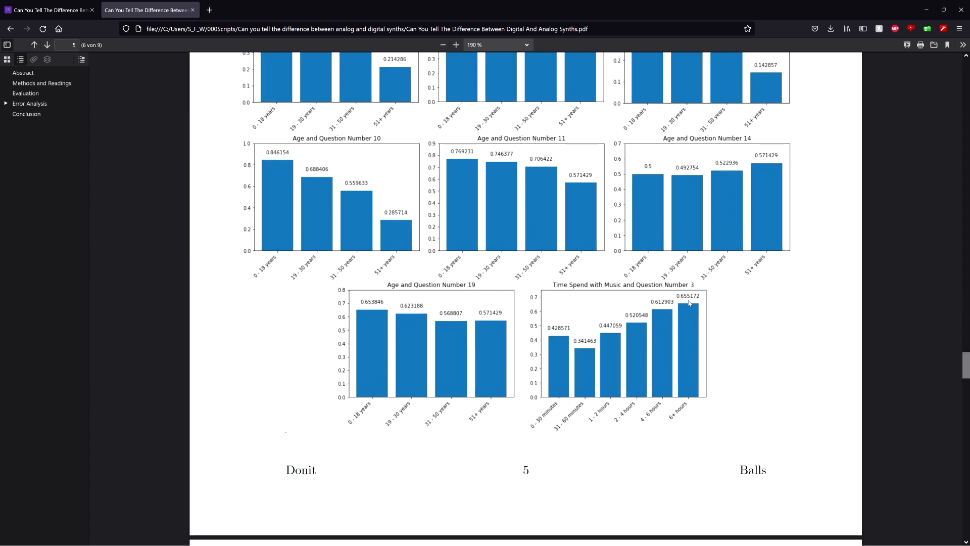
pyautogui.moveTo(659, 323)
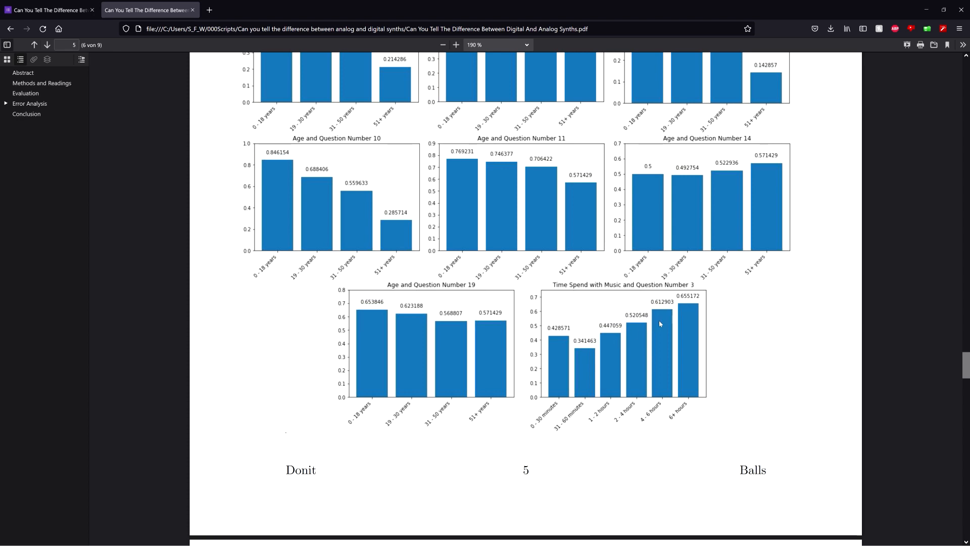
# Scroll through the charts from Age/Question 3 down to music time/Question 3.
pyautogui.scroll(3)
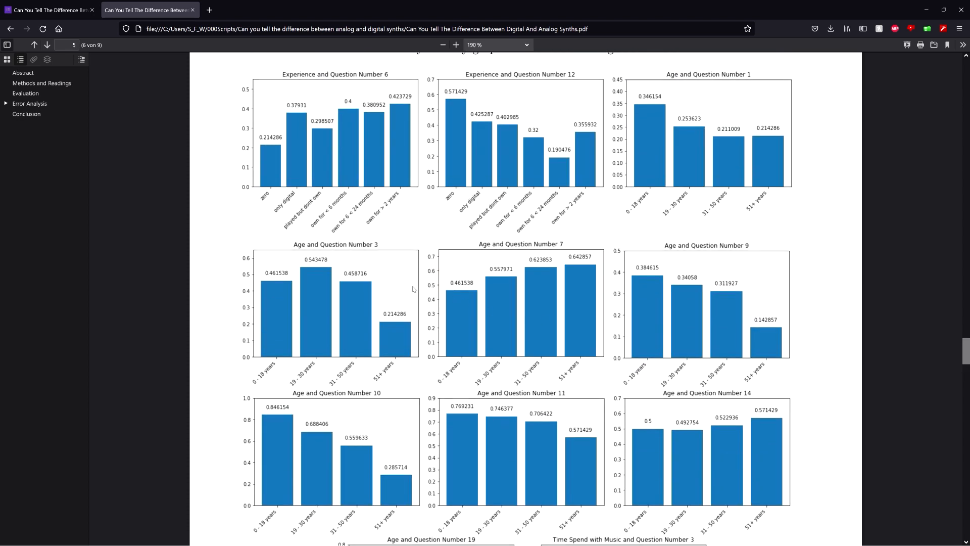
pyautogui.scroll(3)
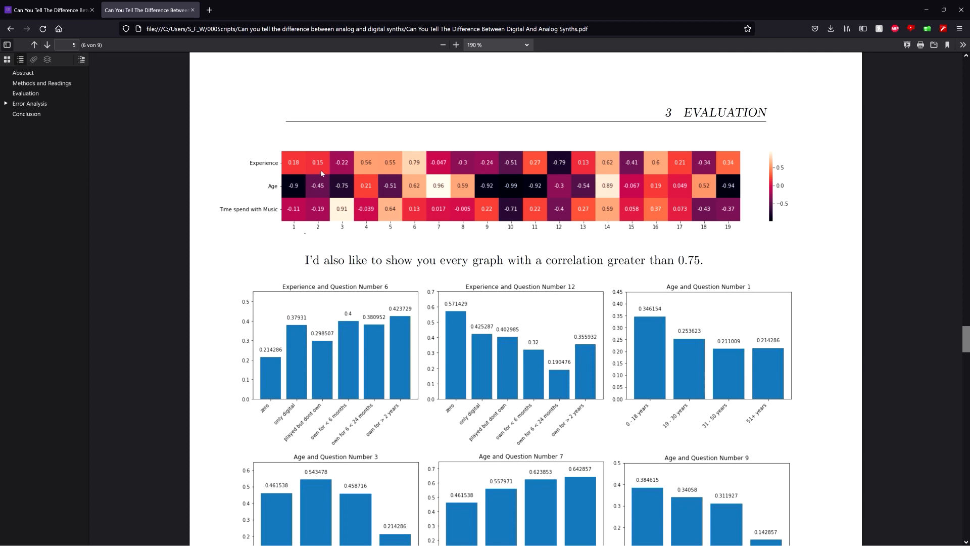
pyautogui.moveTo(351, 172)
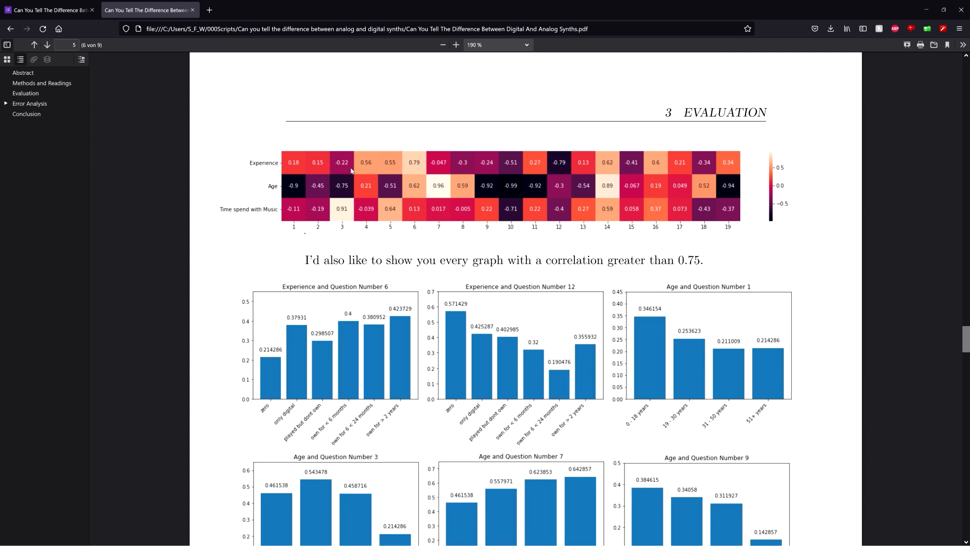
pyautogui.scroll(-3)
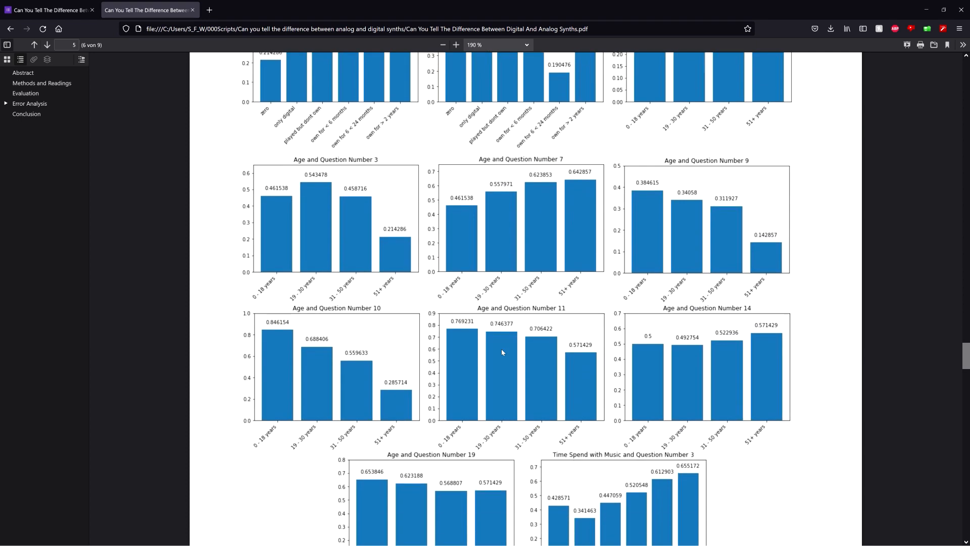
pyautogui.scroll(-3)
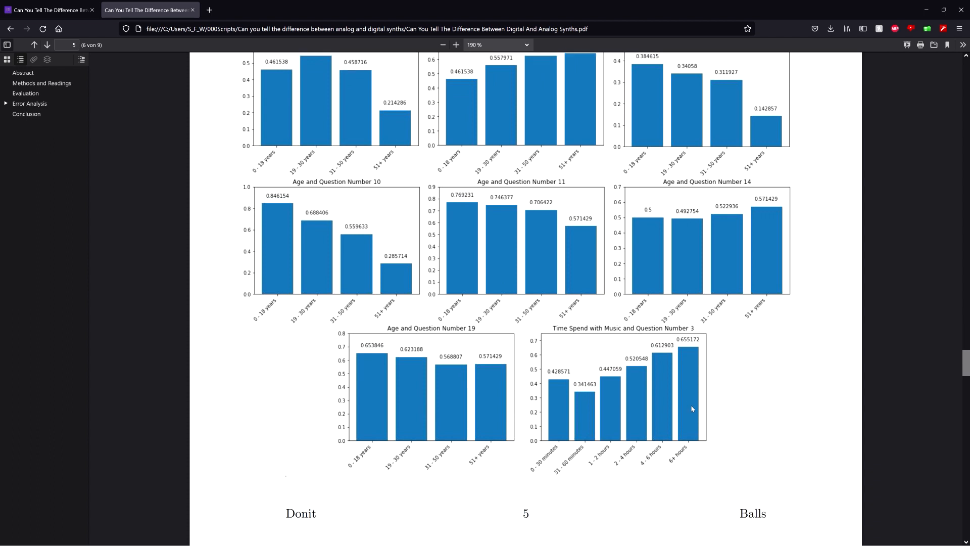
pyautogui.scroll(3)
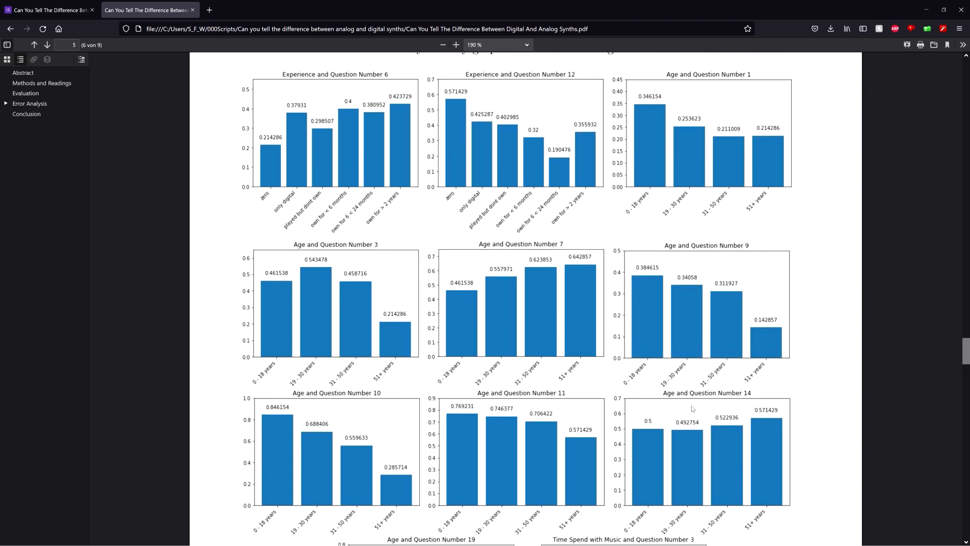
pyautogui.scroll(3)
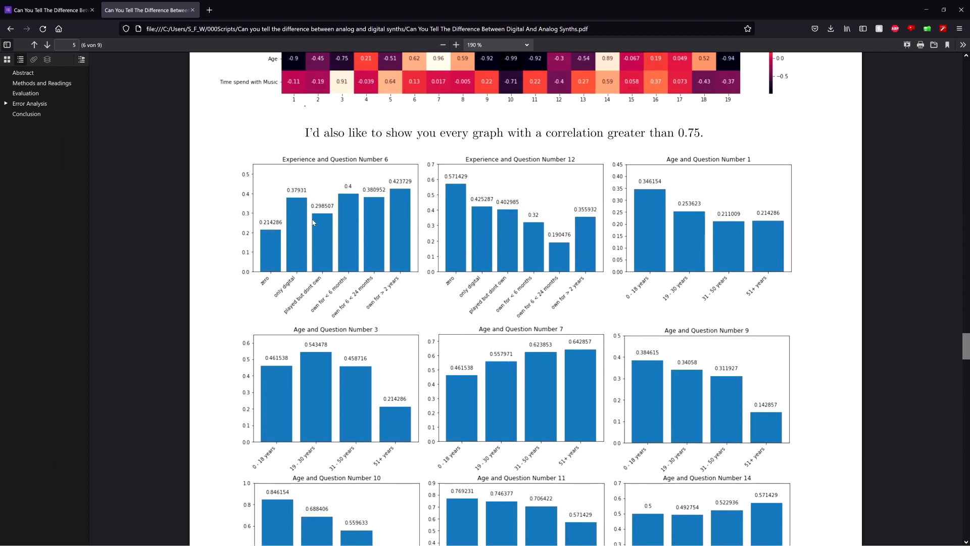
pyautogui.moveTo(332, 247)
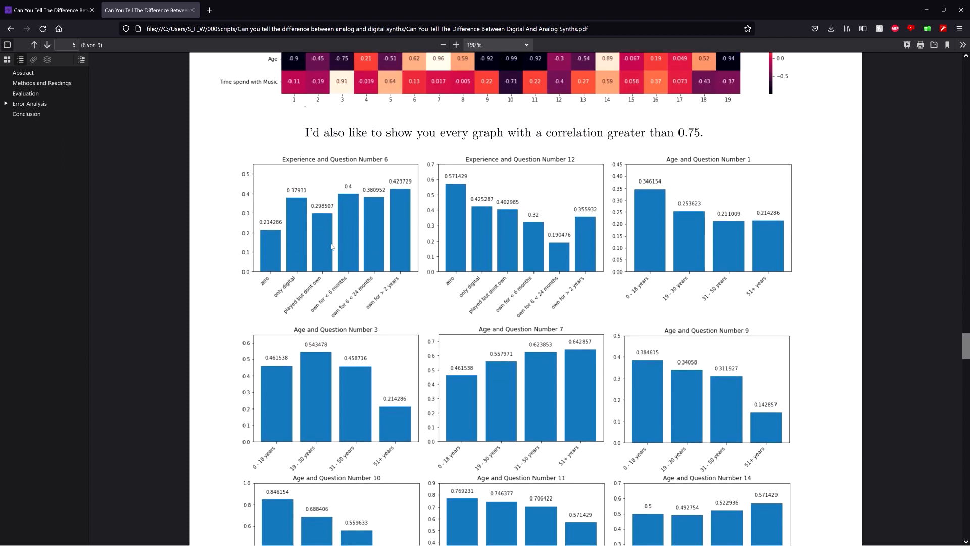
pyautogui.moveTo(345, 254)
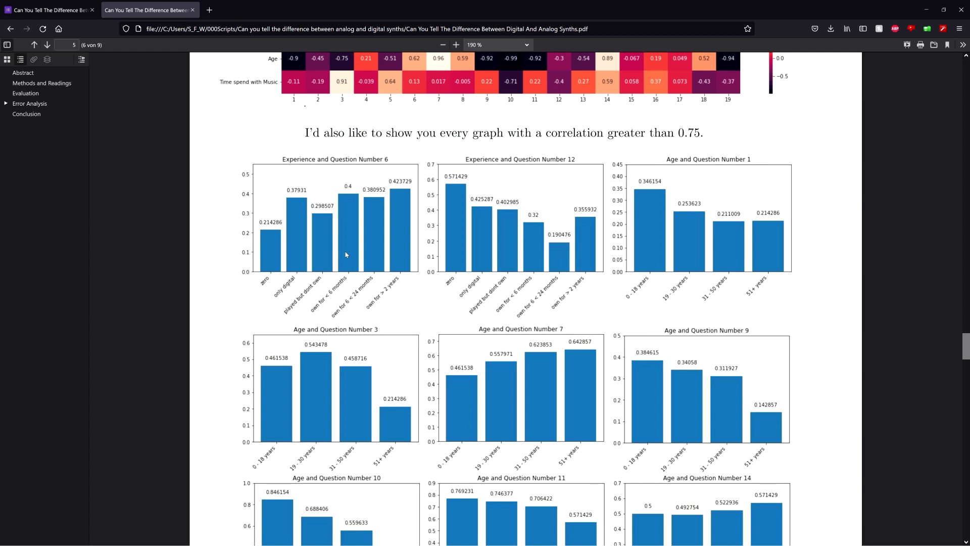
pyautogui.scroll(3)
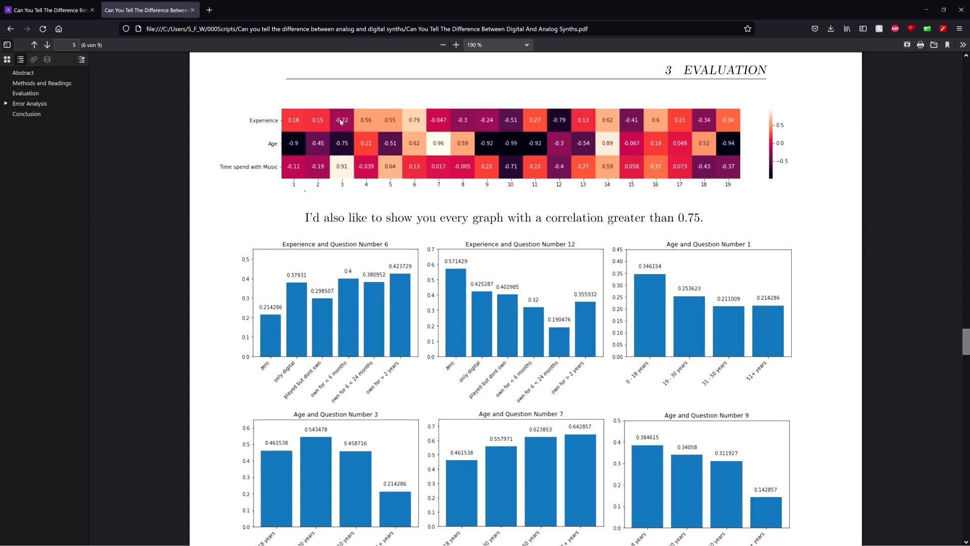
pyautogui.moveTo(430, 321)
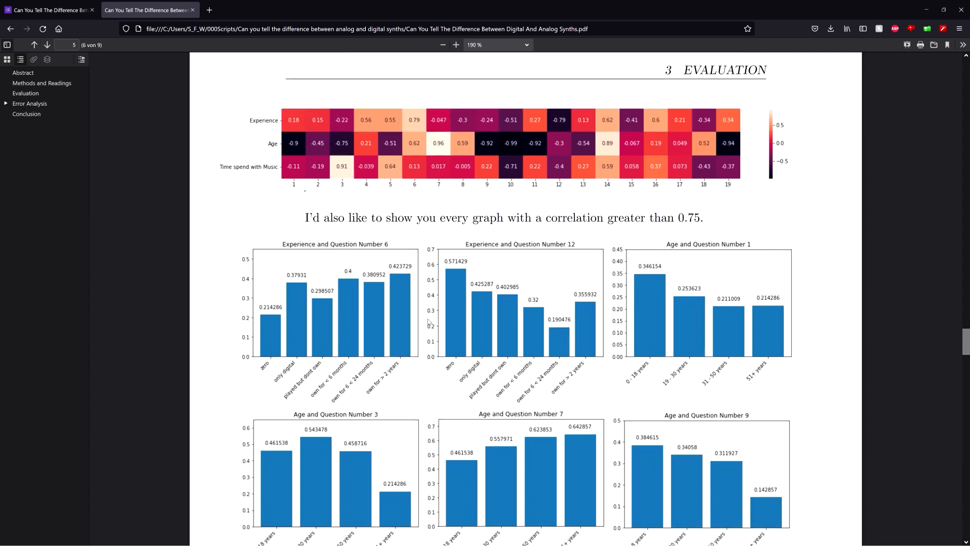
pyautogui.scroll(-3)
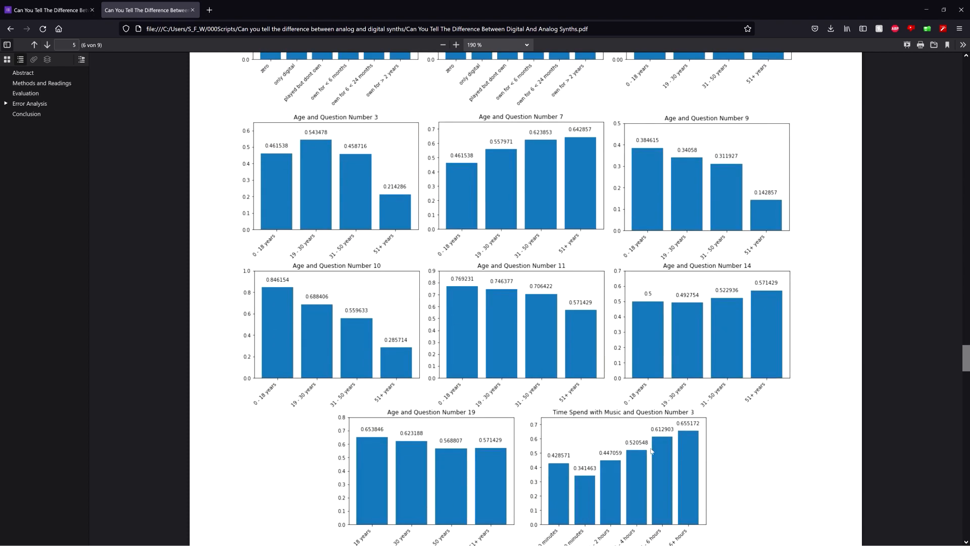
pyautogui.scroll(3)
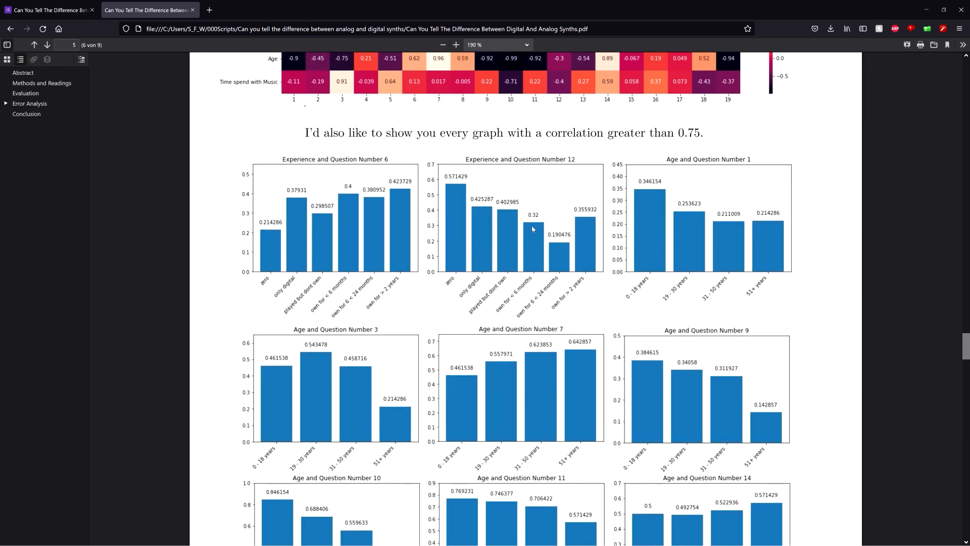
pyautogui.scroll(-3)
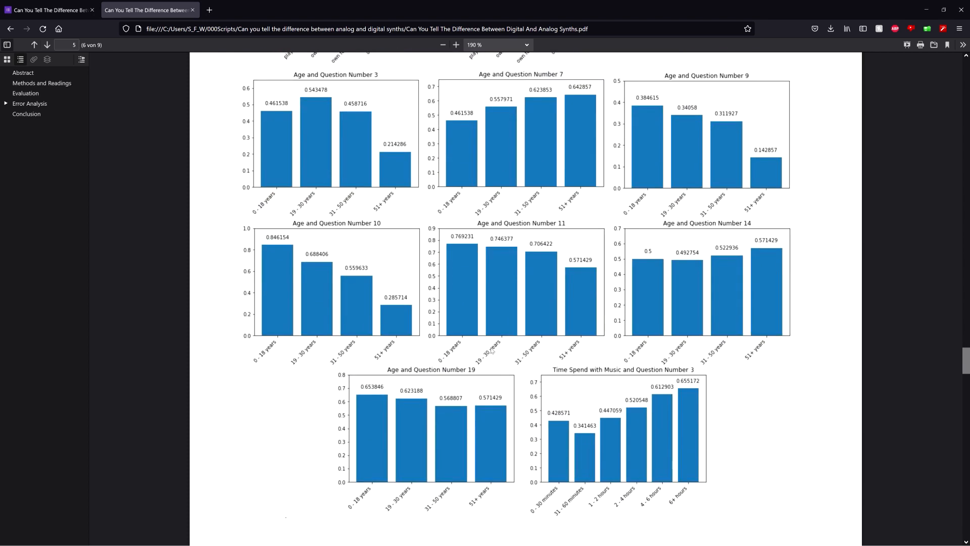
# Read through section 4 Error Analysis, marking the 300-submissions passage, down to 5 Conclusion.
pyautogui.scroll(-3)
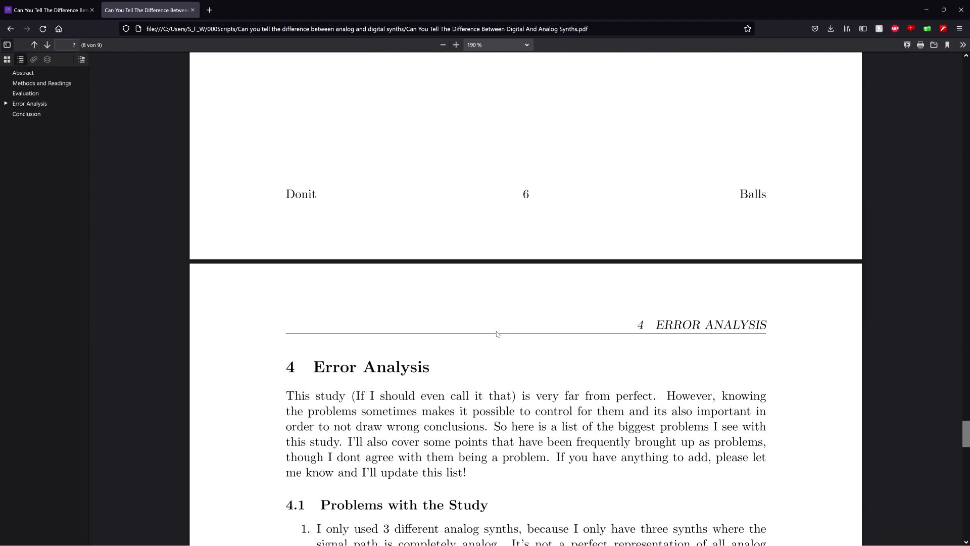
pyautogui.scroll(-3)
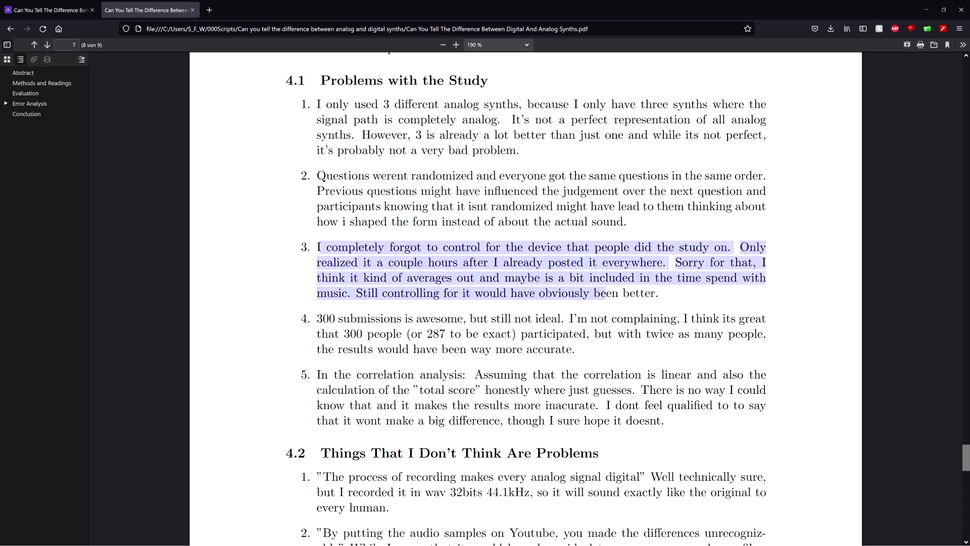
pyautogui.scroll(-3)
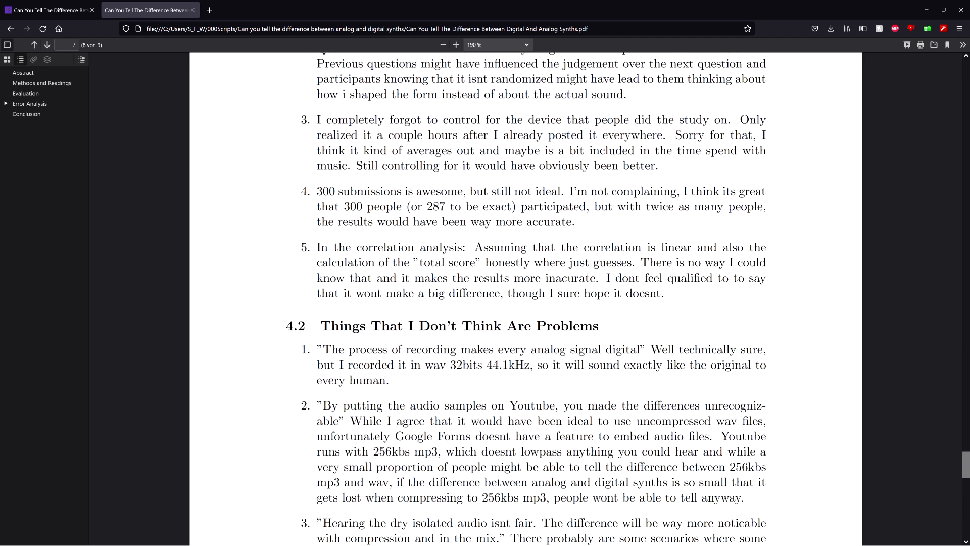
pyautogui.moveTo(317, 190); pyautogui.dragTo(436, 206)
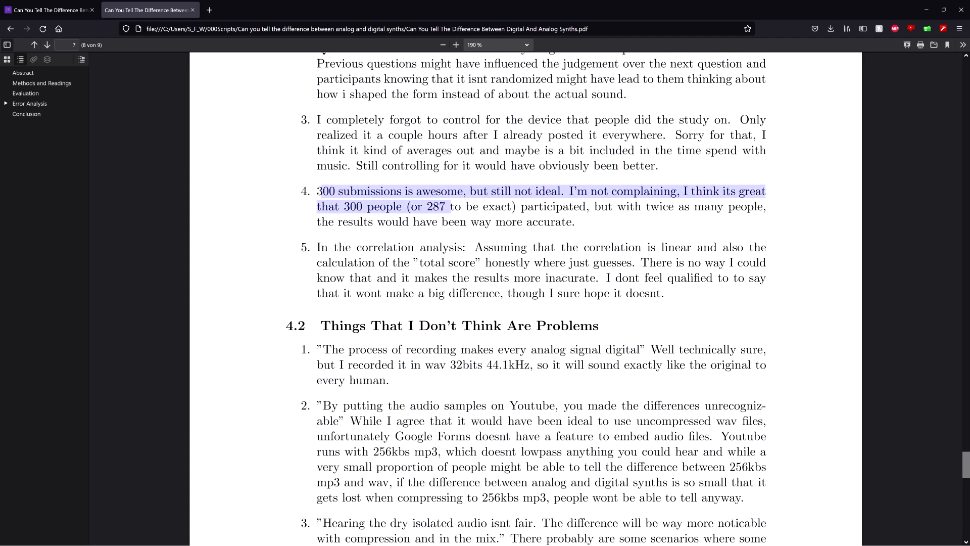
pyautogui.click(537, 216)
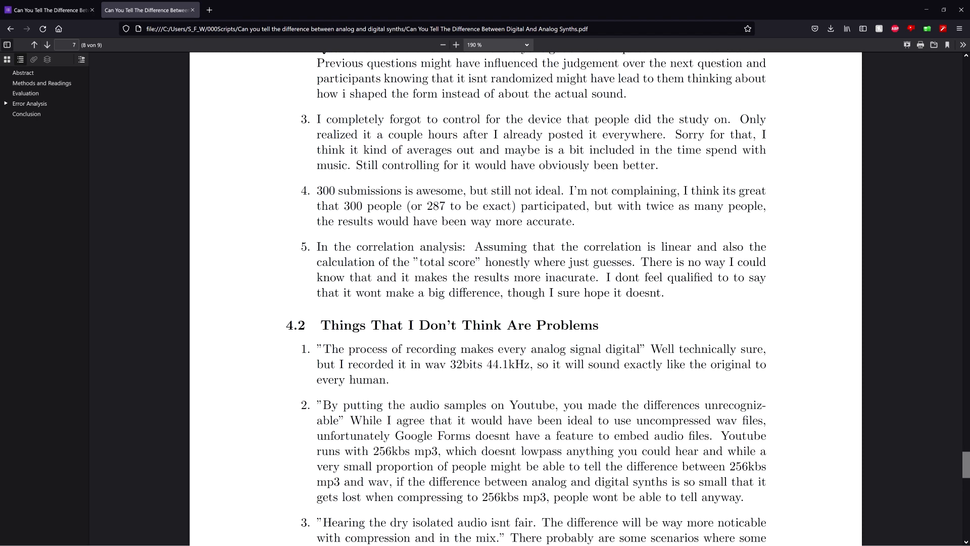
pyautogui.scroll(-3)
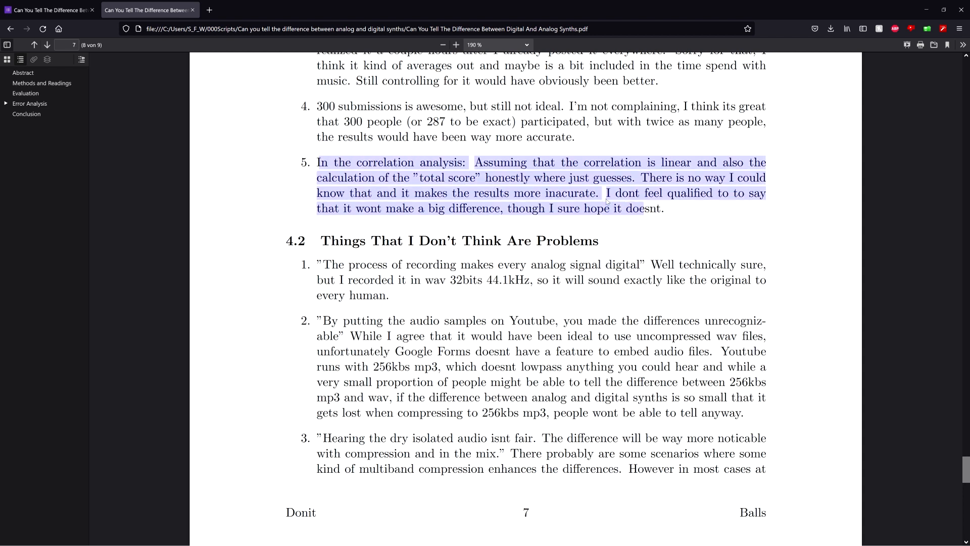
pyautogui.click(396, 191)
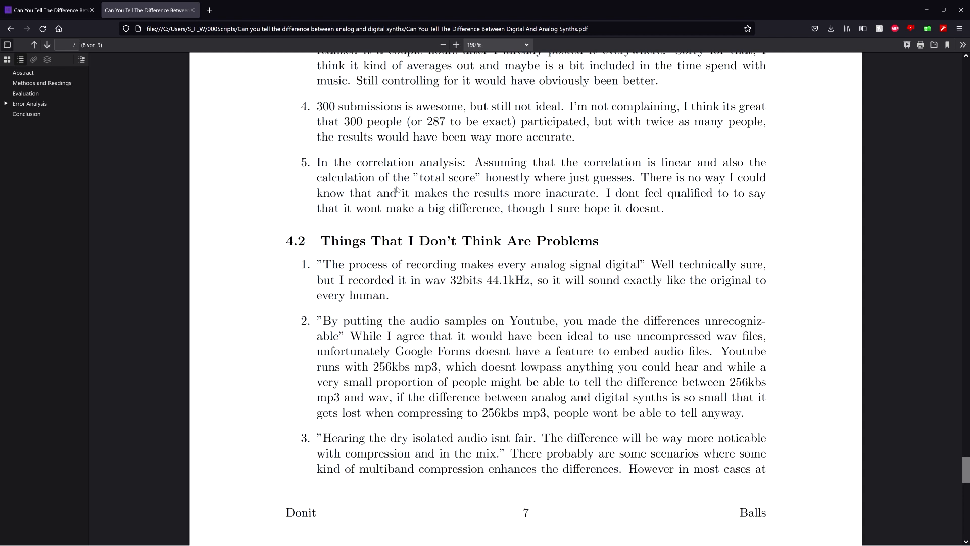
pyautogui.scroll(3)
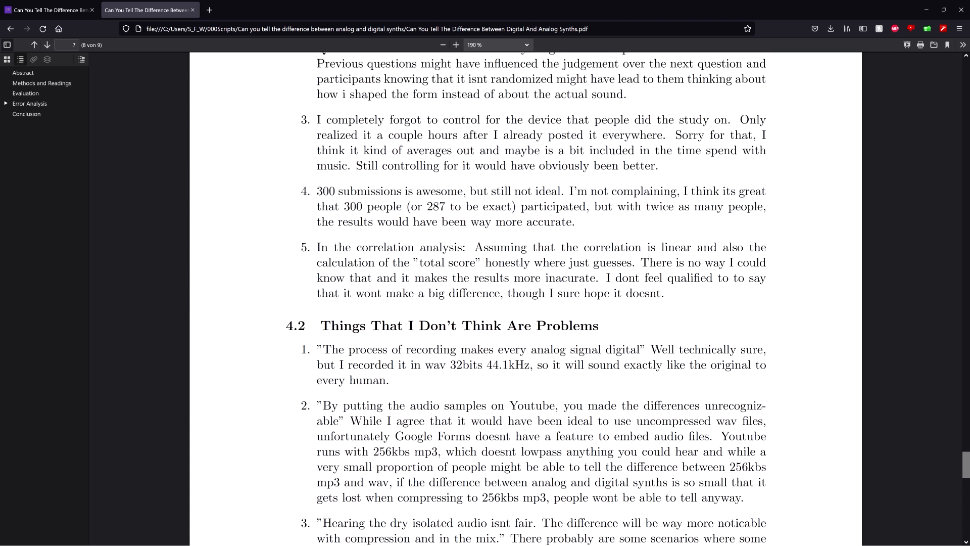
pyautogui.scroll(-3)
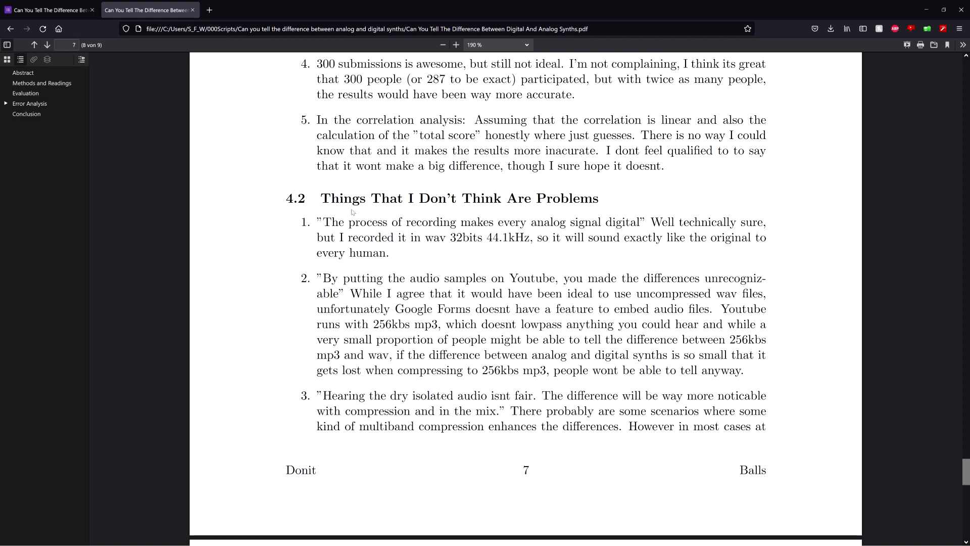
pyautogui.scroll(-3)
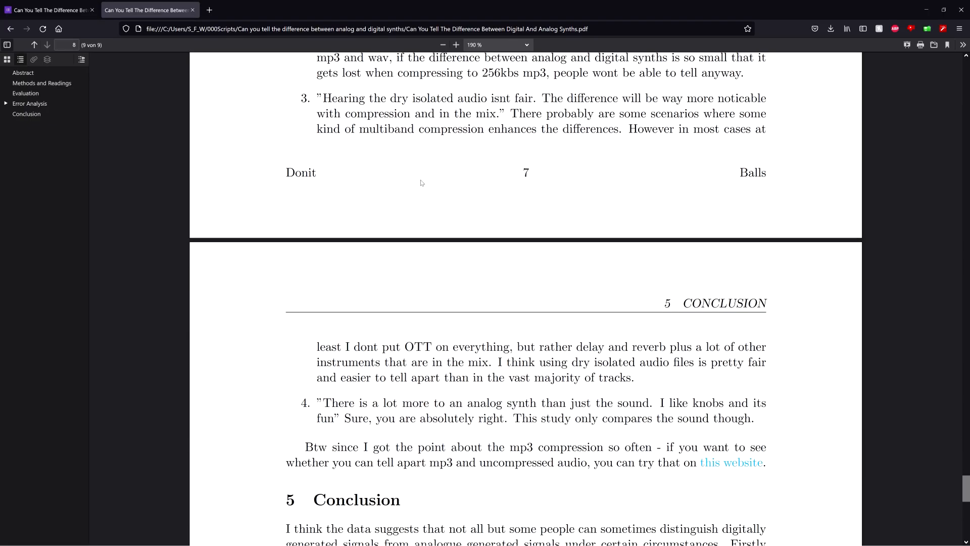
# Scroll into section 5 Conclusion and zoom the page out to 150%.
pyautogui.scroll(-3)
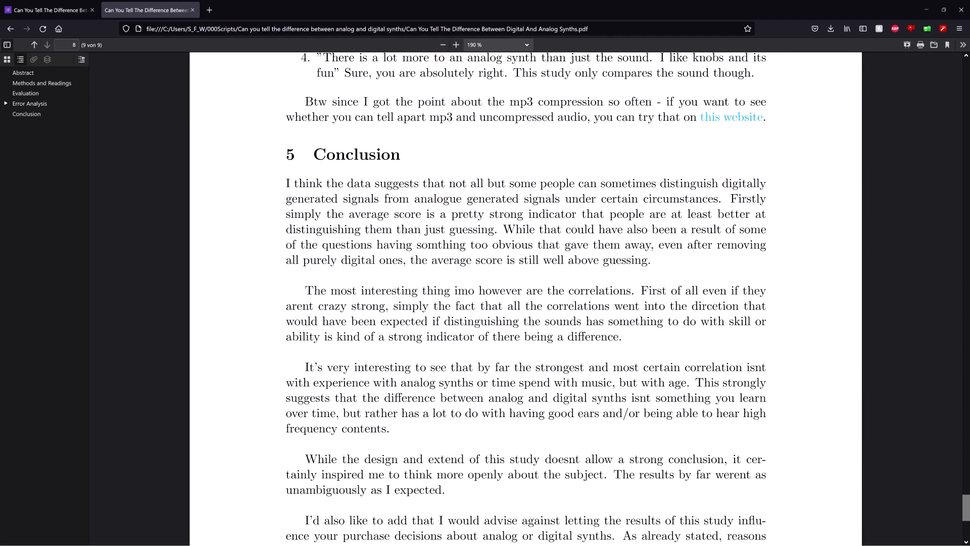
pyautogui.scroll(-3)
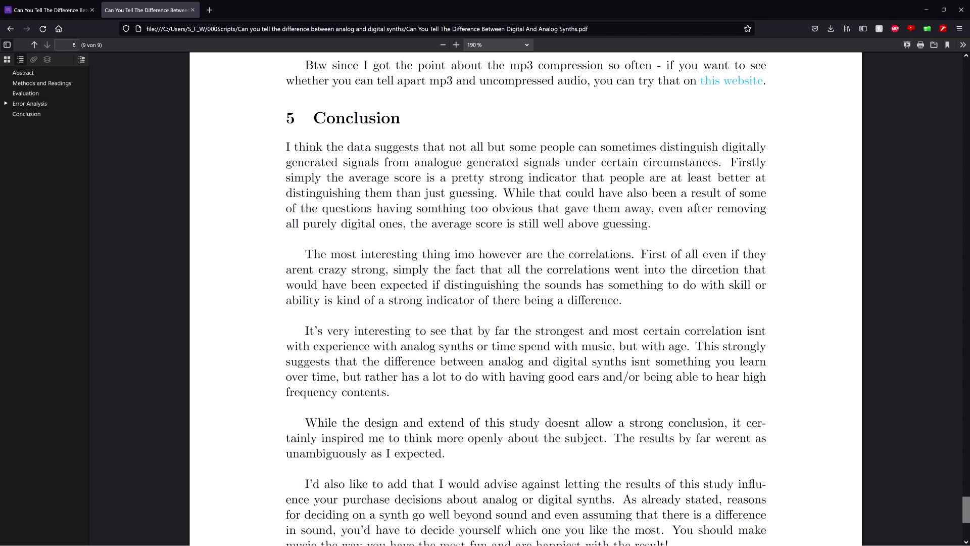
pyautogui.click(443, 44)
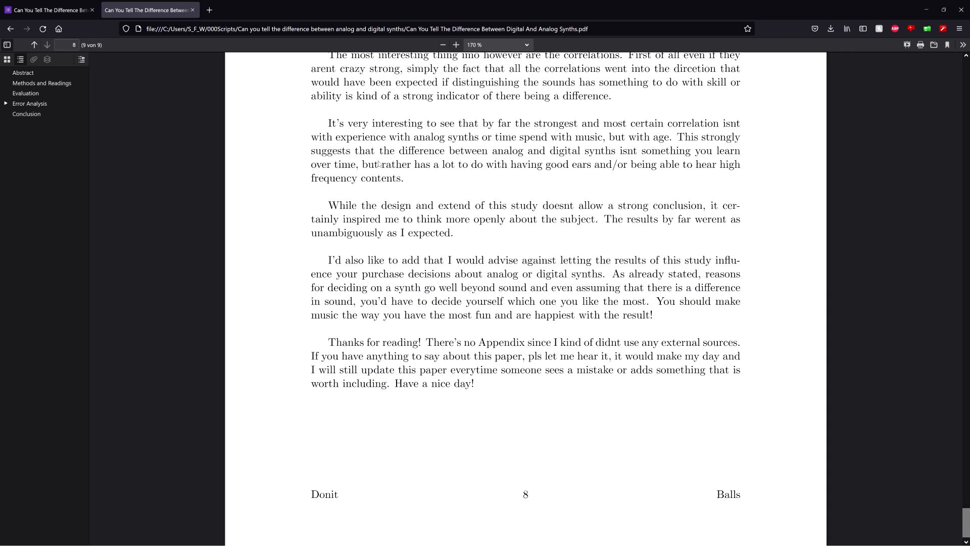
pyautogui.click(443, 44)
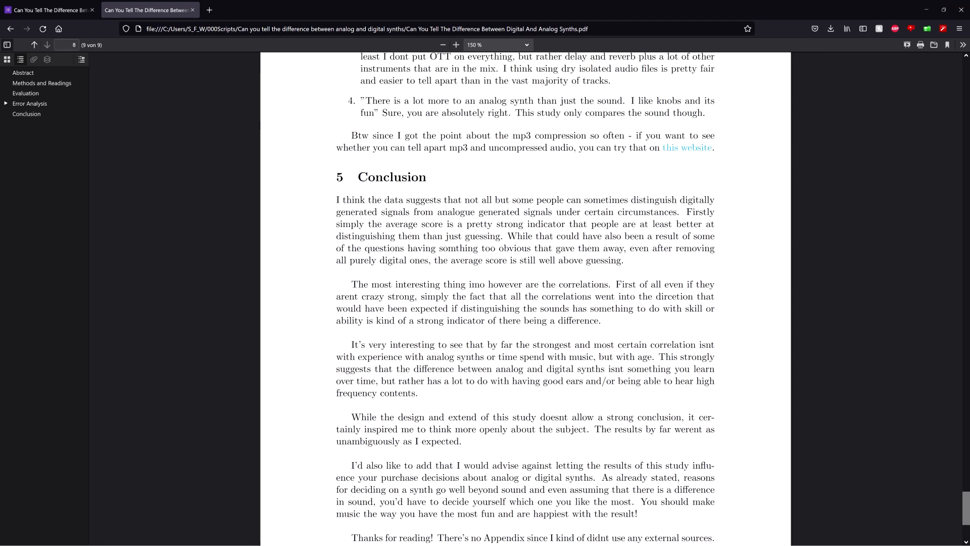
# Show the Conclusion through its closing thanks, then return to page 5's bar charts.
pyautogui.scroll(-3)
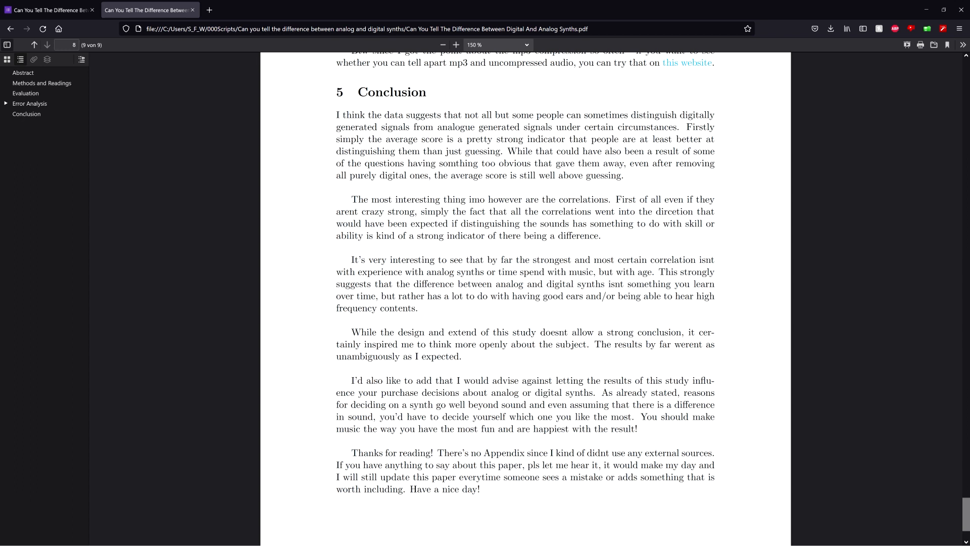
pyautogui.moveTo(330, 217)
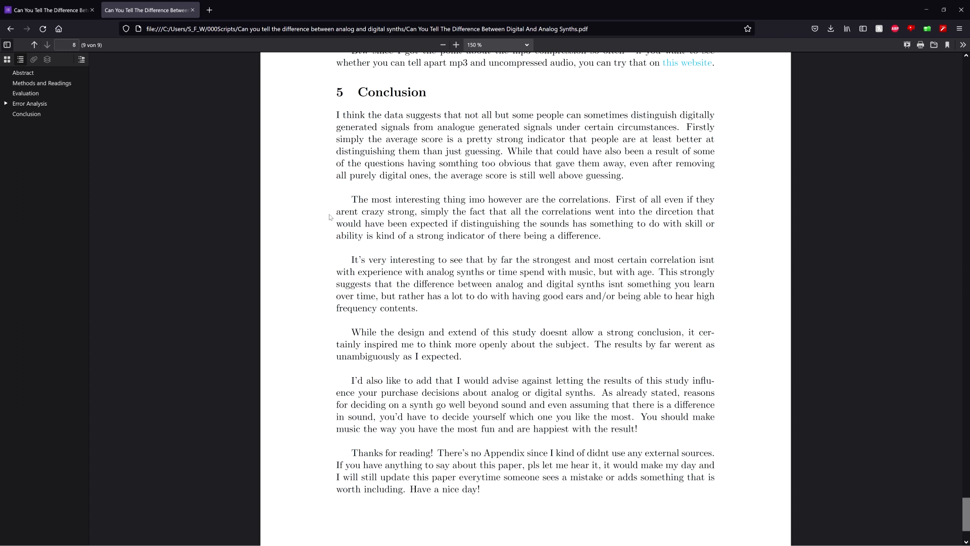
pyautogui.scroll(-3)
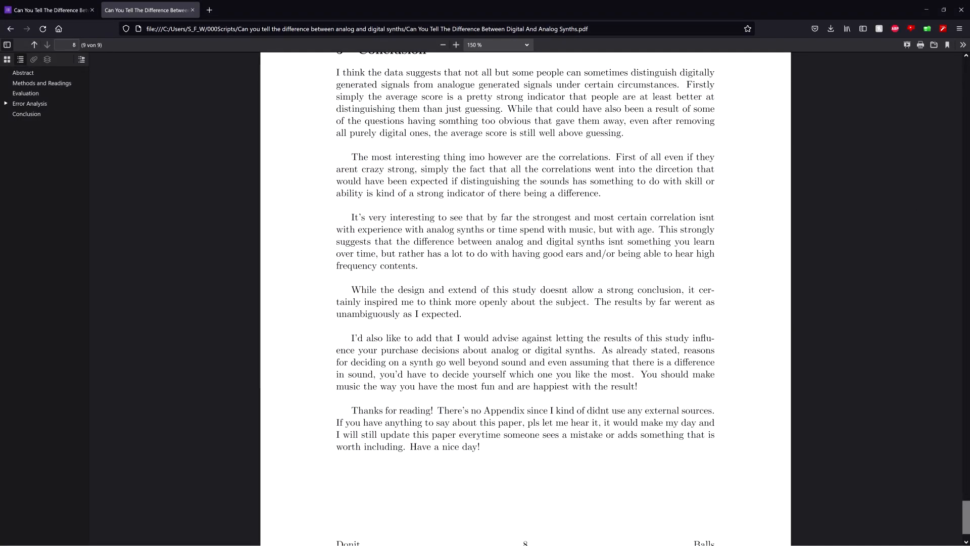
pyautogui.scroll(3)
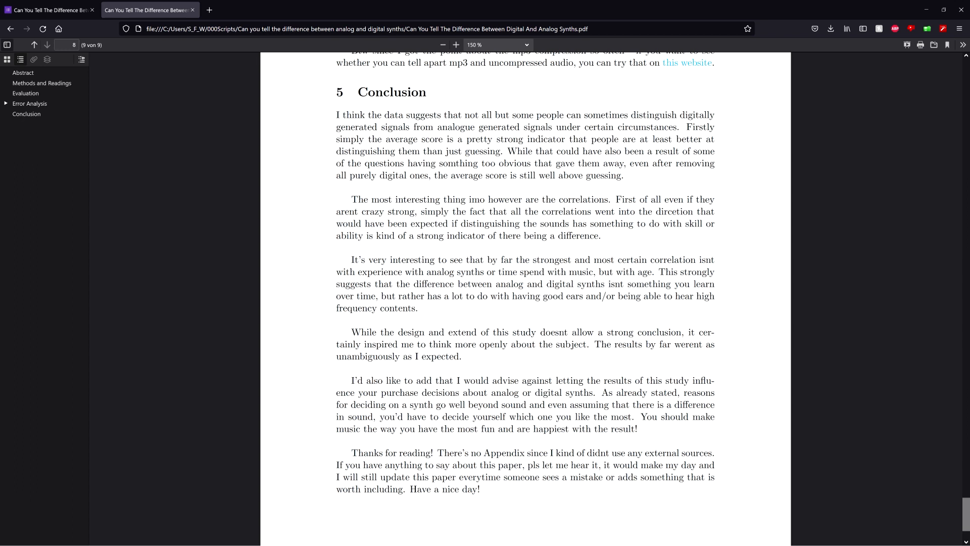
pyautogui.moveTo(281, 299)
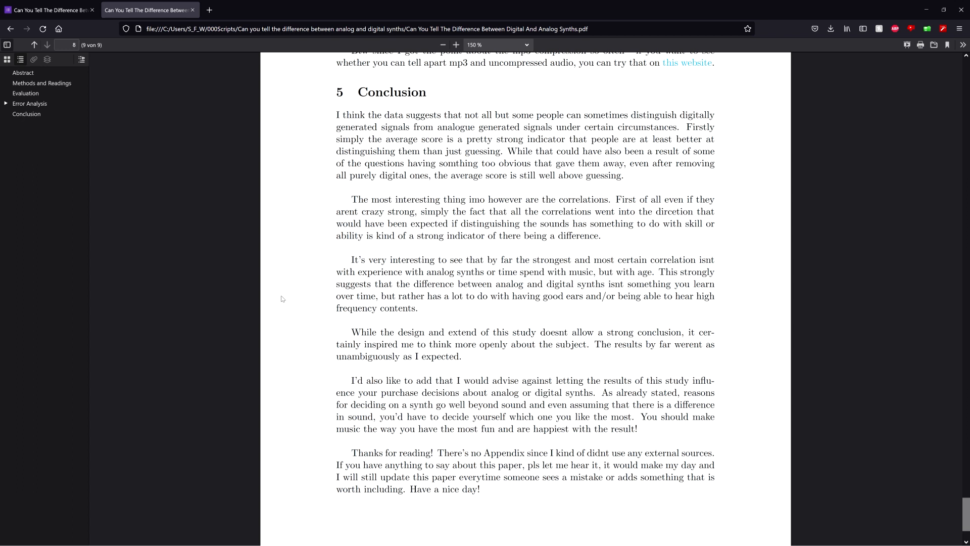
pyautogui.moveTo(230, 260)
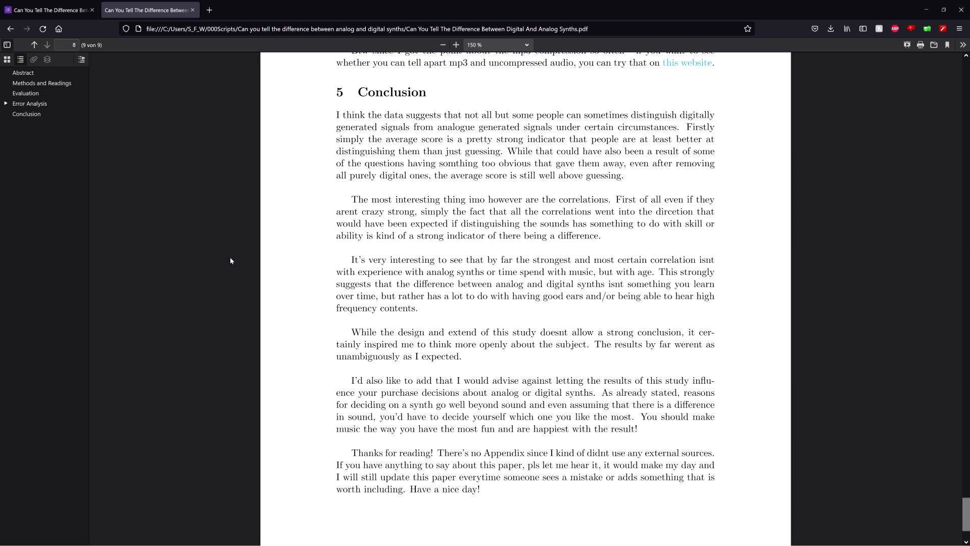
pyautogui.moveTo(205, 262)
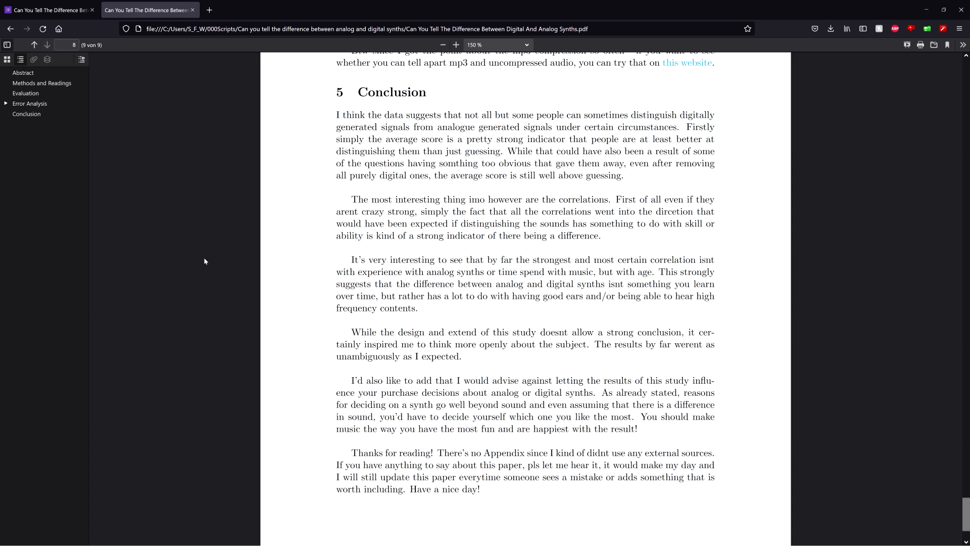
pyautogui.moveTo(168, 254)
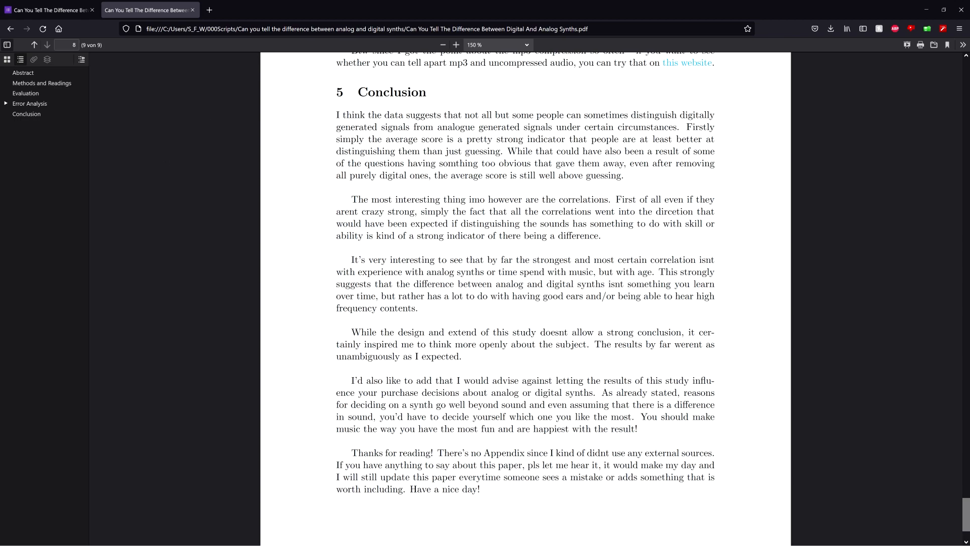
pyautogui.scroll(3)
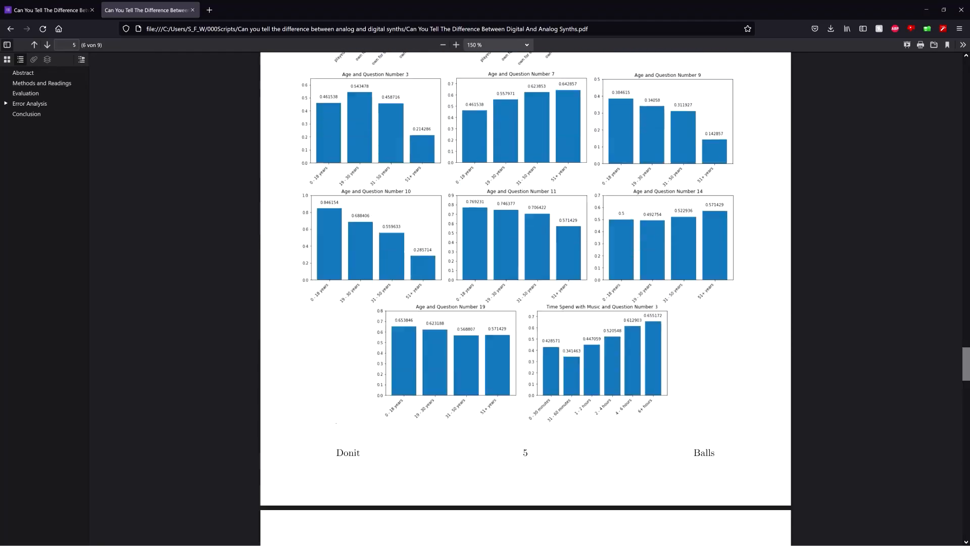
# Scroll up past page 3's fit plots and the Contents to the title page.
pyautogui.scroll(3)
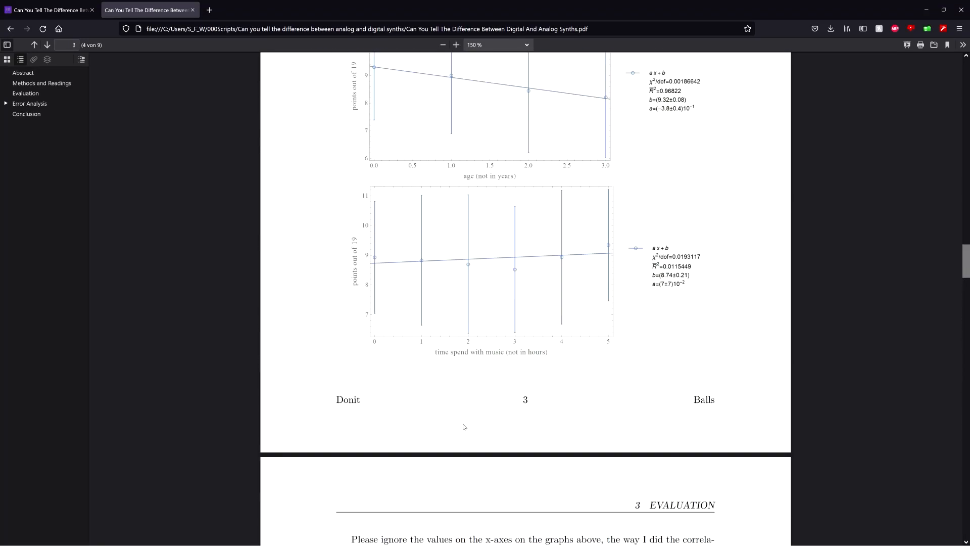
pyautogui.scroll(3)
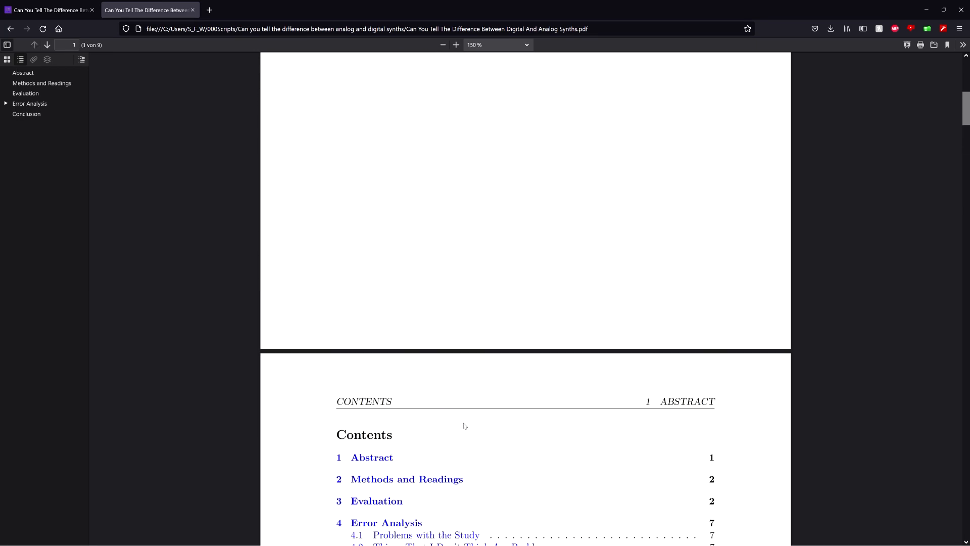
pyautogui.scroll(3)
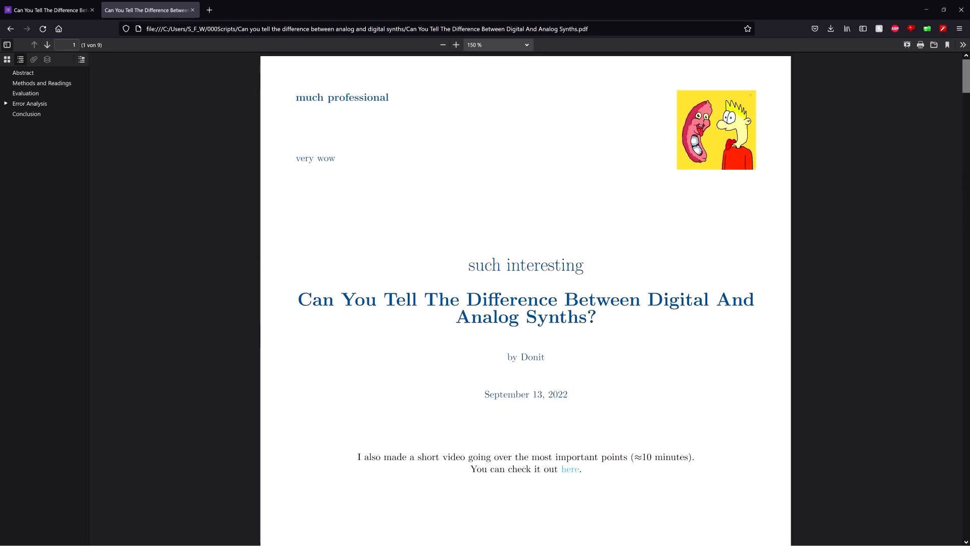